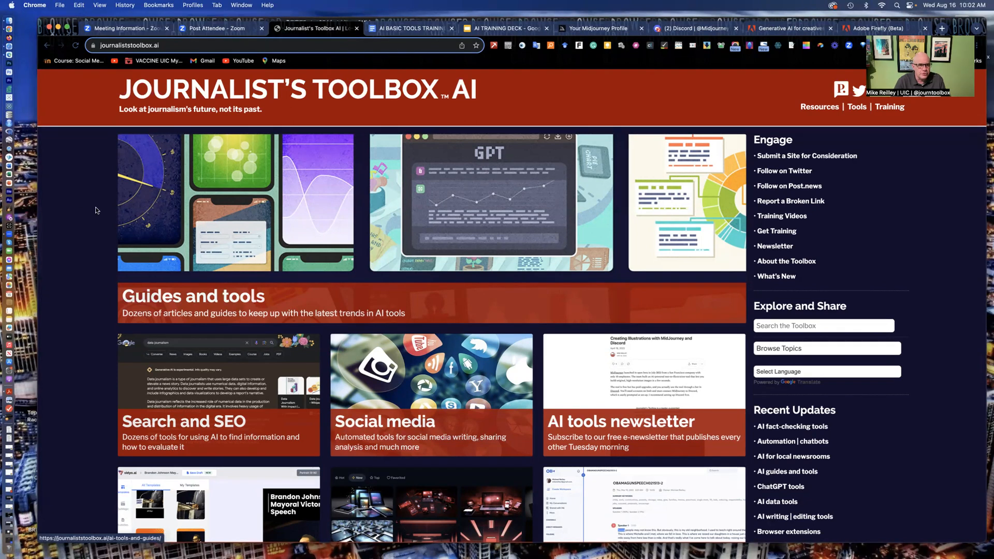
mouse_move(75, 25)
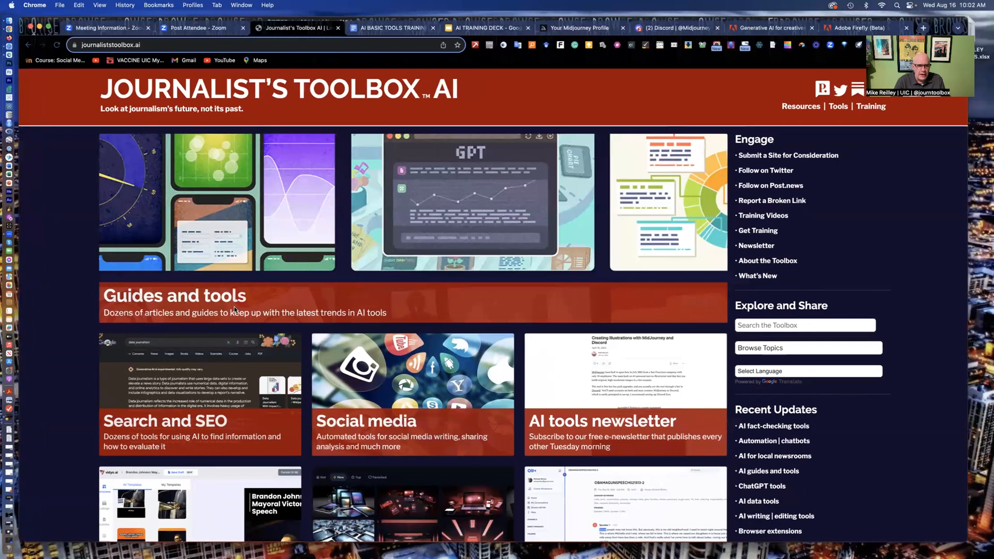
mouse_move(238, 346)
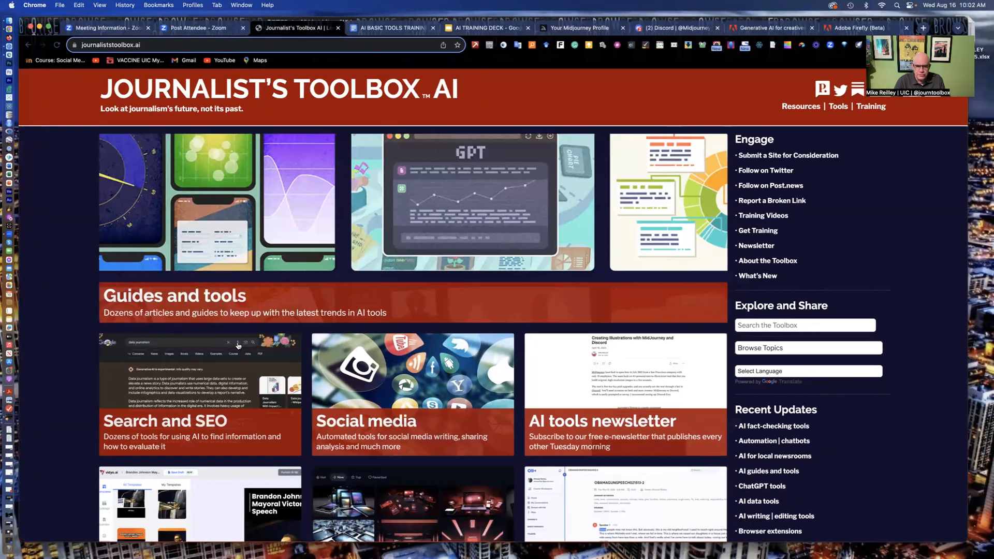
- Scroll through the homepage's guides-and-tools tiles and choose the Image creation card
scroll(down, 3)
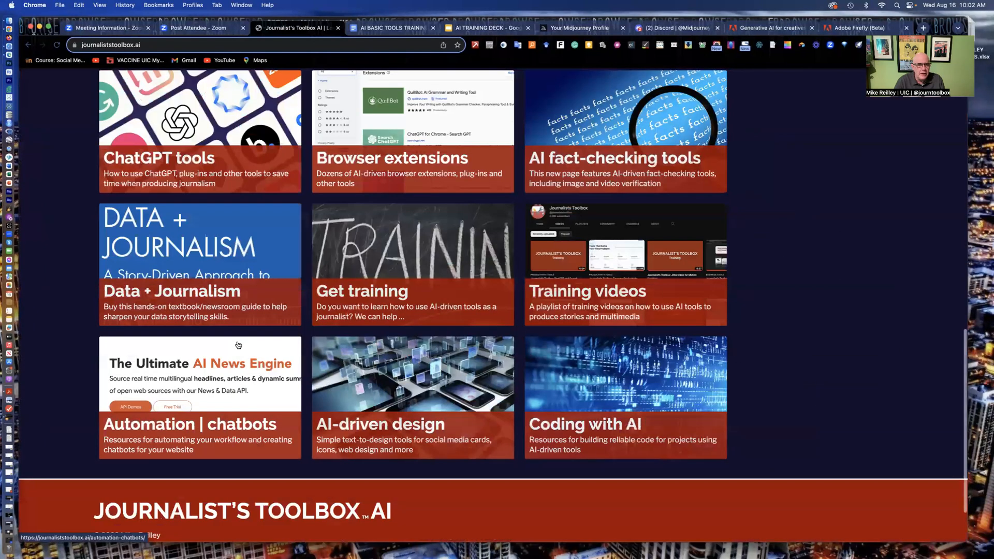
scroll(up, 3)
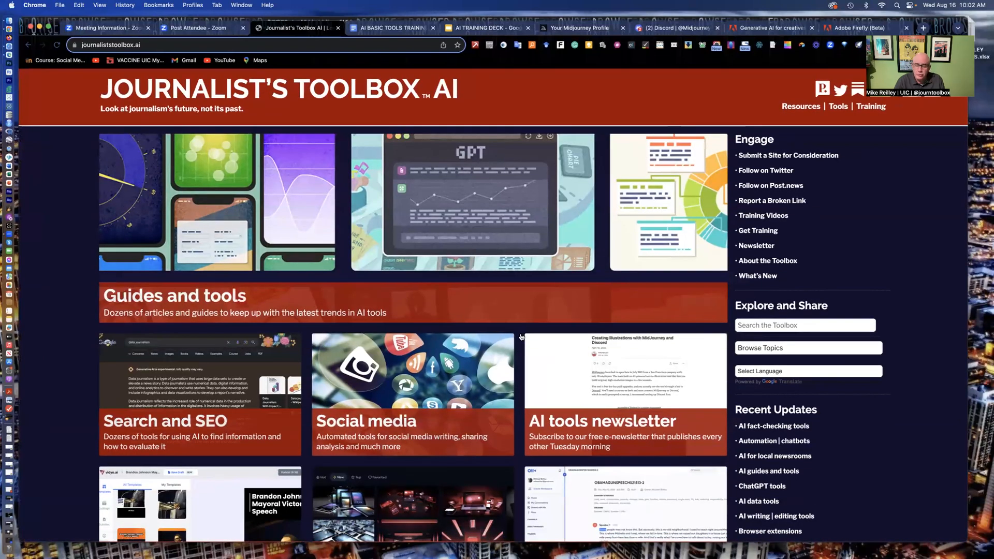
mouse_move(437, 343)
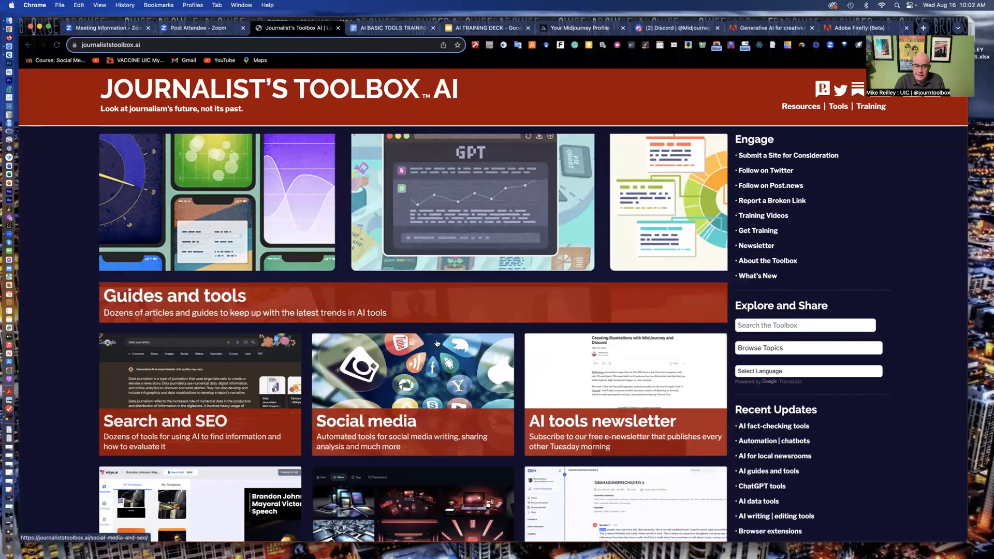
scroll(down, 3)
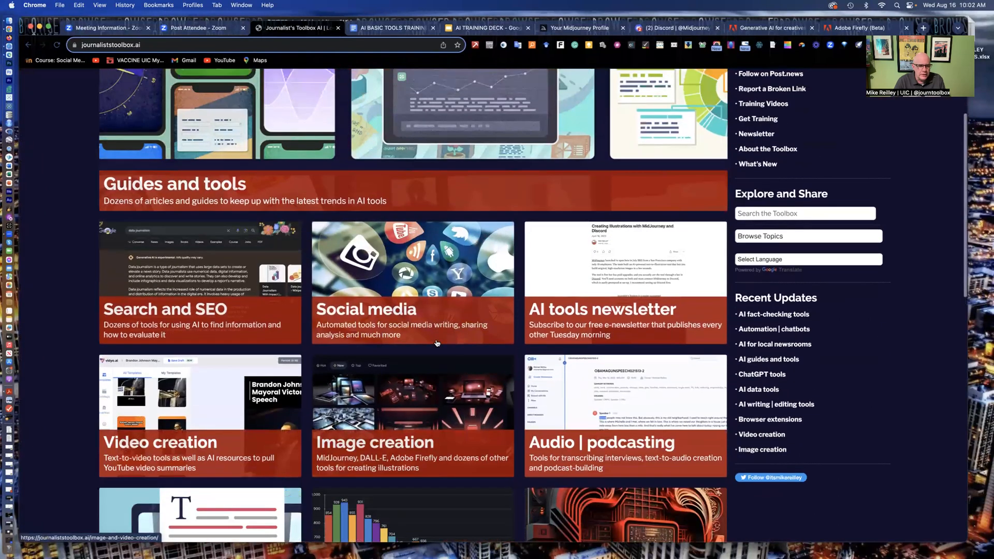
scroll(down, 3)
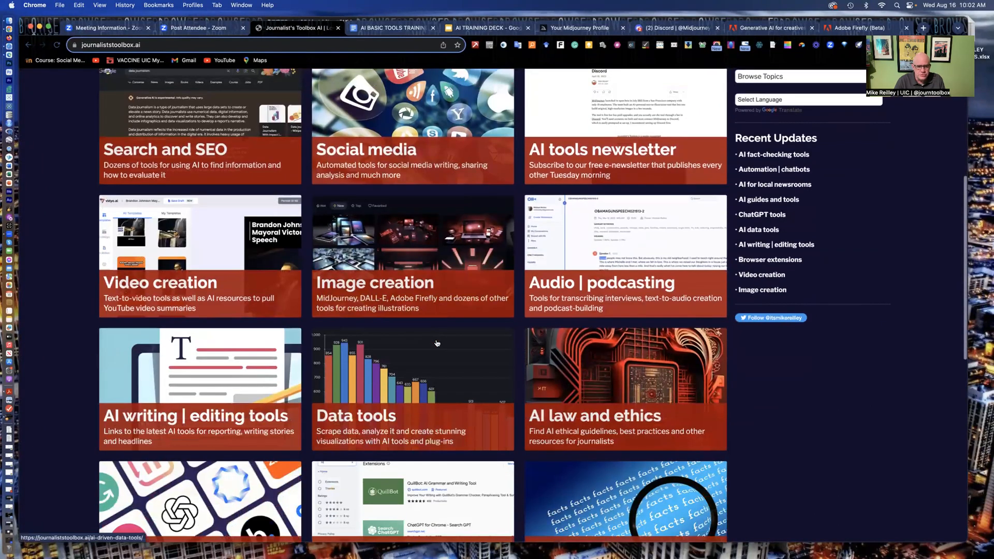
scroll(down, 3)
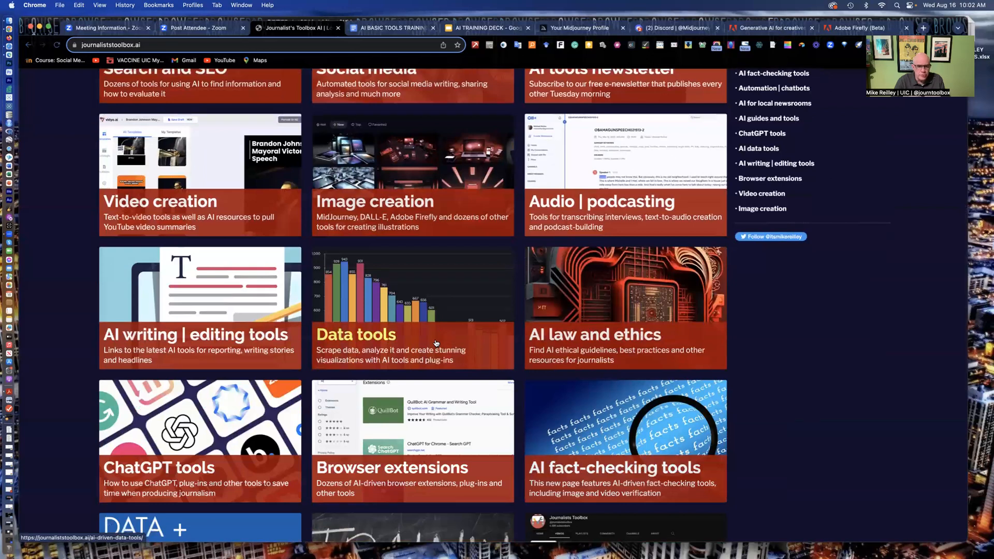
scroll(up, 3)
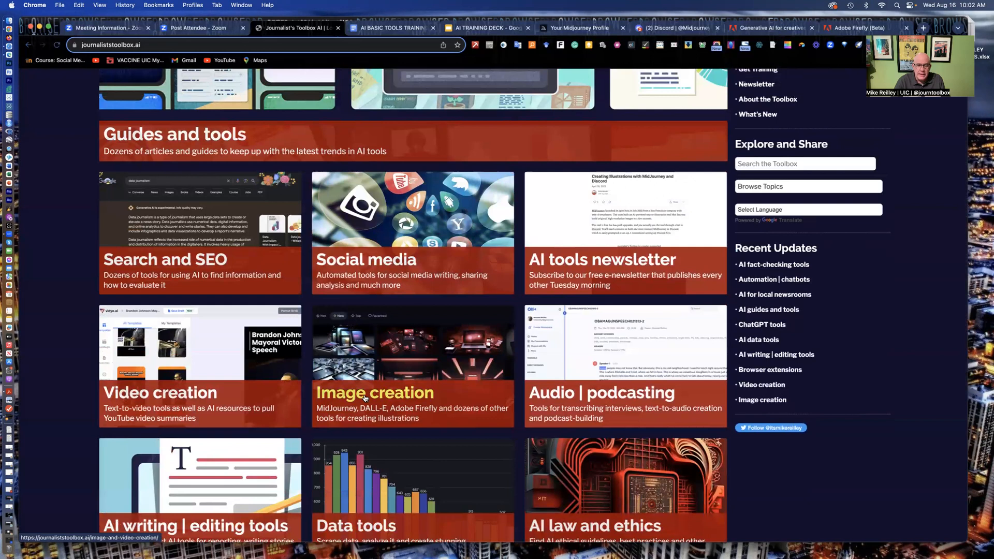
click(375, 394)
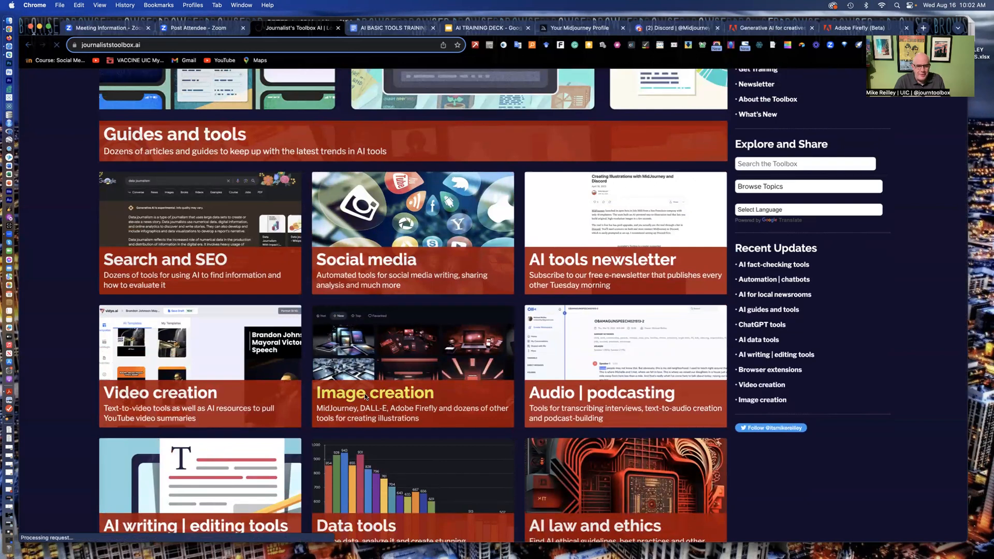
- Open the Image creation guide and scroll through its list of image tools
click(375, 394)
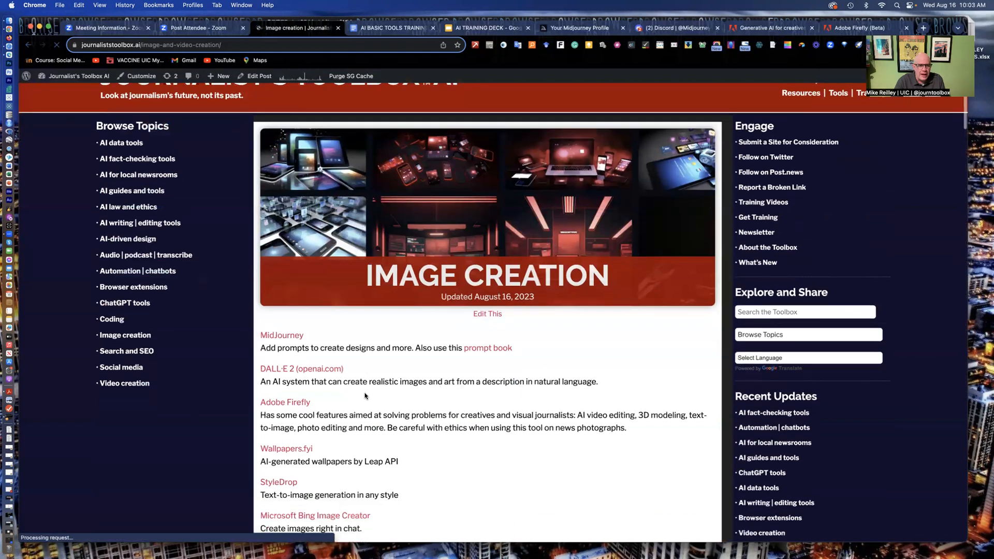
scroll(down, 3)
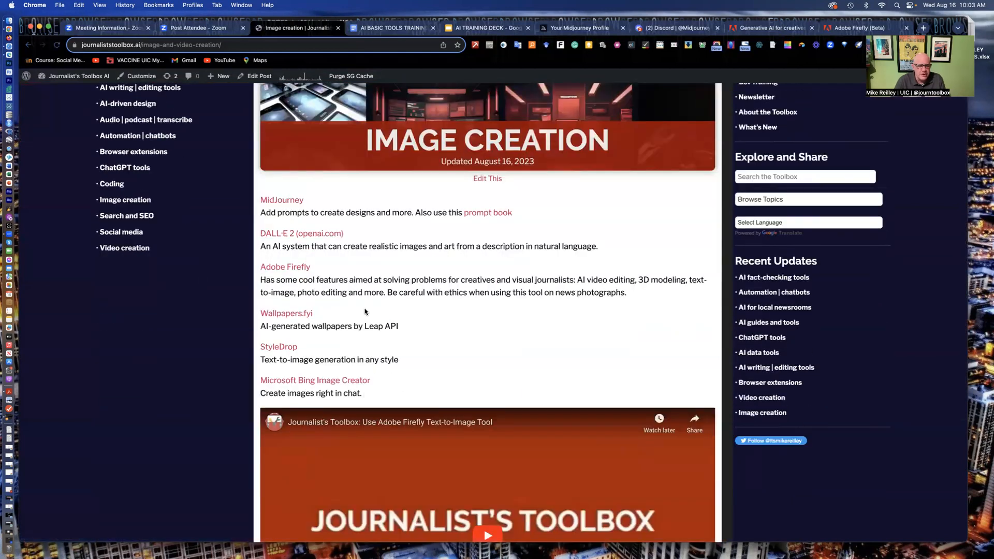
scroll(down, 3)
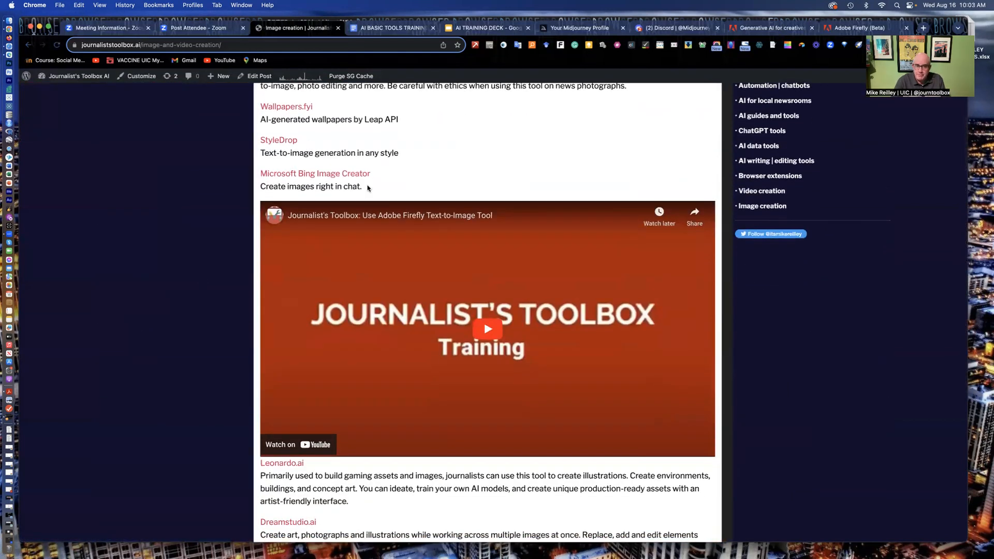
scroll(down, 3)
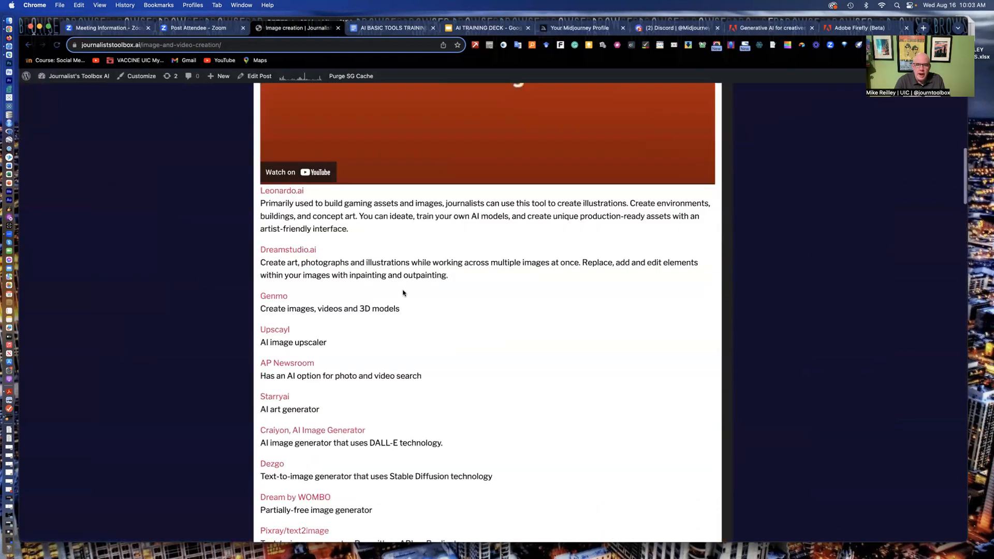
scroll(down, 3)
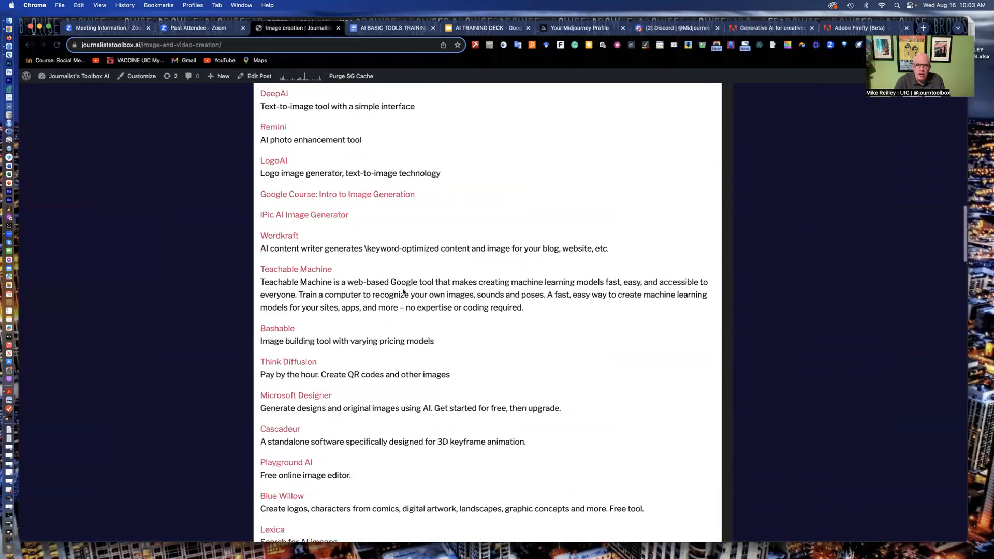
scroll(up, 3)
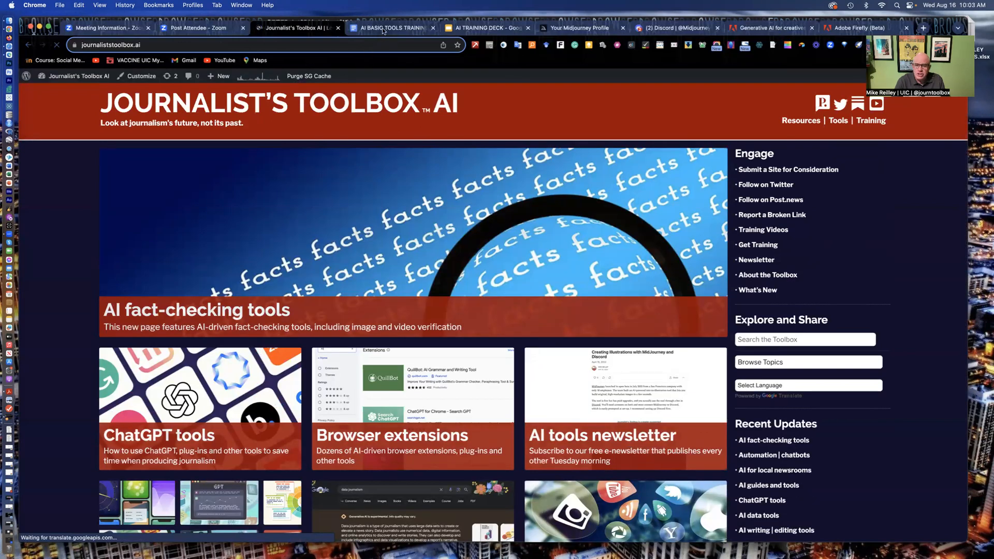
mouse_move(383, 31)
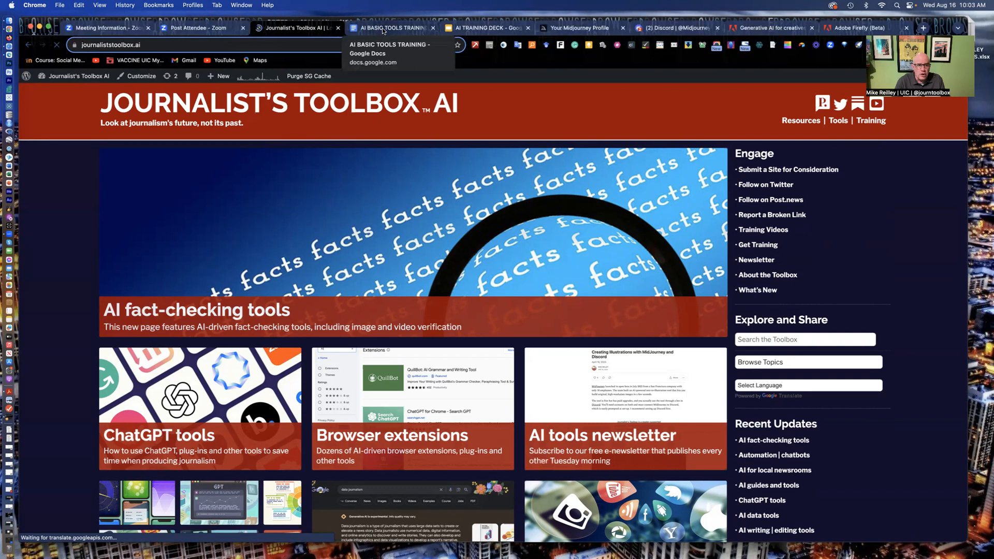
- In the AI BASIC TOOLS TRAINING handout, enlarge the short link line and make the title size 18 and bold
click(392, 27)
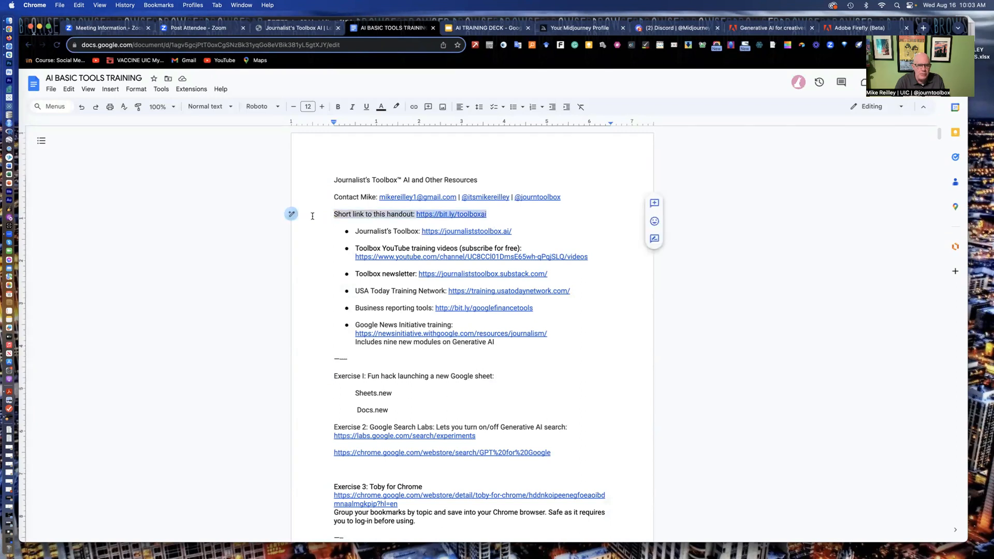
mouse_move(322, 107)
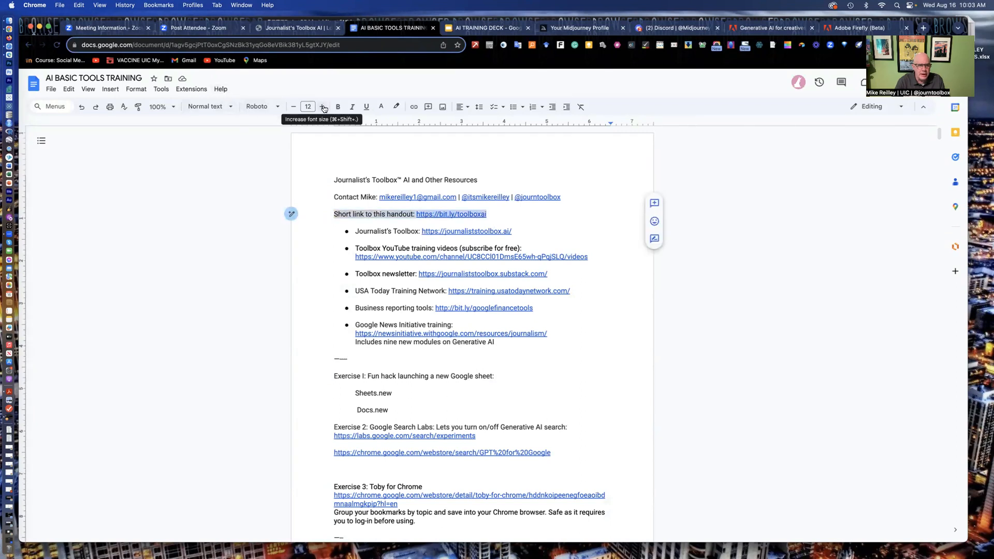
click(323, 106)
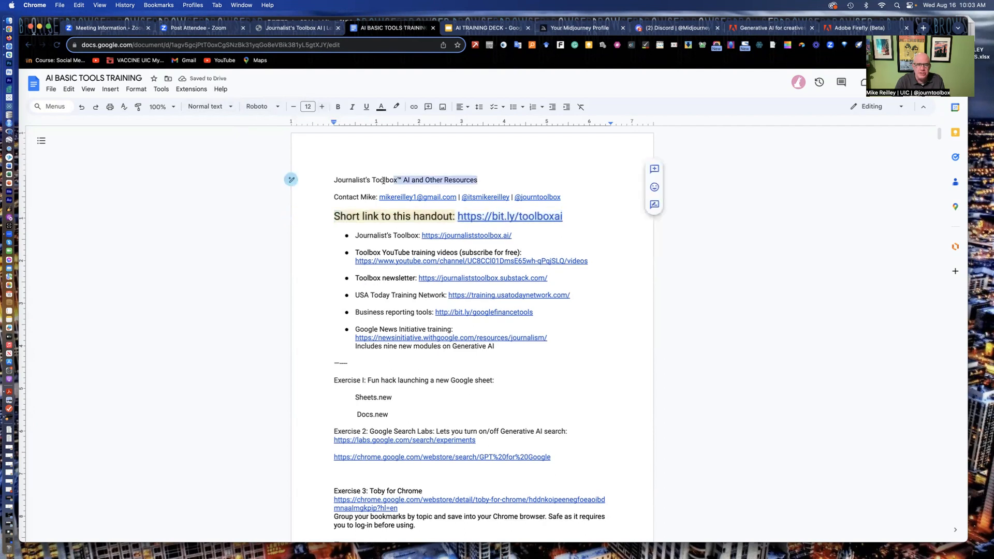
click(321, 106)
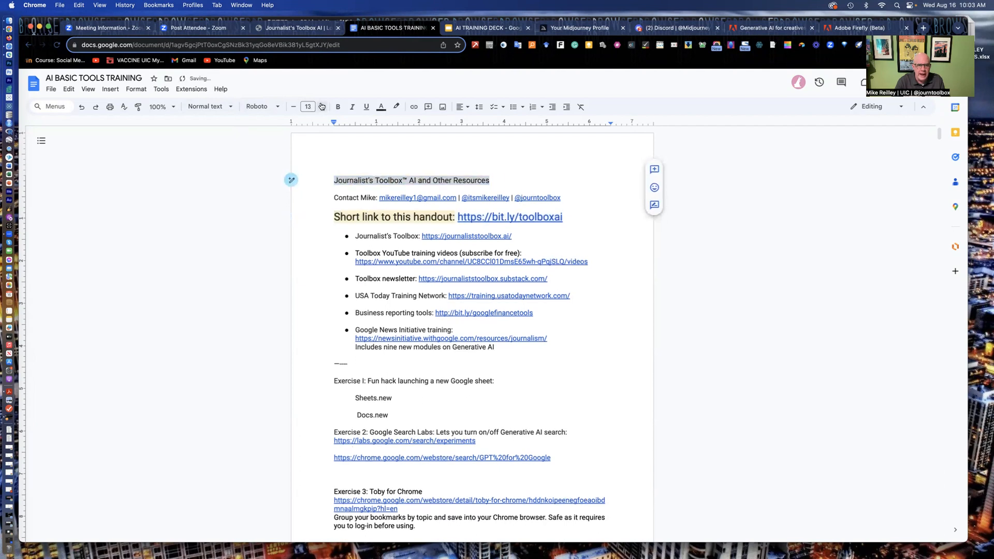
click(321, 107)
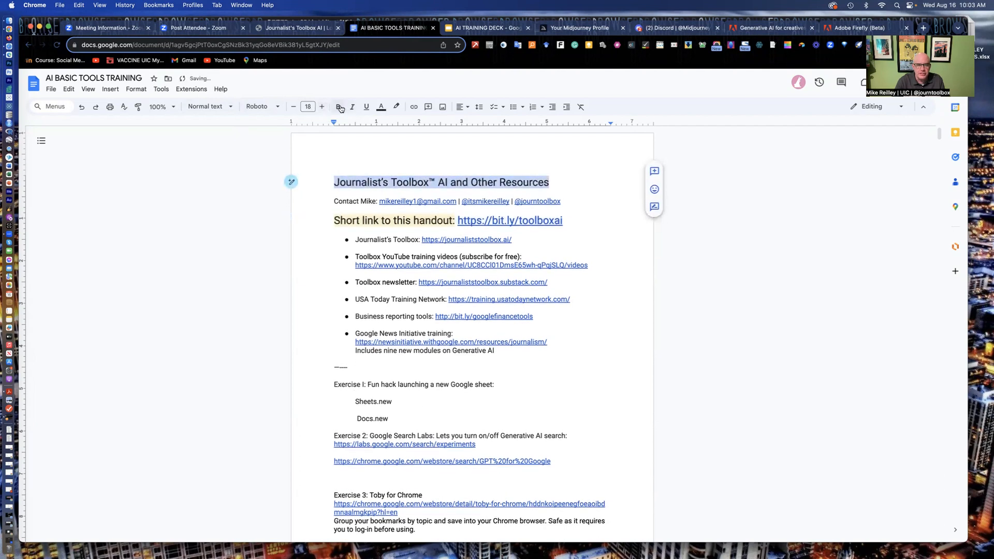
click(337, 107)
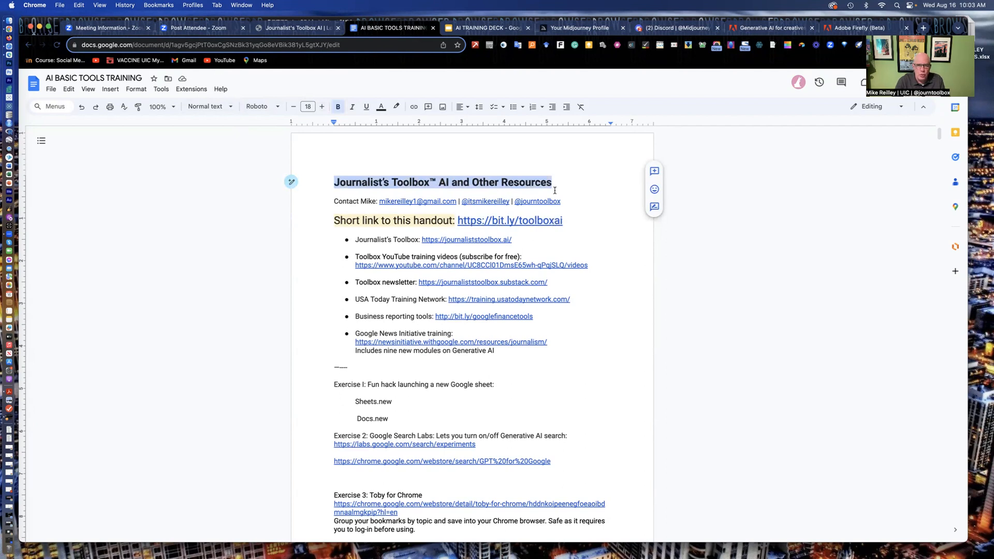
click(676, 28)
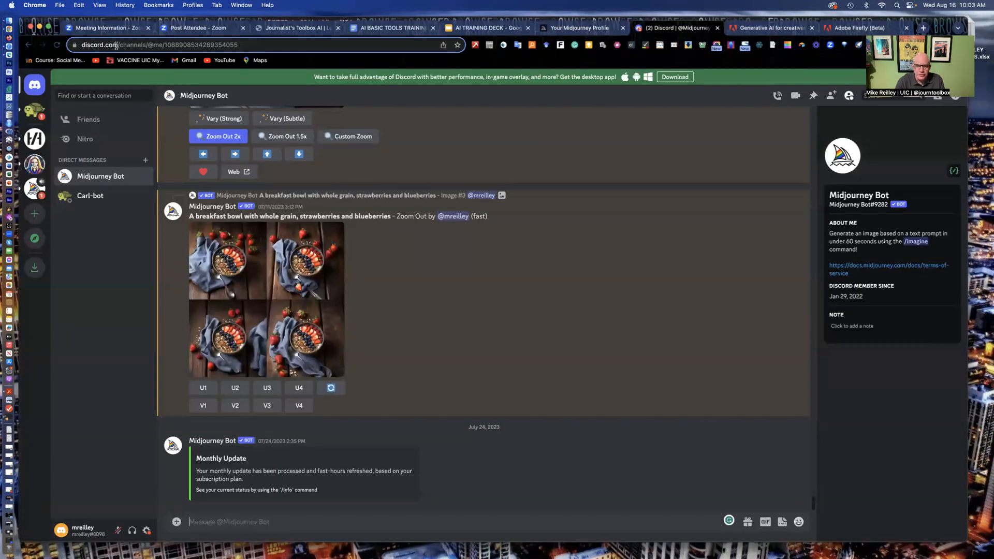
mouse_move(579, 32)
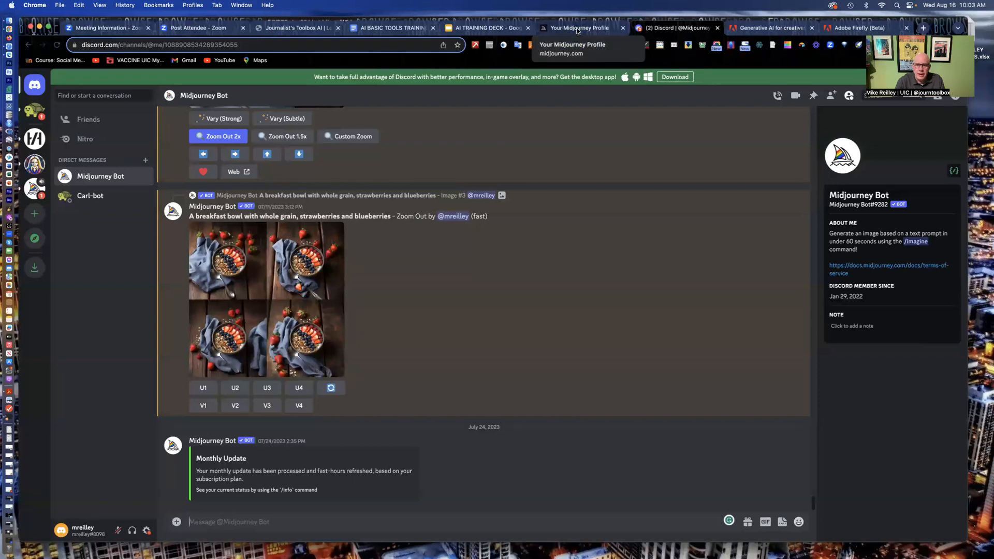
click(580, 28)
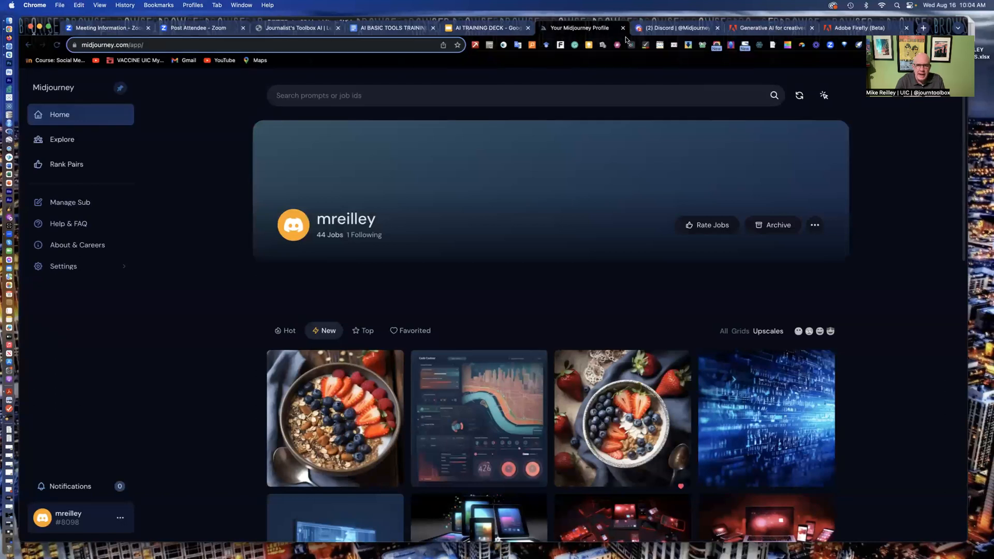
click(676, 28)
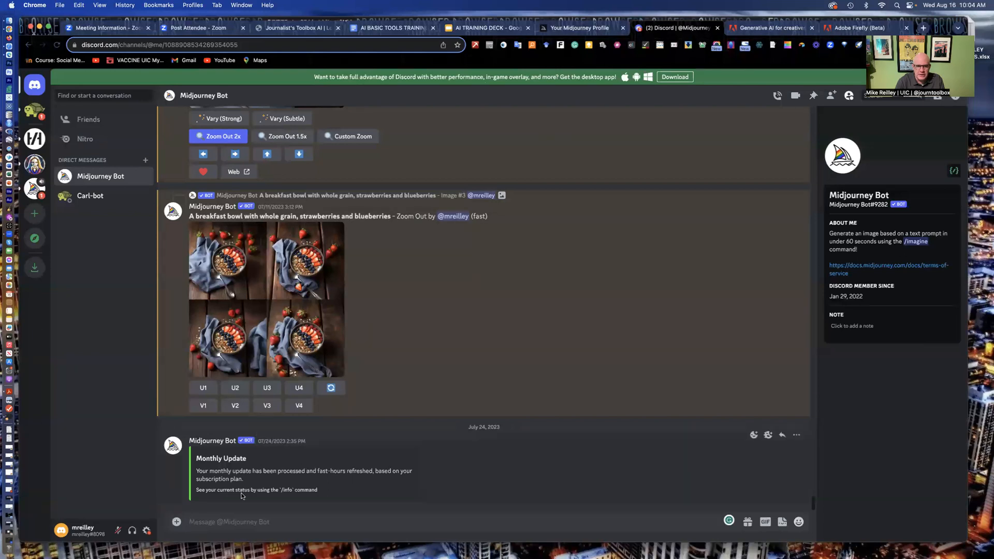
mouse_move(75, 181)
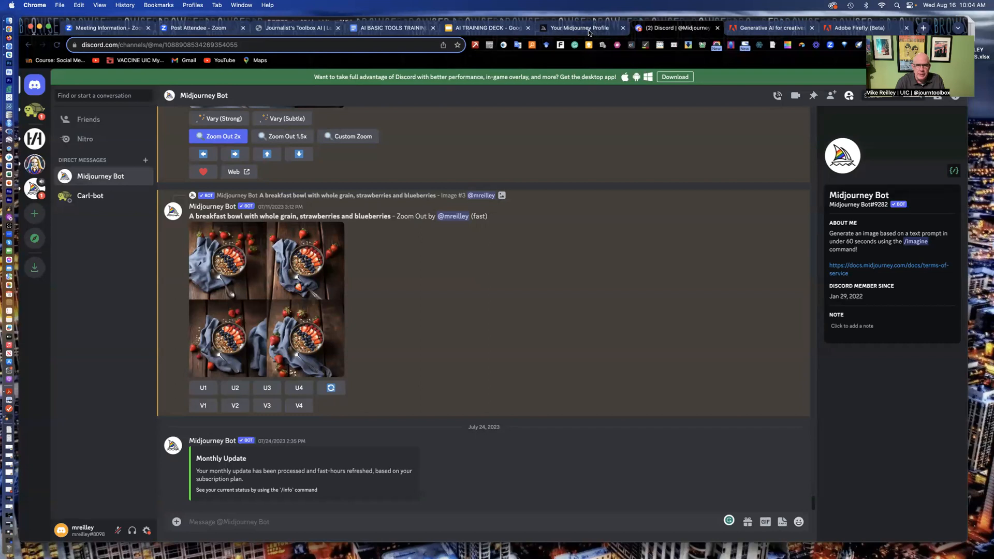
- Scroll down the Midjourney profile's image gallery, then return to the training handout
click(580, 27)
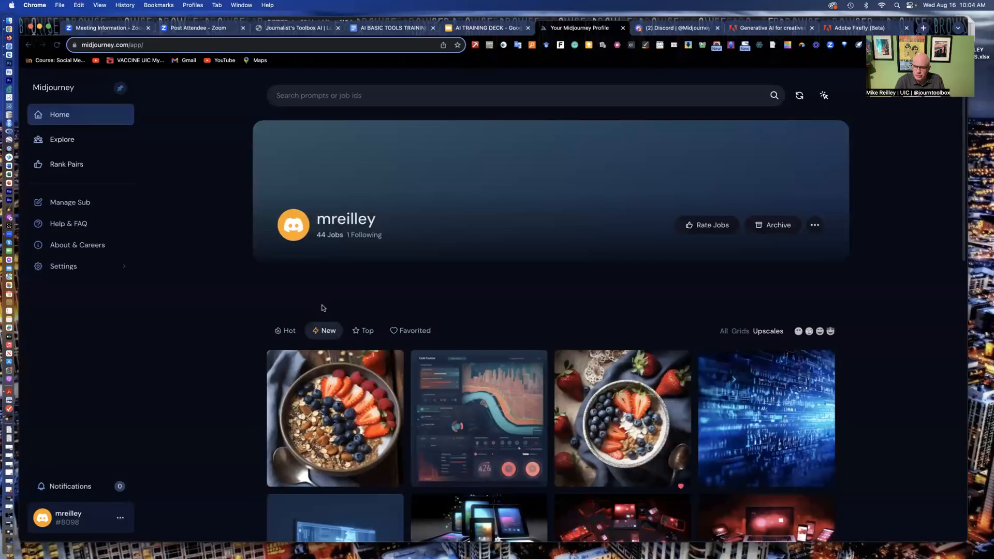
mouse_move(377, 375)
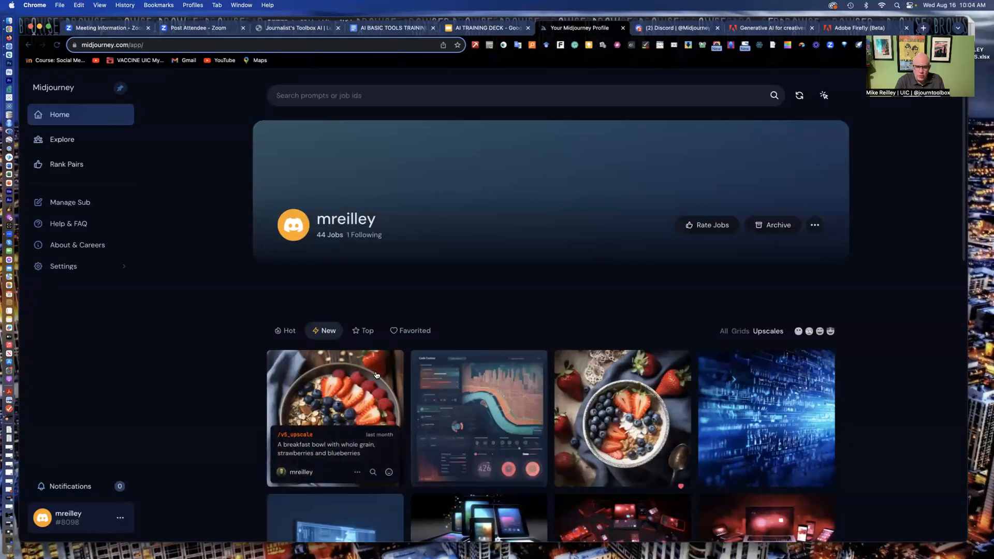
mouse_move(448, 348)
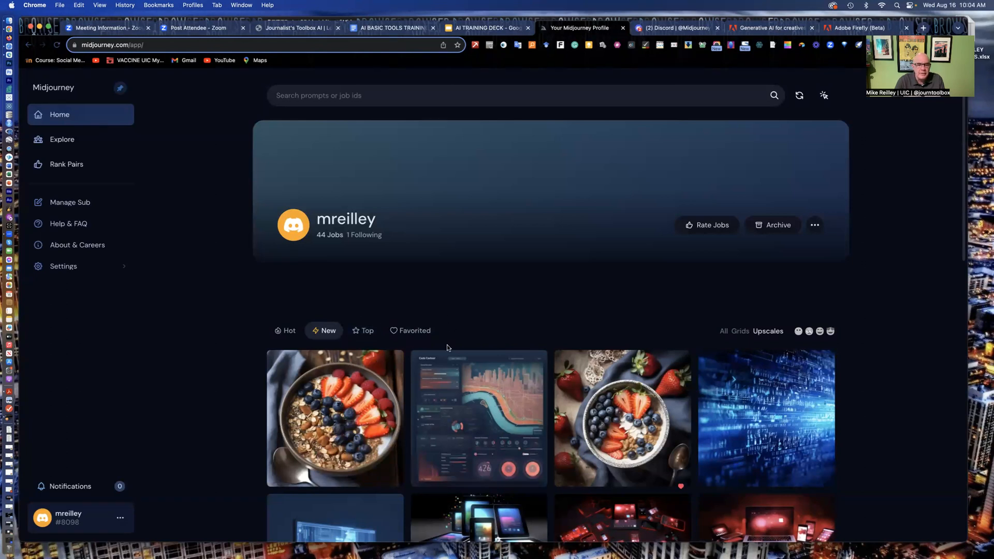
mouse_move(479, 423)
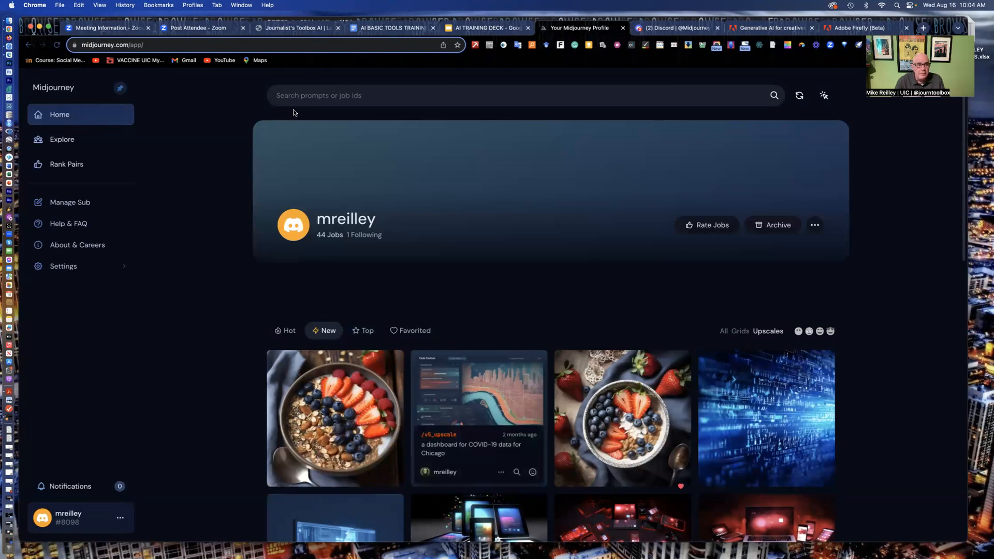
scroll(down, 3)
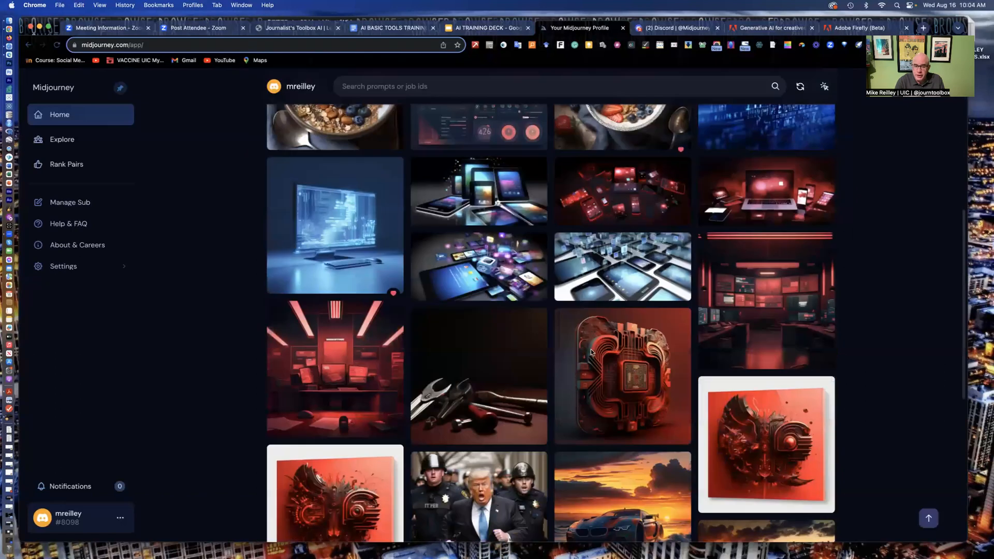
scroll(down, 3)
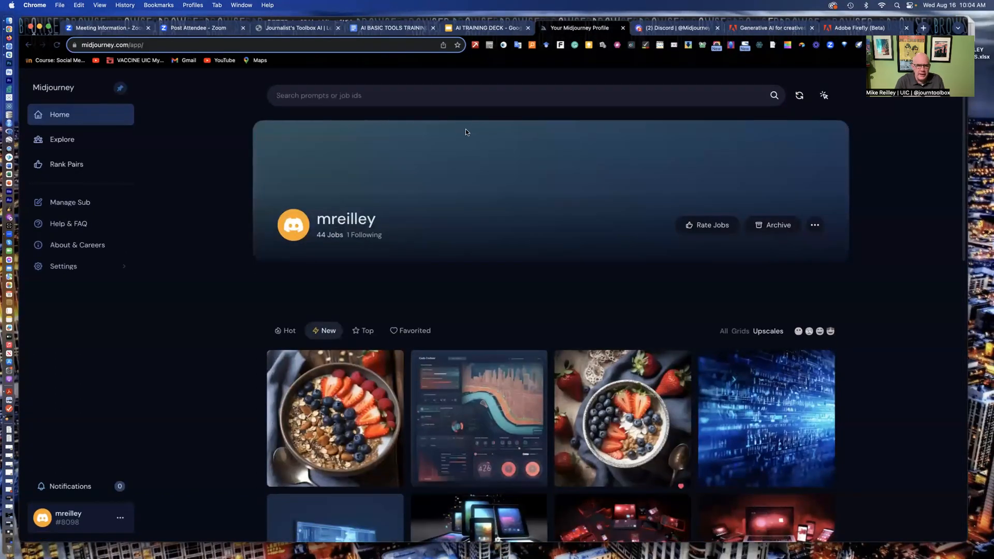
mouse_move(302, 28)
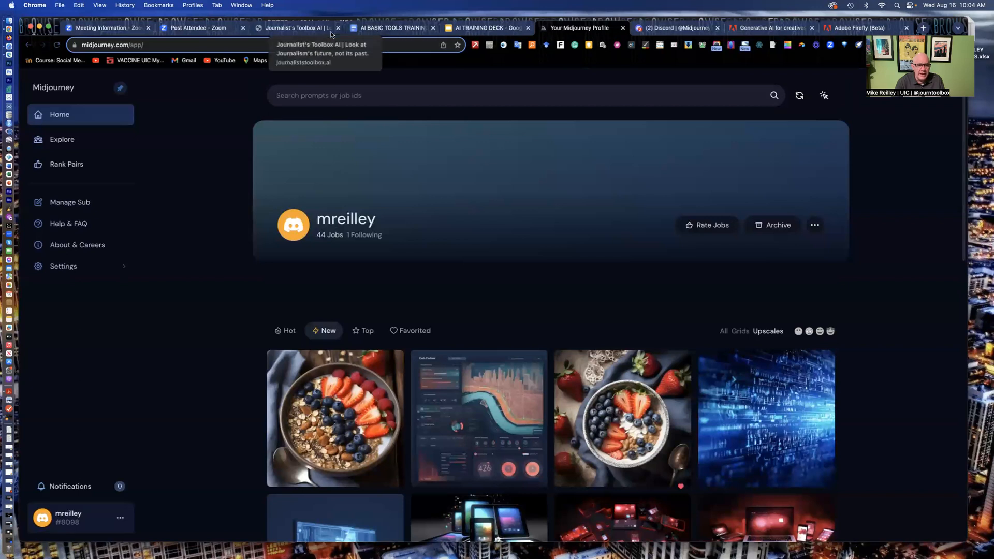
click(389, 27)
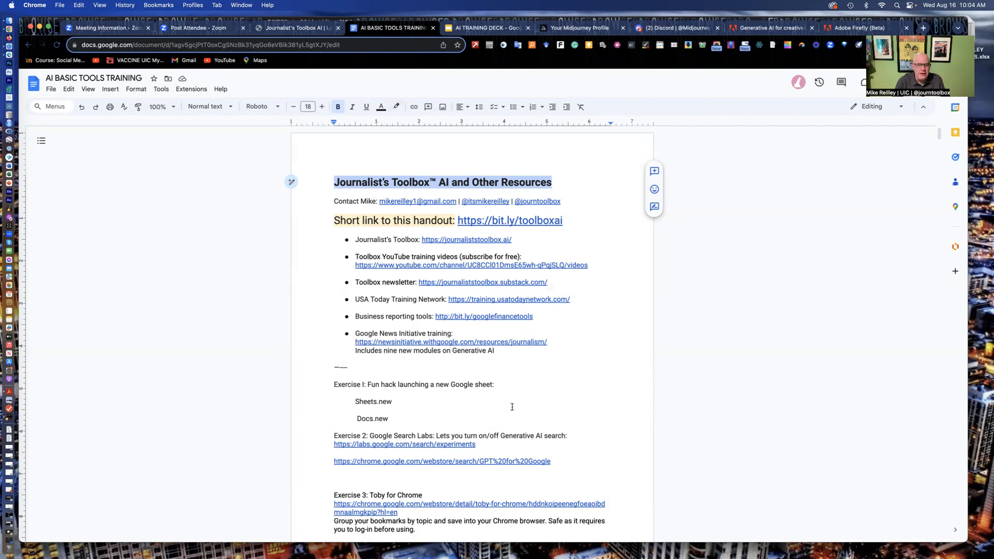
- Scroll the handout down to Exercise 9: MidJourney and select its heading
scroll(down, 3)
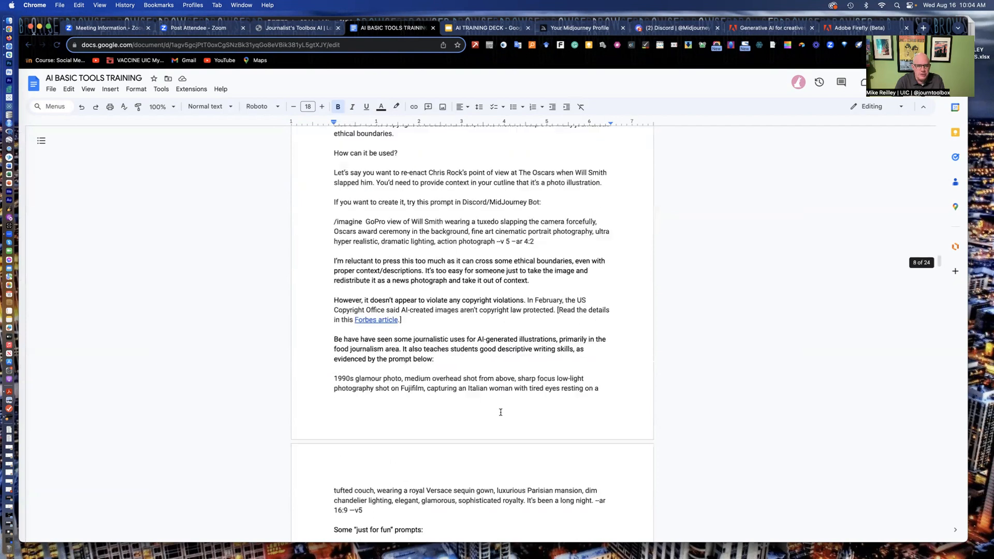
scroll(down, 3)
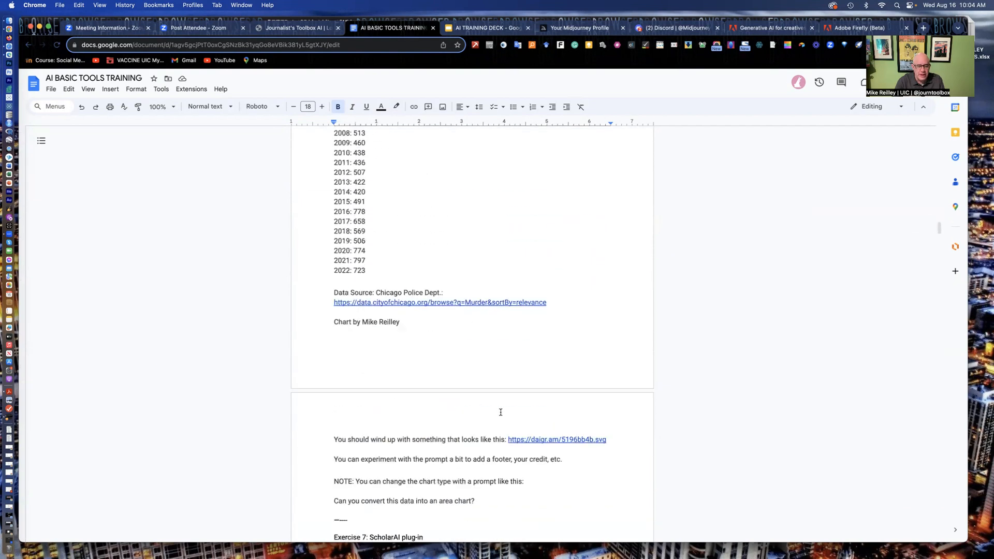
scroll(down, 3)
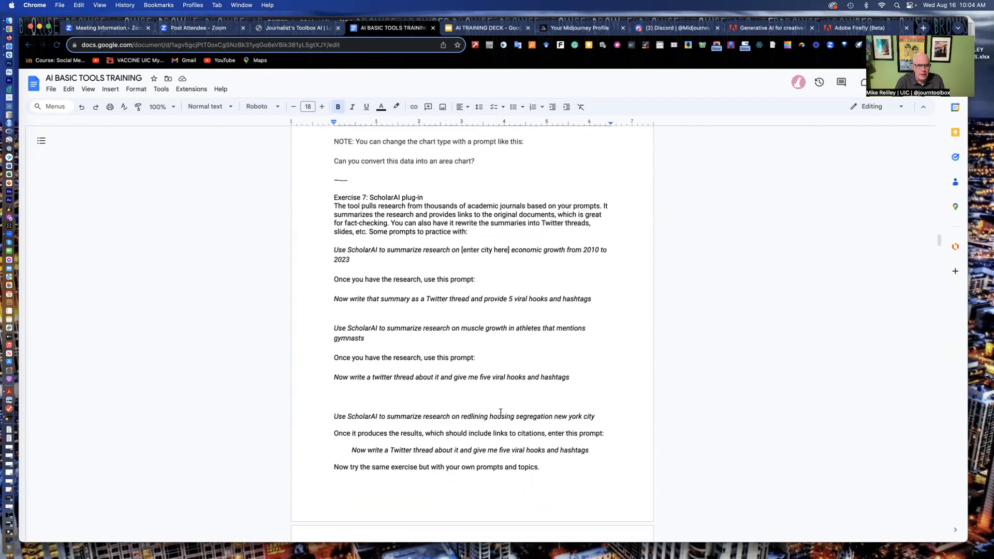
scroll(down, 3)
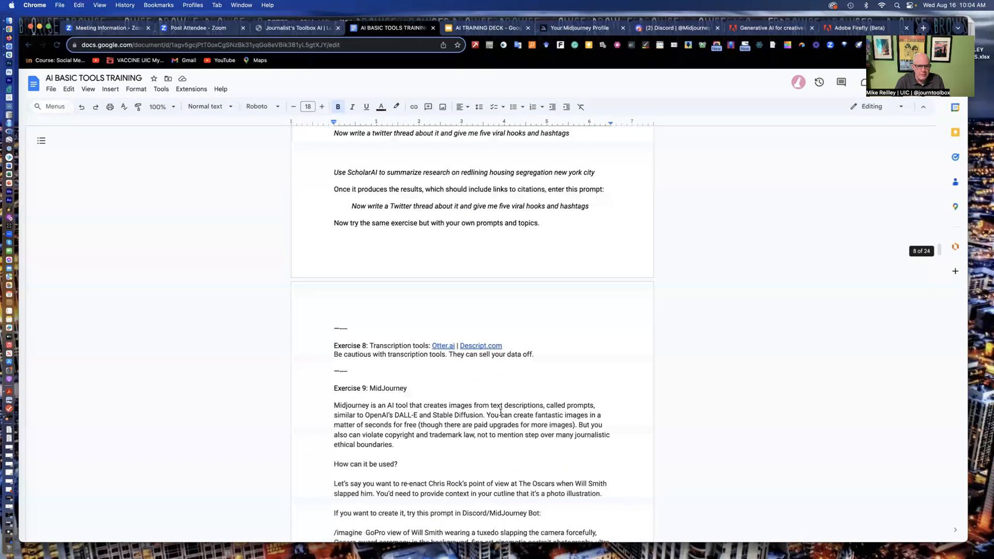
scroll(down, 3)
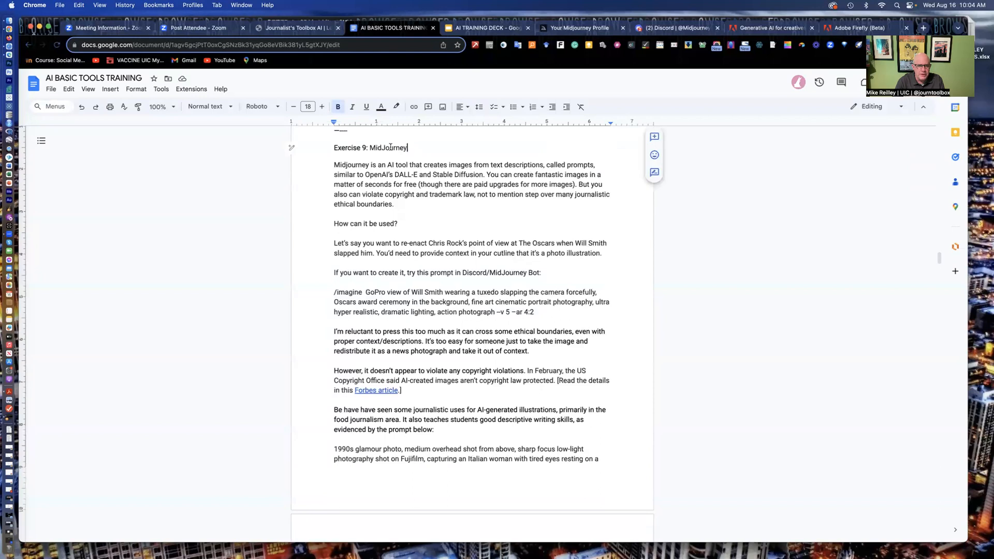
triple_click(371, 147)
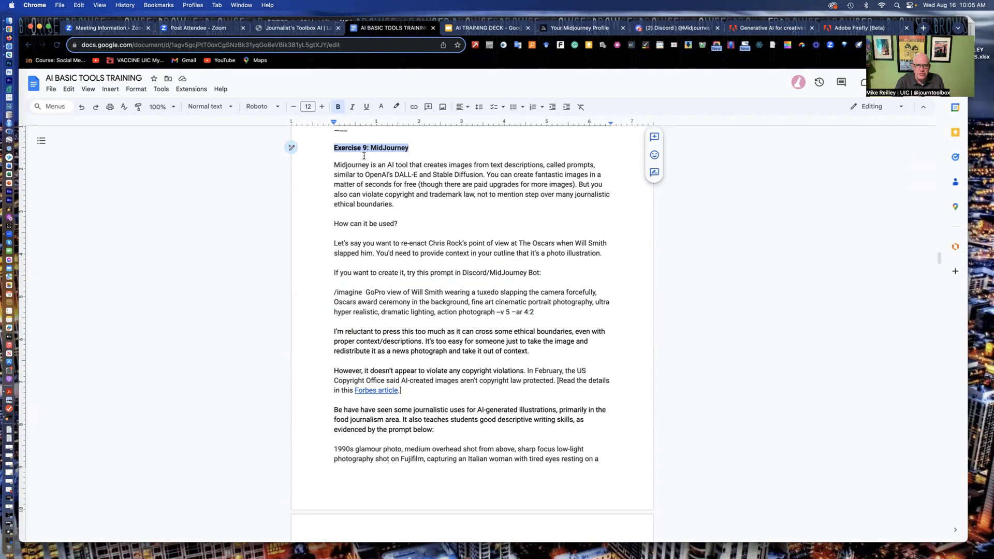
mouse_move(495, 32)
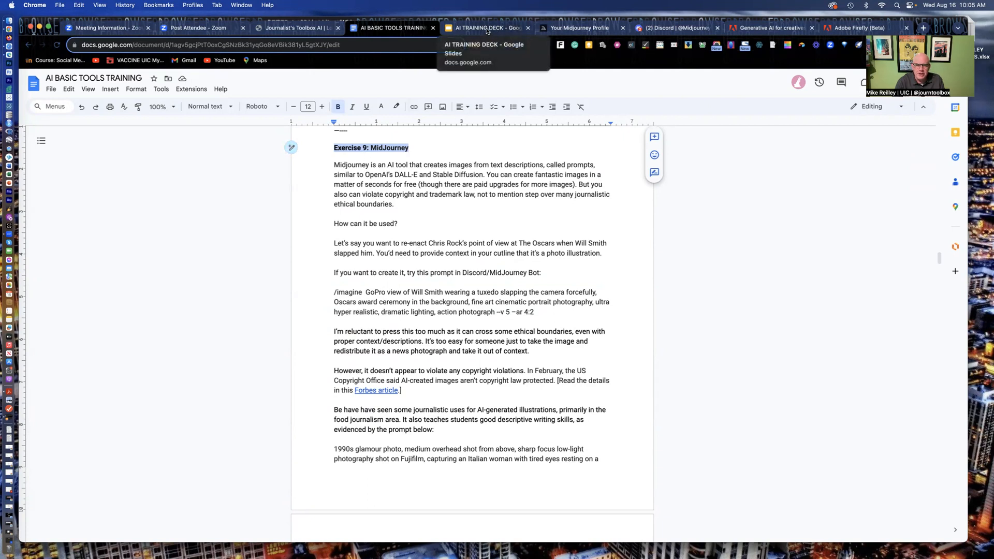
- Show the AI TRAINING DECK on slide 43, Disclosing AI Use to Audience
click(485, 27)
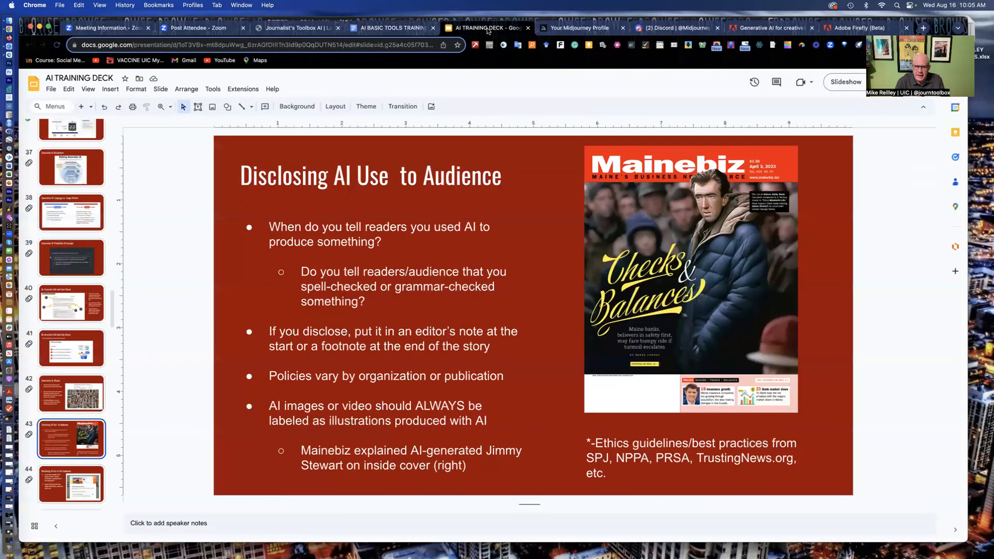
mouse_move(455, 260)
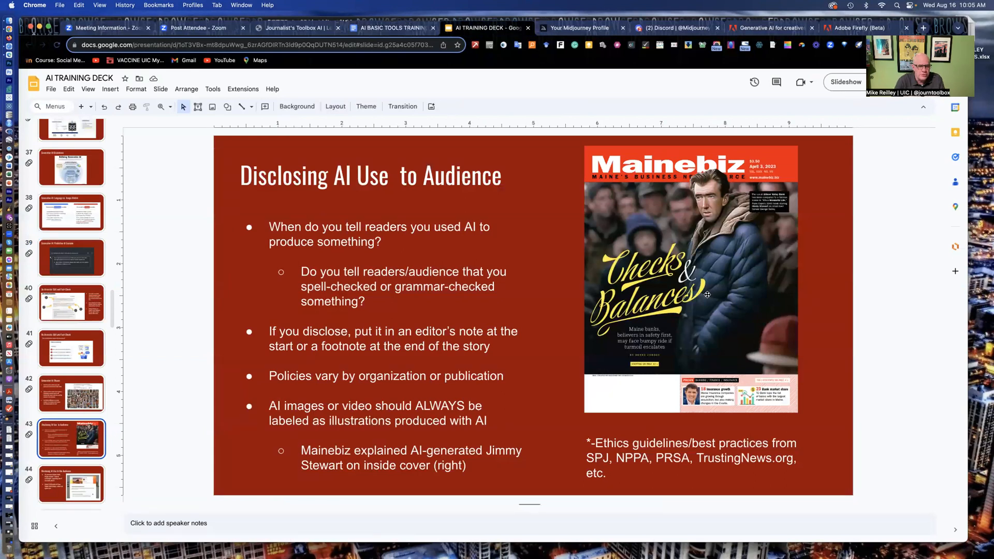
mouse_move(702, 294)
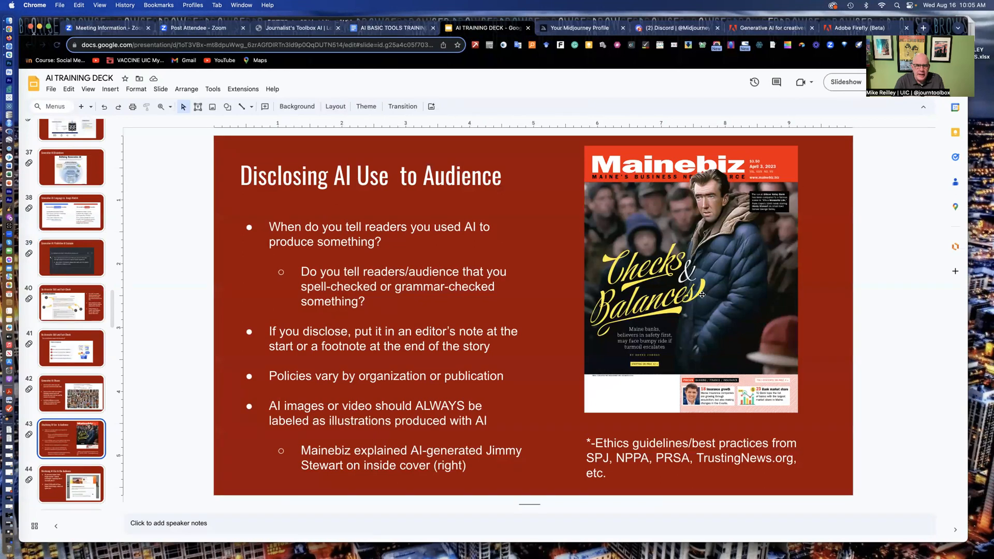
mouse_move(389, 201)
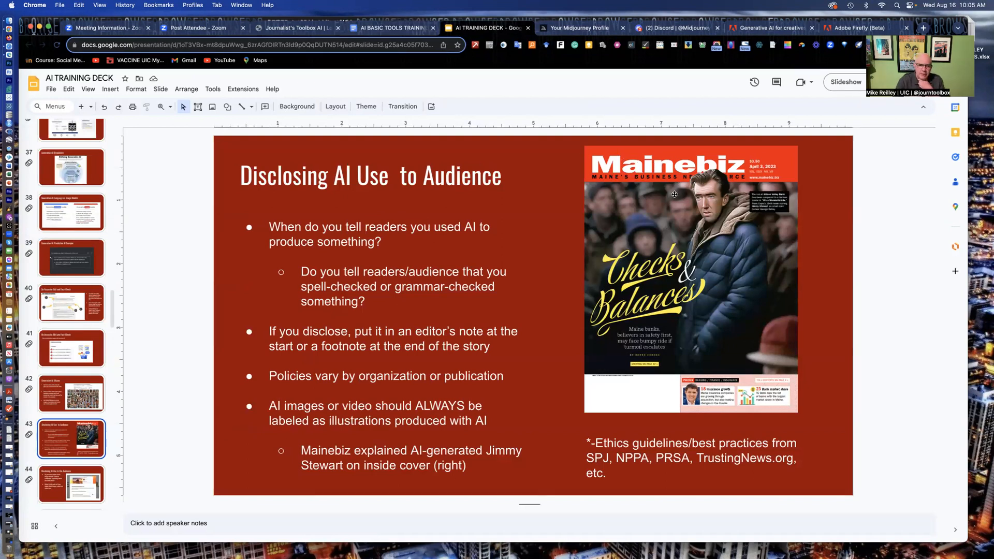
mouse_move(627, 213)
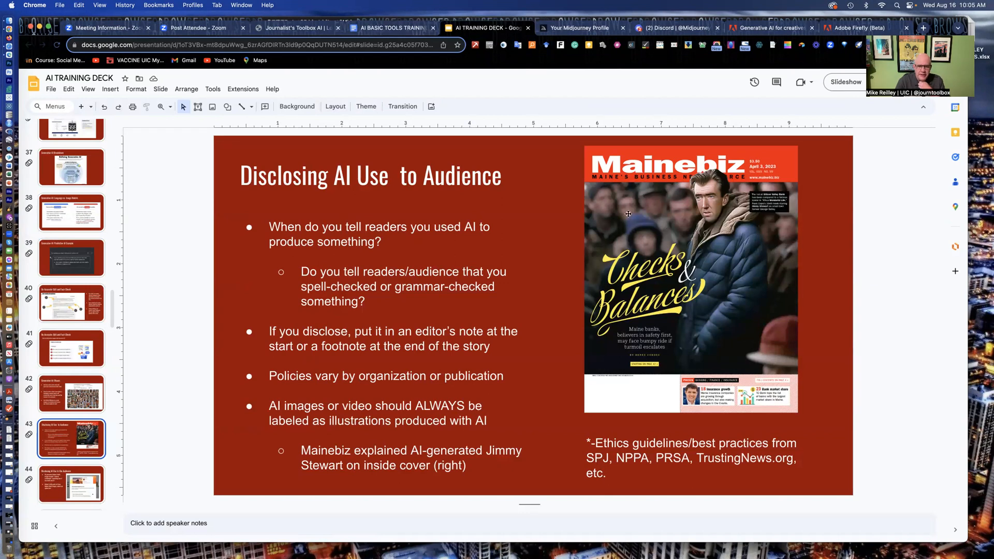
mouse_move(615, 227)
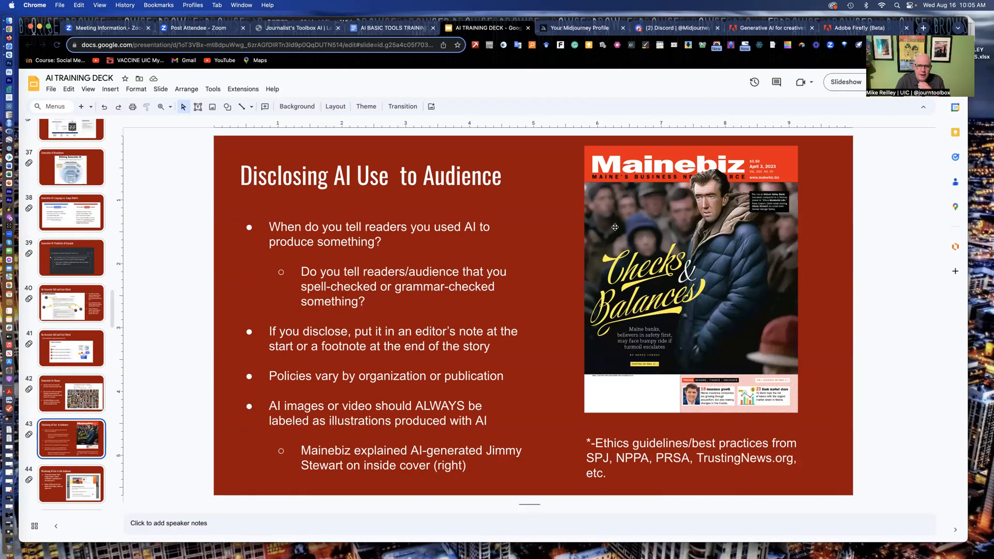
mouse_move(770, 221)
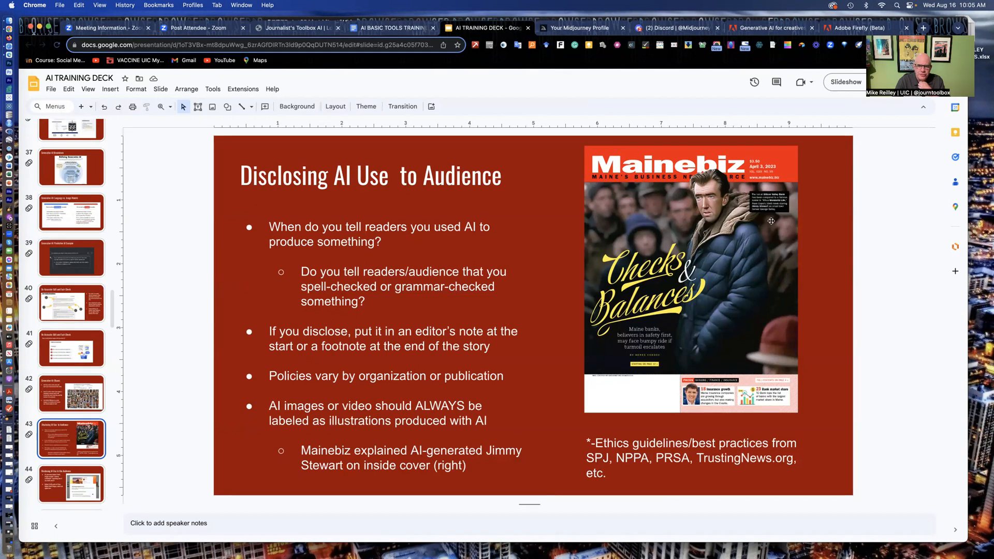
mouse_move(707, 181)
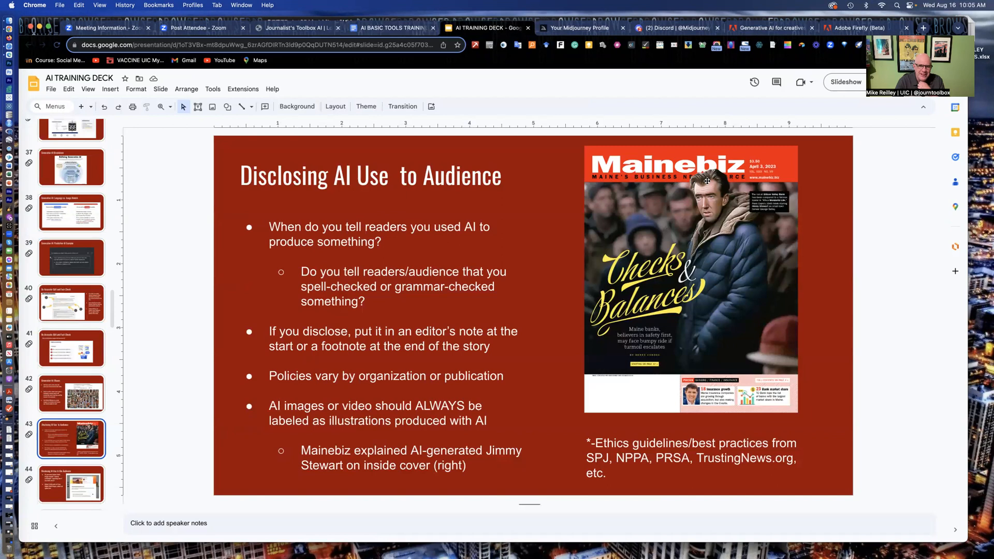
mouse_move(720, 221)
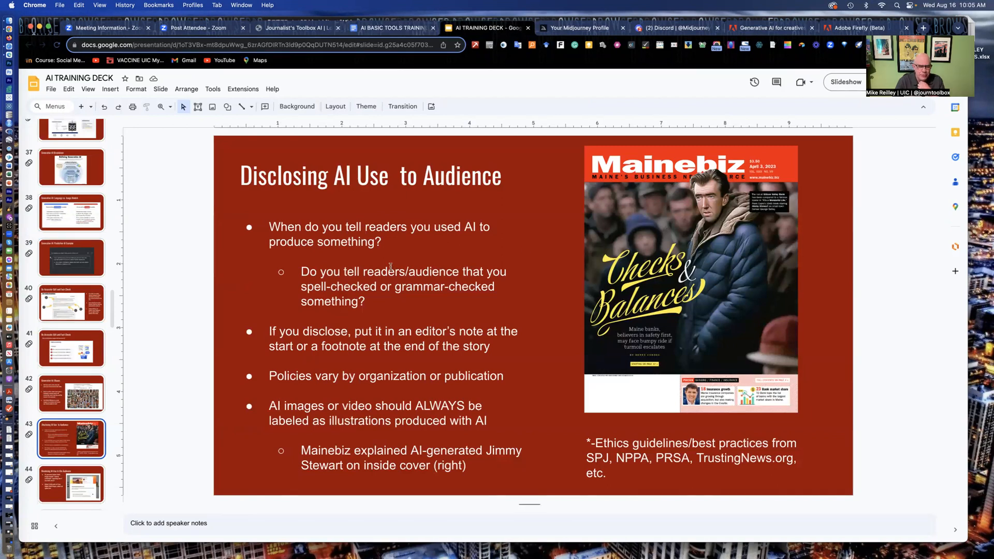
mouse_move(385, 262)
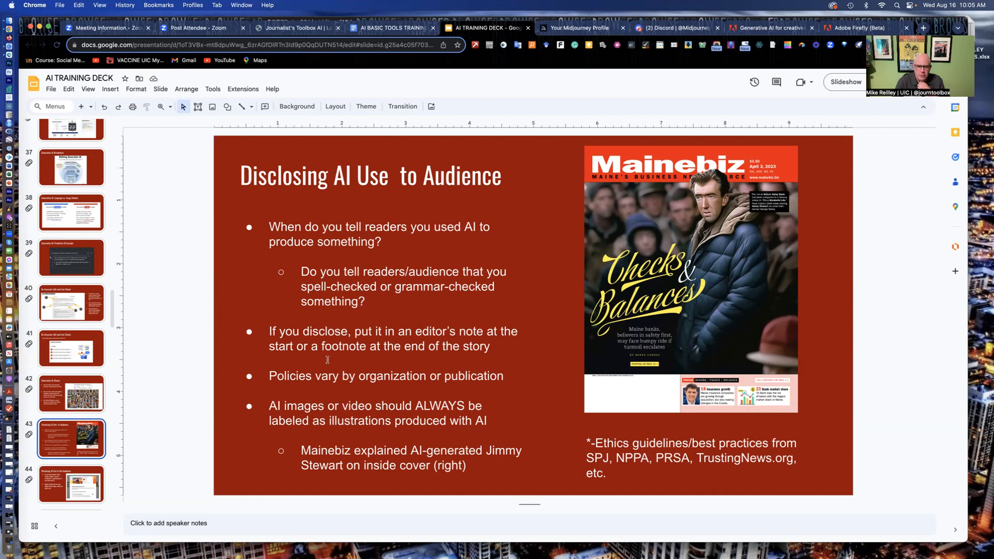
mouse_move(752, 371)
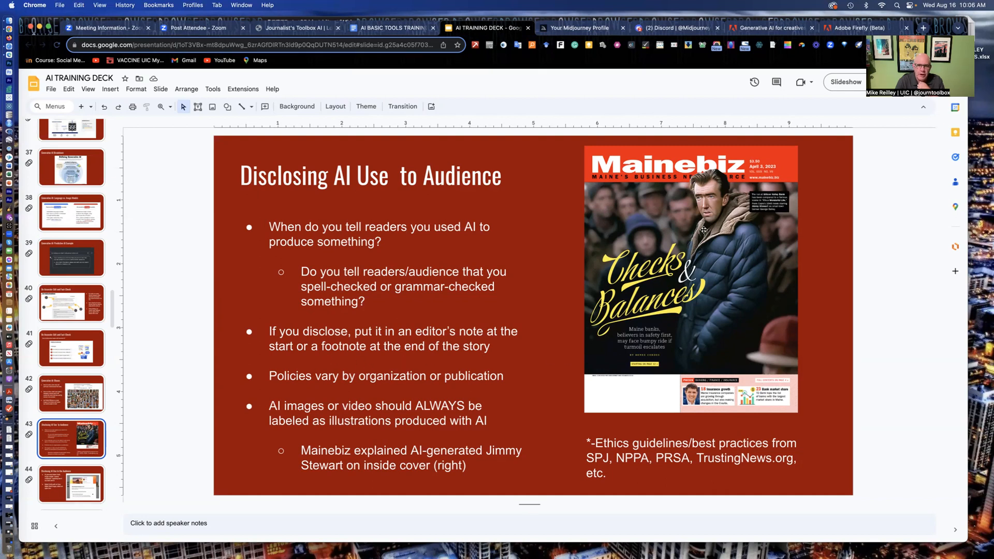
mouse_move(597, 218)
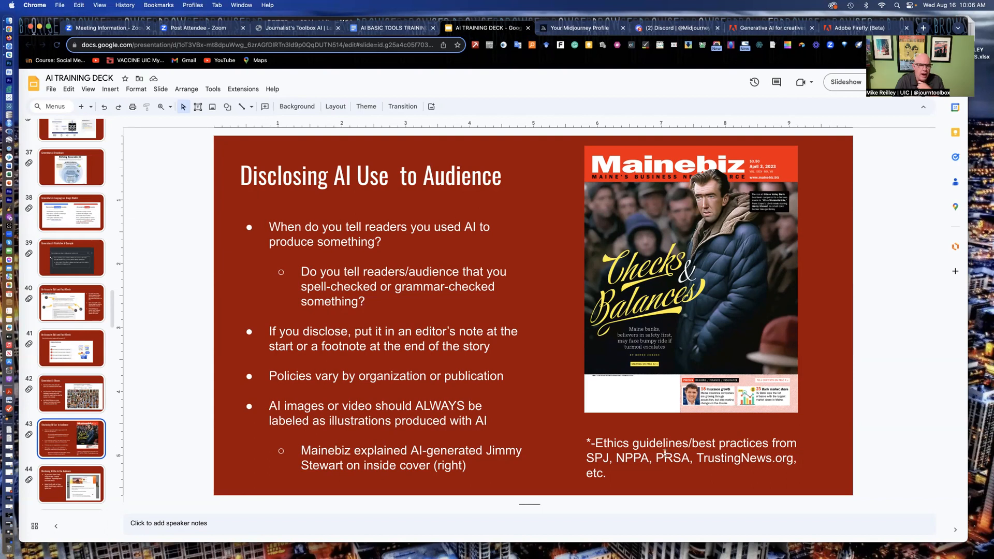
mouse_move(449, 417)
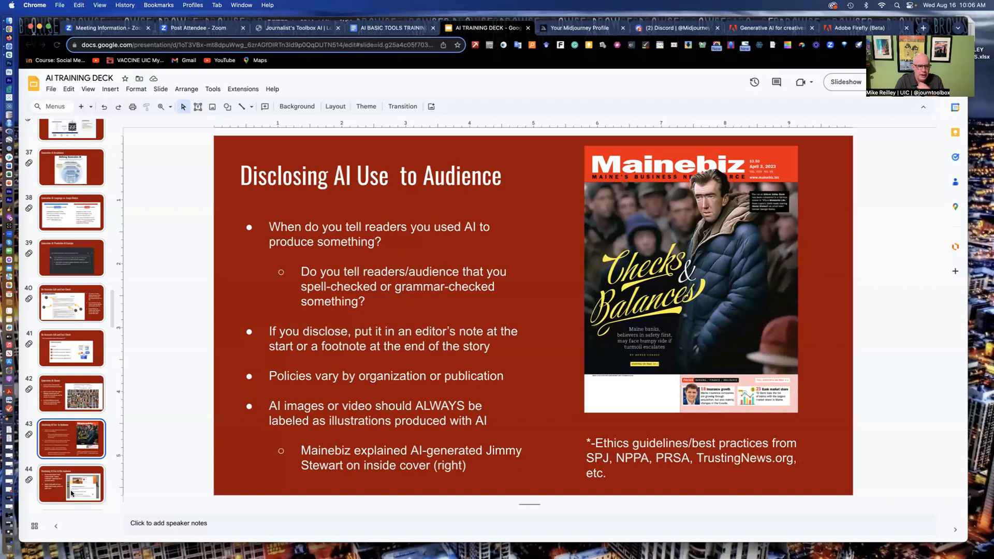
- Advance to slide 44 on Adobe Firefly content credentials
click(72, 484)
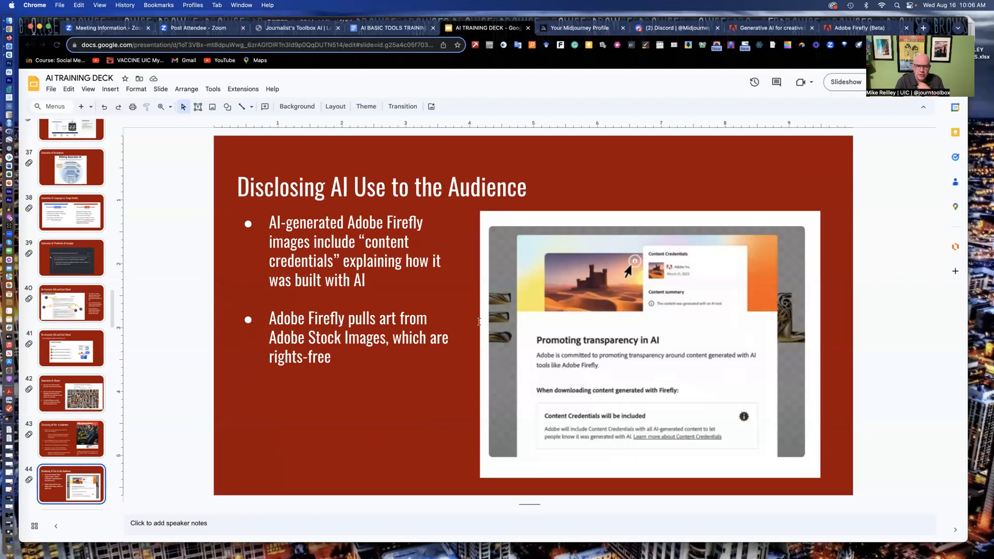
mouse_move(710, 465)
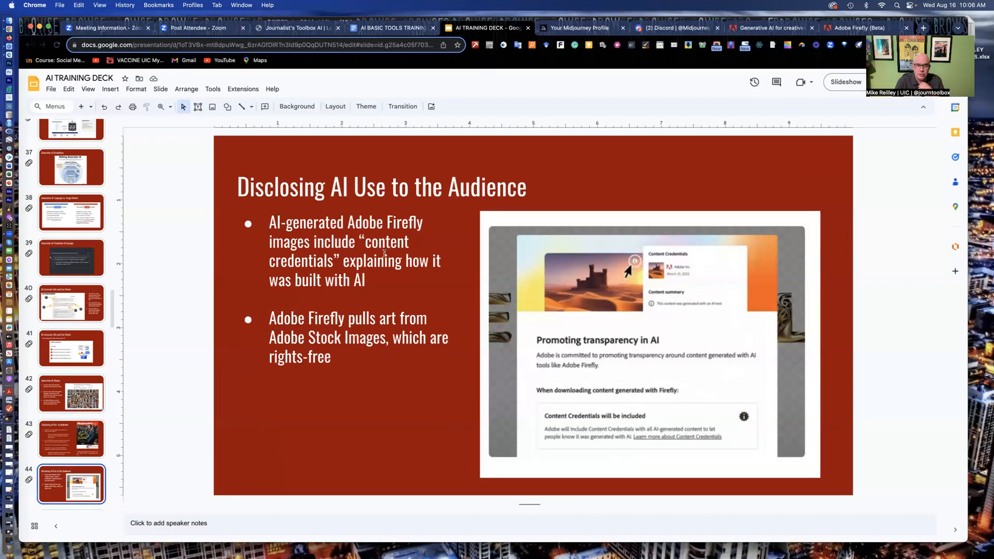
mouse_move(310, 475)
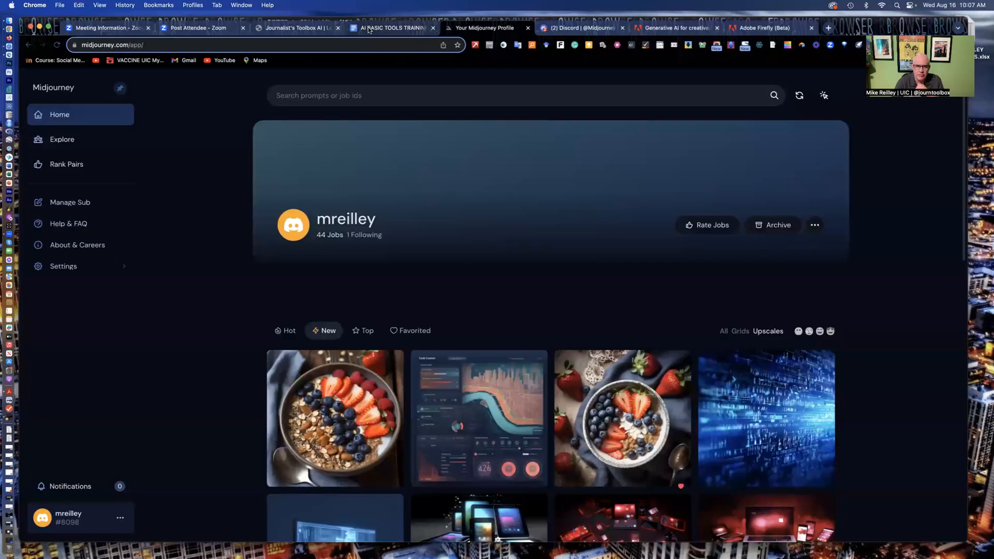
- Return to the handout and scroll down through the 'just for fun' MidJourney prompts to the cutaway diagram examples
click(391, 28)
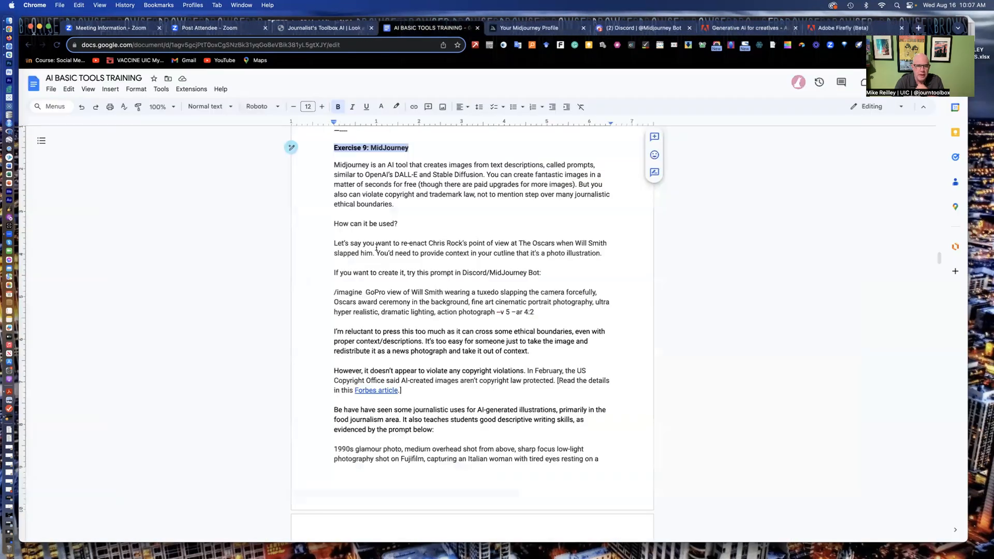
scroll(up, 3)
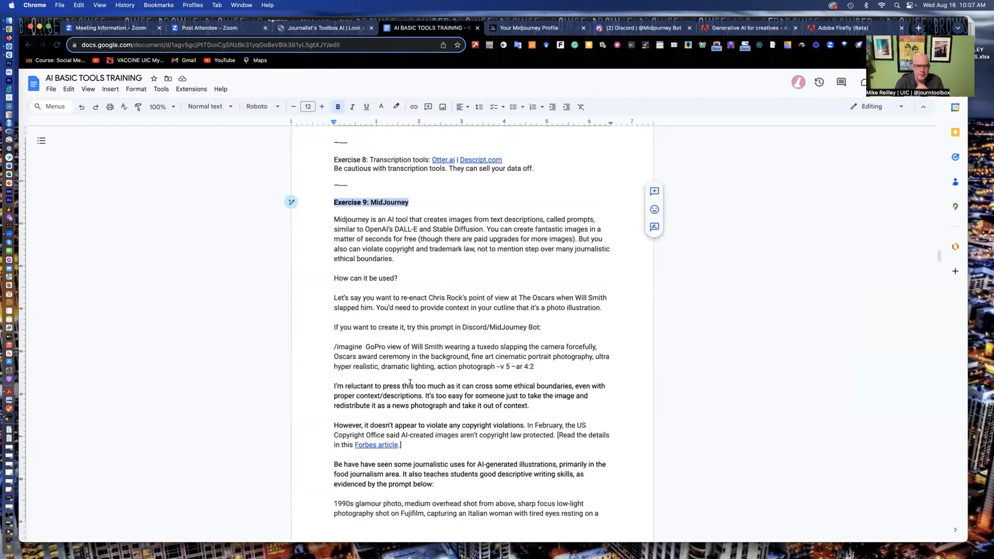
scroll(down, 3)
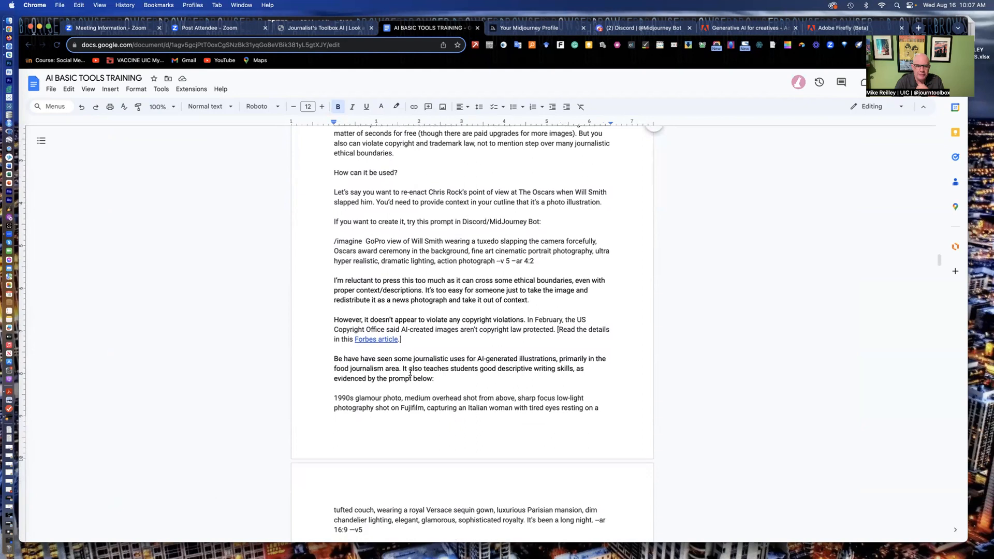
mouse_move(362, 381)
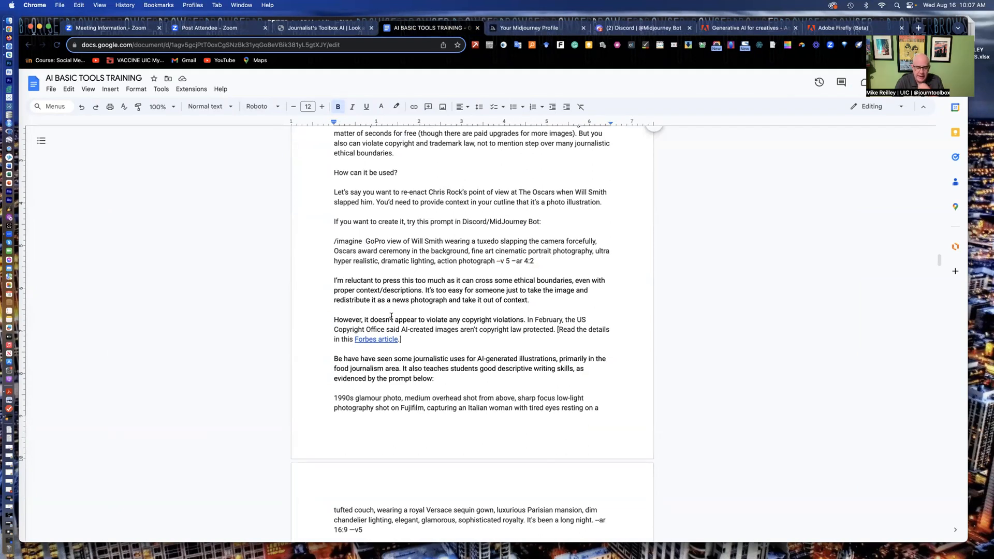
scroll(down, 3)
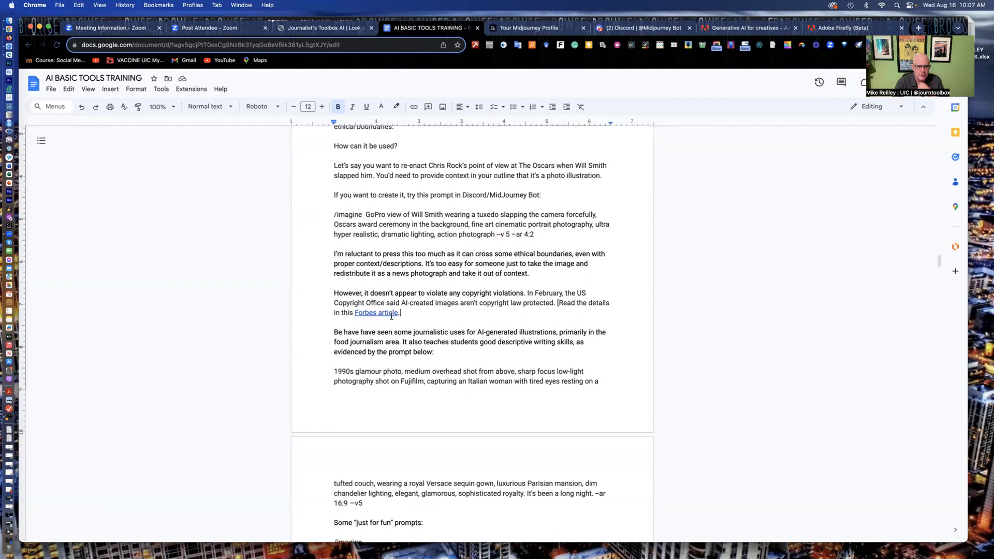
scroll(down, 3)
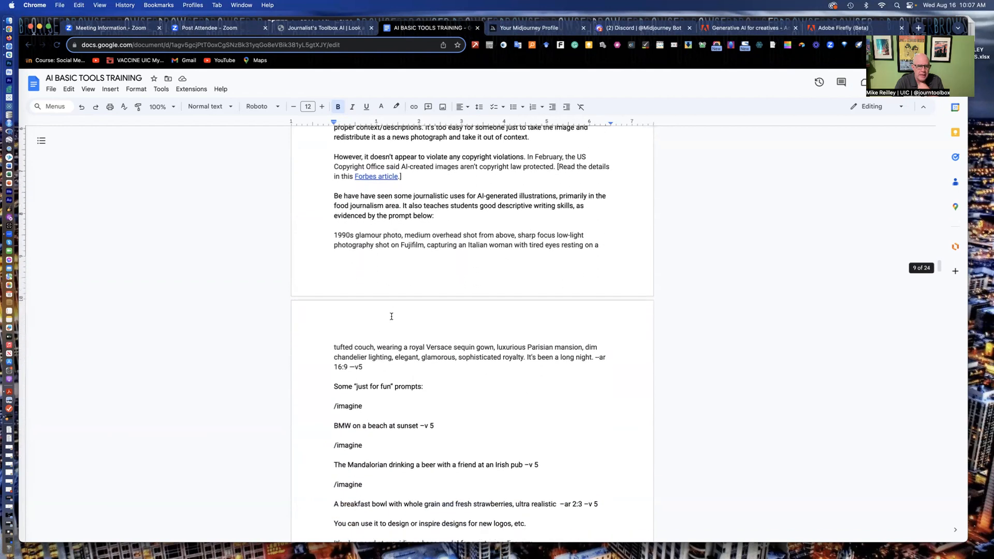
scroll(down, 3)
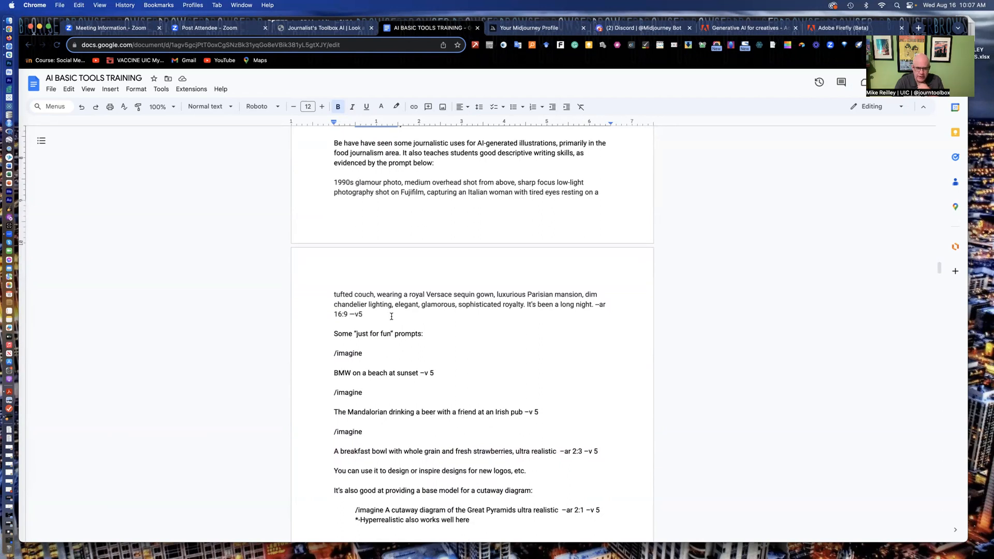
scroll(down, 3)
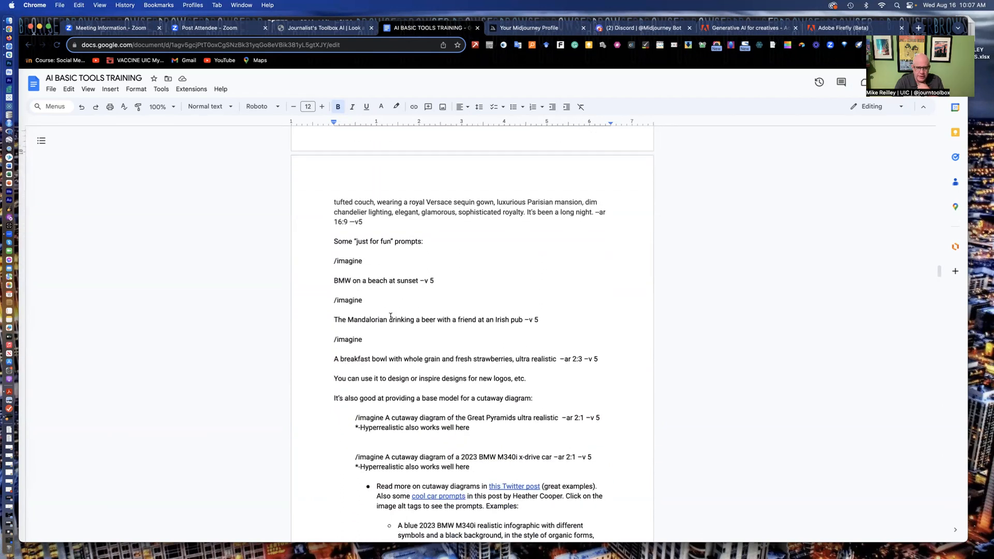
scroll(down, 3)
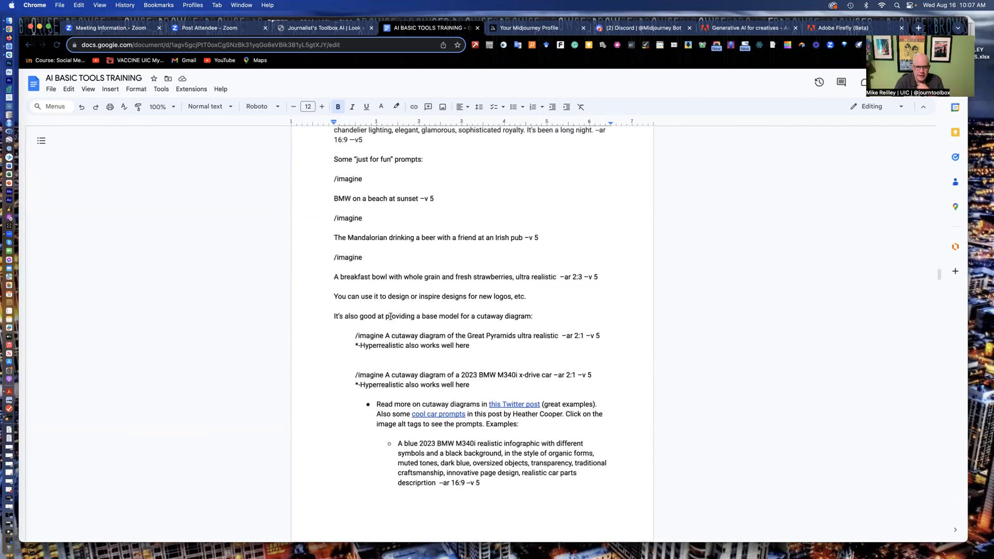
scroll(down, 3)
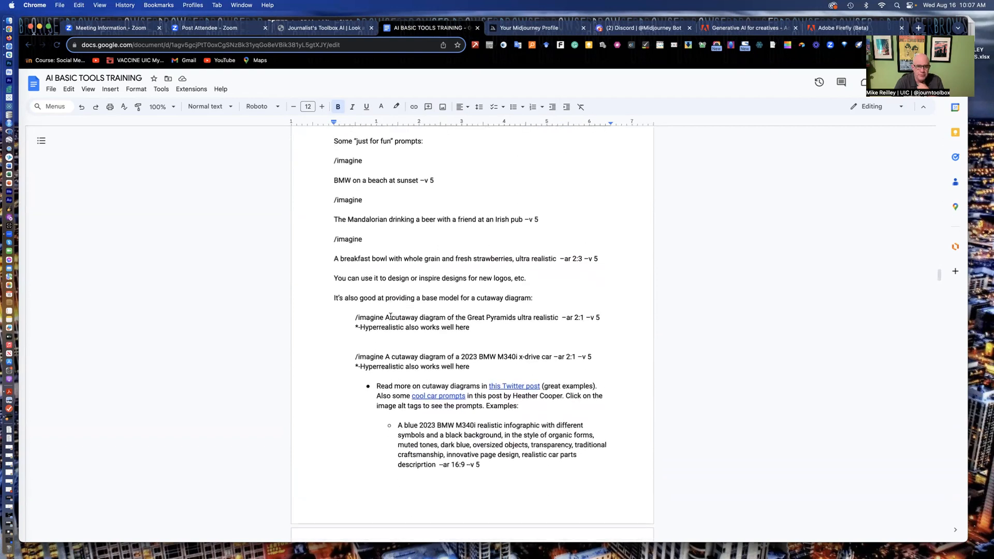
scroll(down, 3)
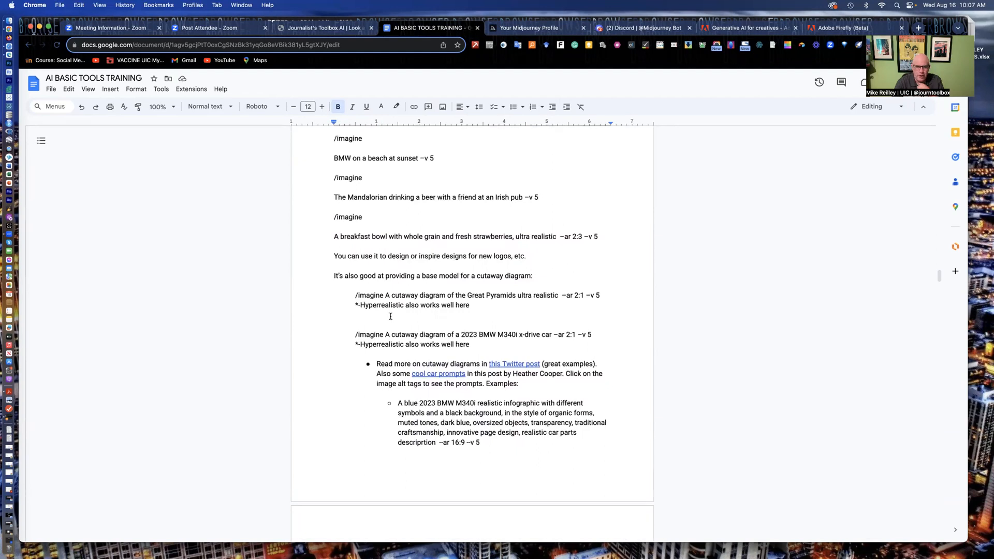
mouse_move(332, 158)
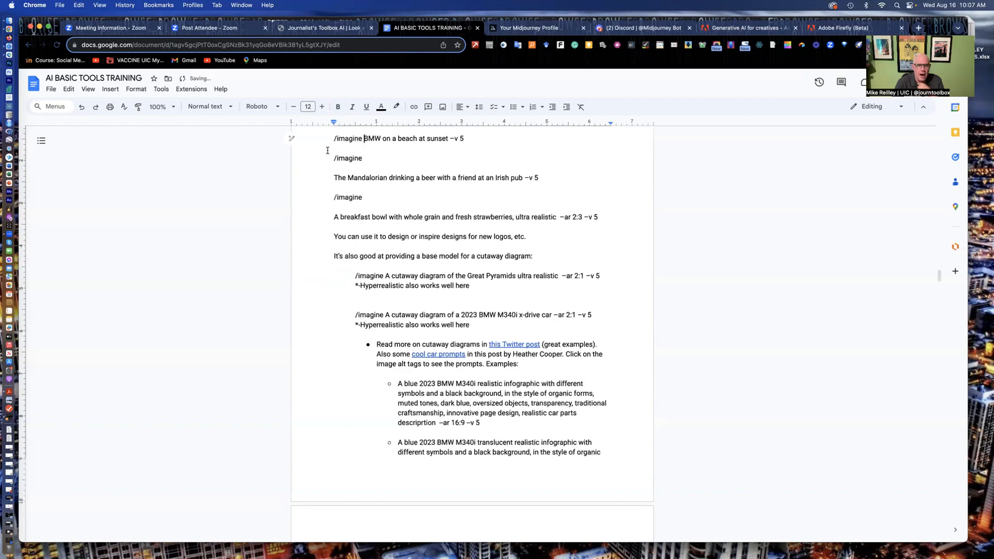
double_click(348, 139)
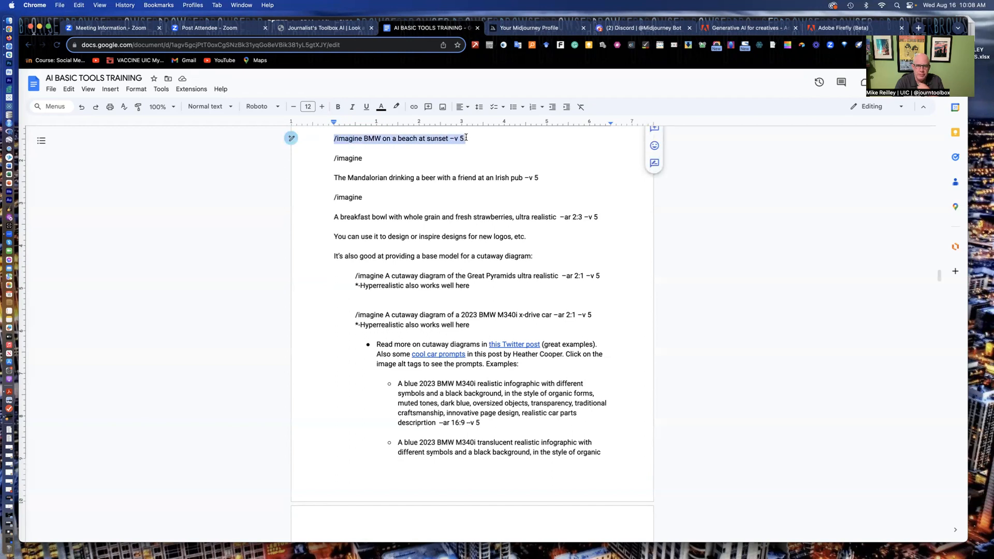
click(333, 139)
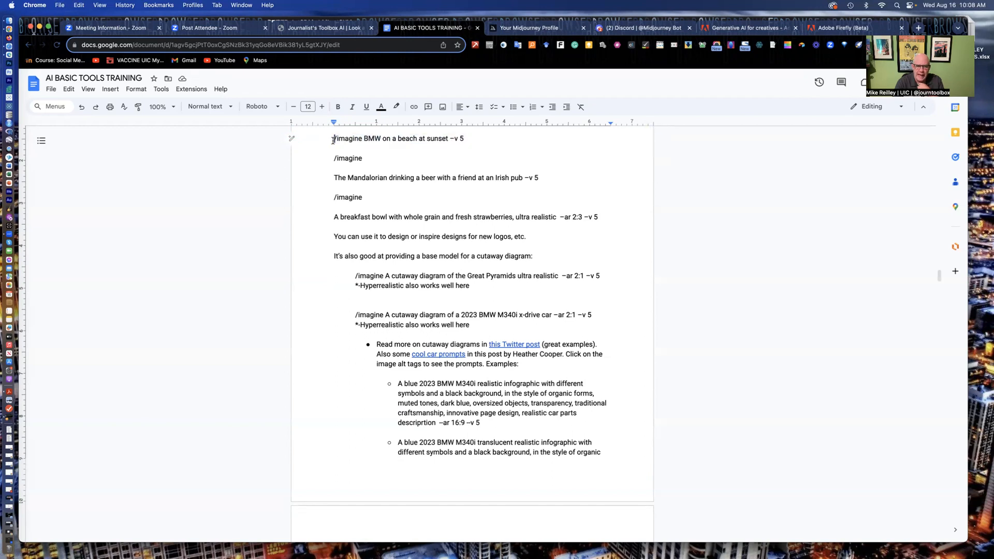
double_click(348, 138)
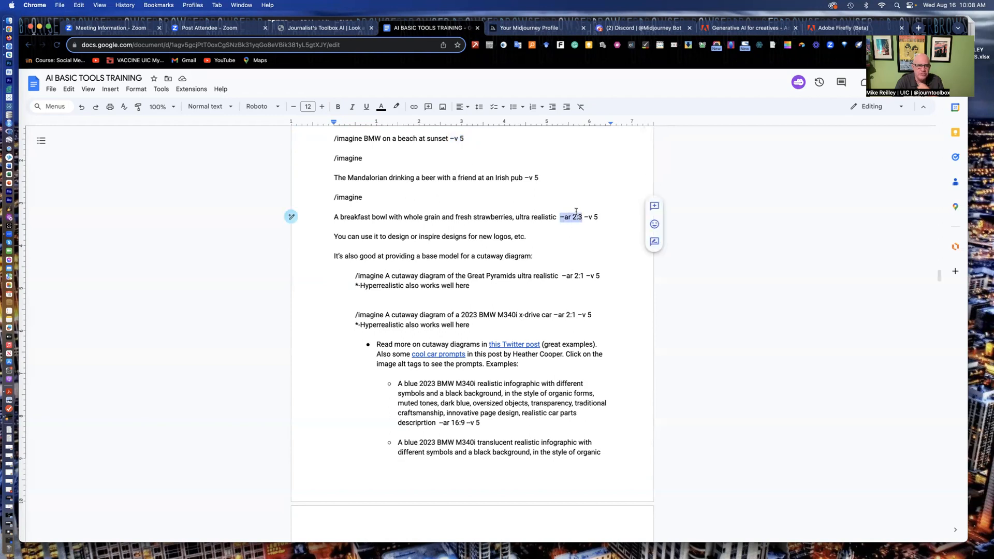
mouse_move(273, 164)
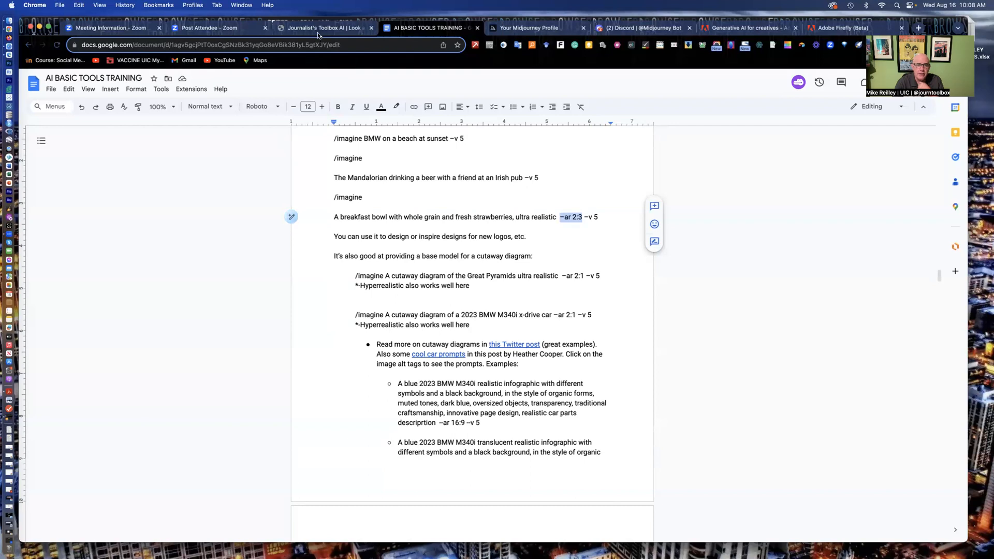
- Scroll the Journalist's Toolbox homepage down to the Image creation tile, then return to the handout
click(324, 27)
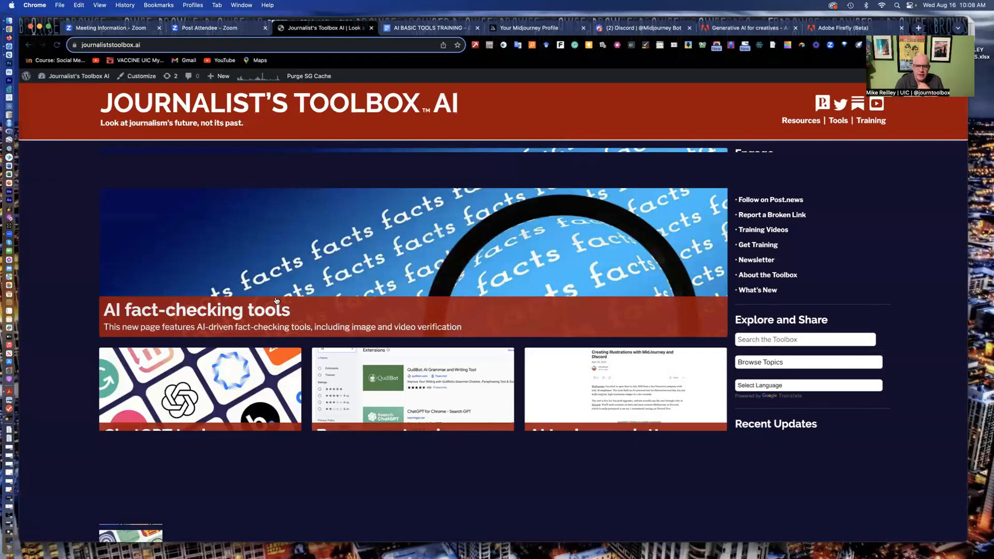
scroll(down, 3)
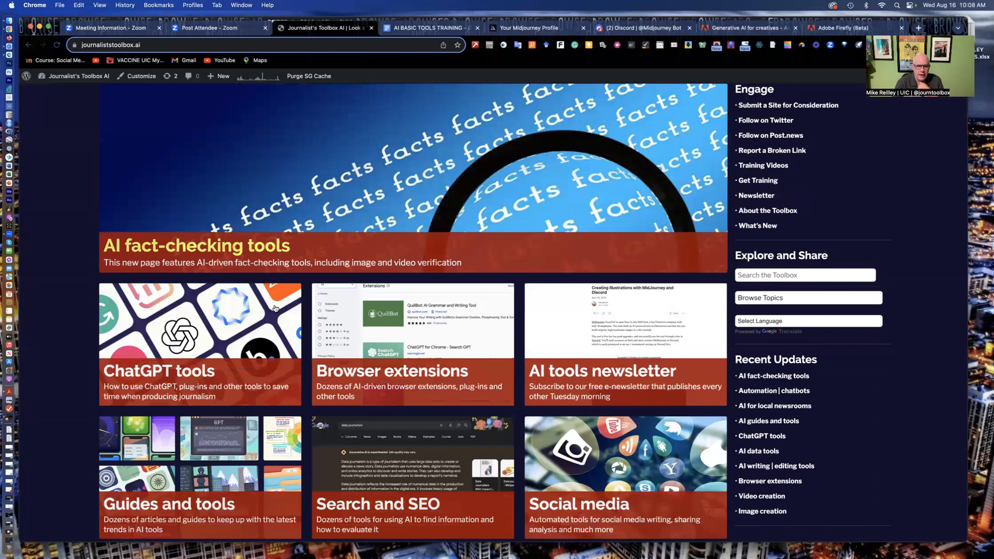
scroll(down, 3)
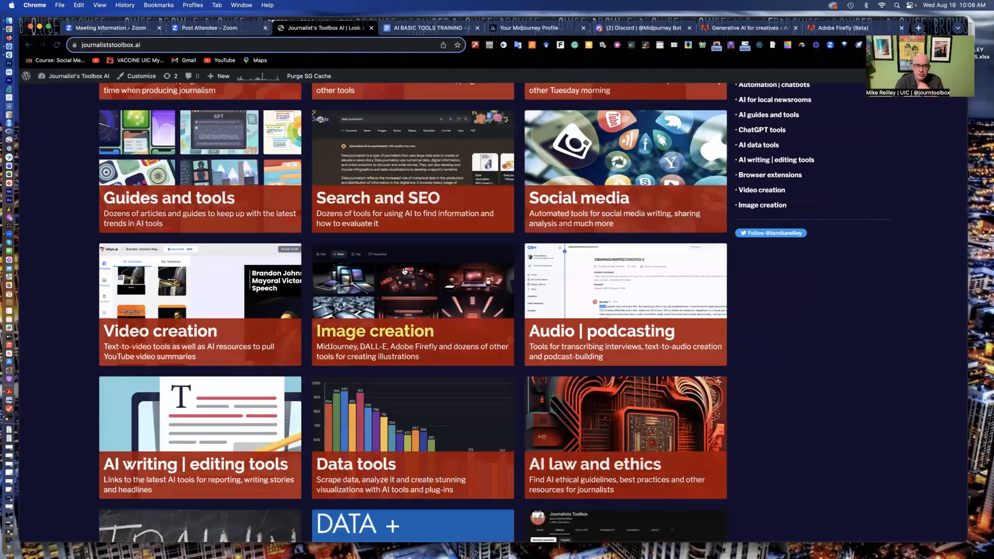
mouse_move(396, 284)
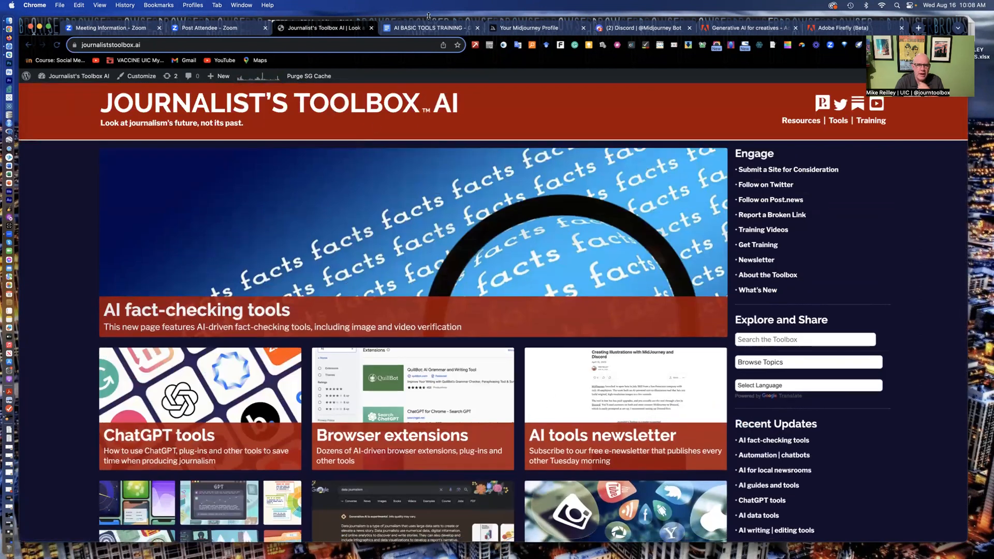
click(428, 28)
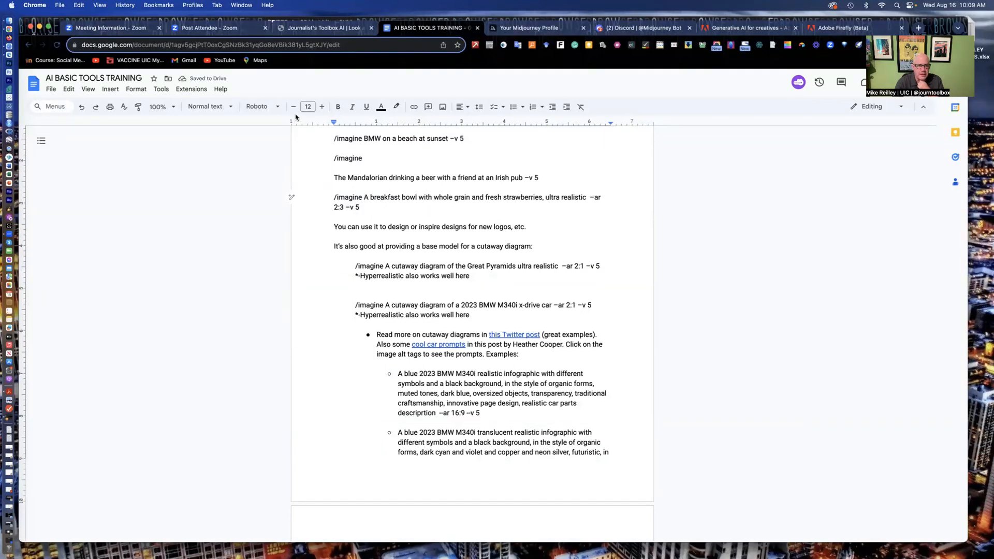
- Zoom the handout to 125%, select the whole breakfast bowl prompt, and switch to the Midjourney Bot chat
click(161, 106)
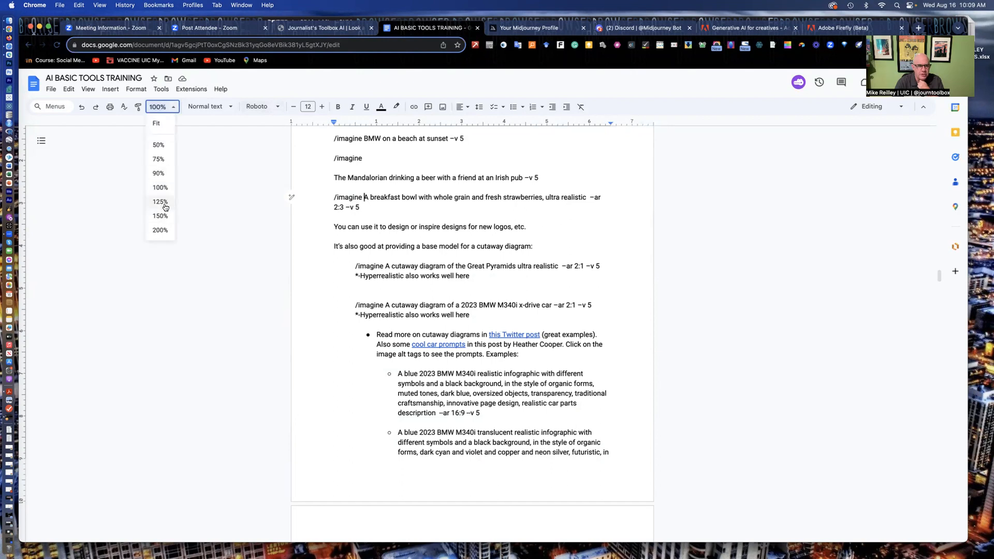
click(159, 201)
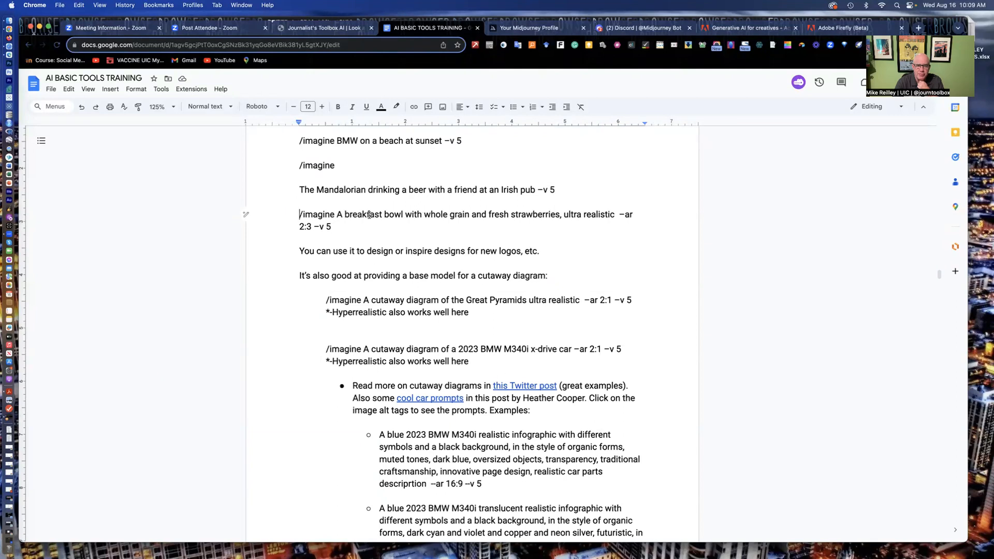
drag(336, 214, 582, 214)
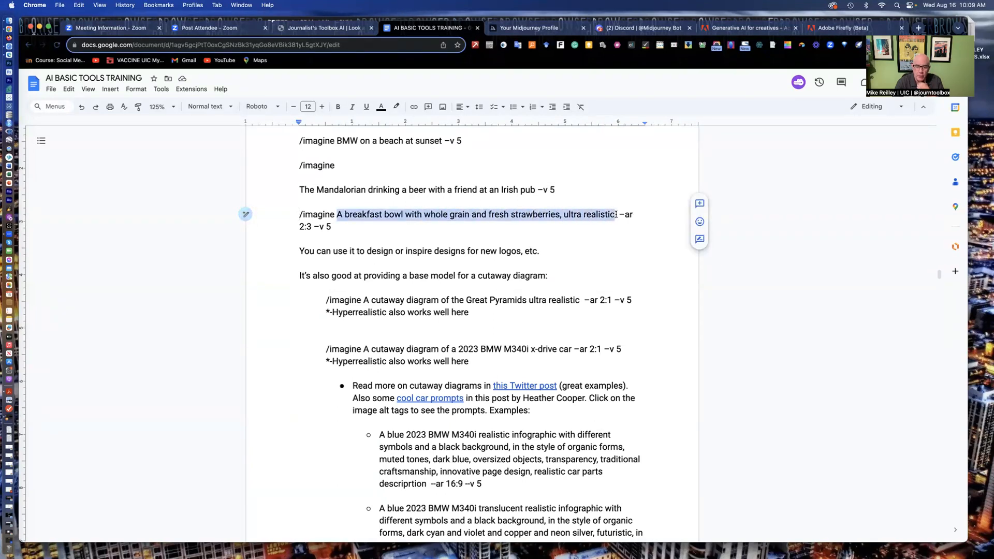
click(618, 214)
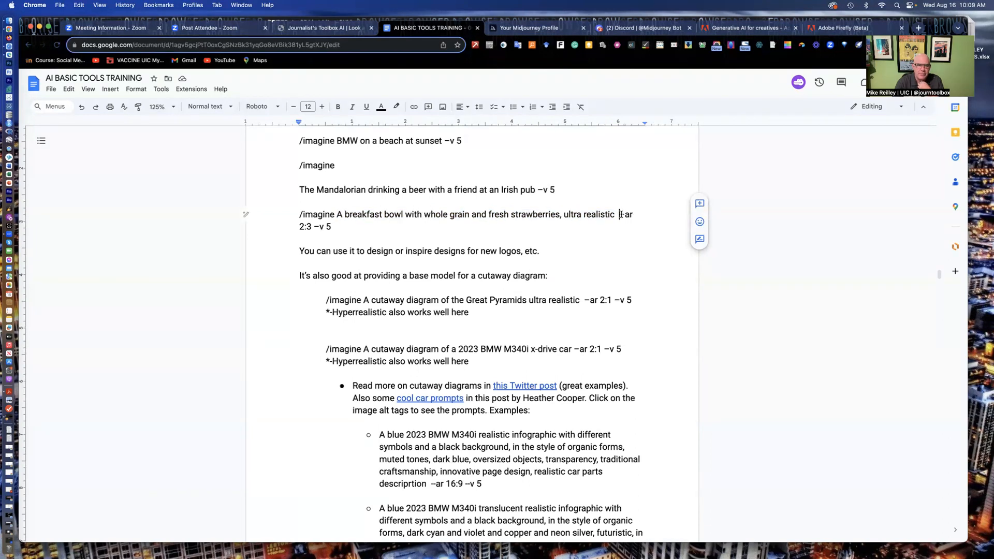
drag(620, 215, 334, 227)
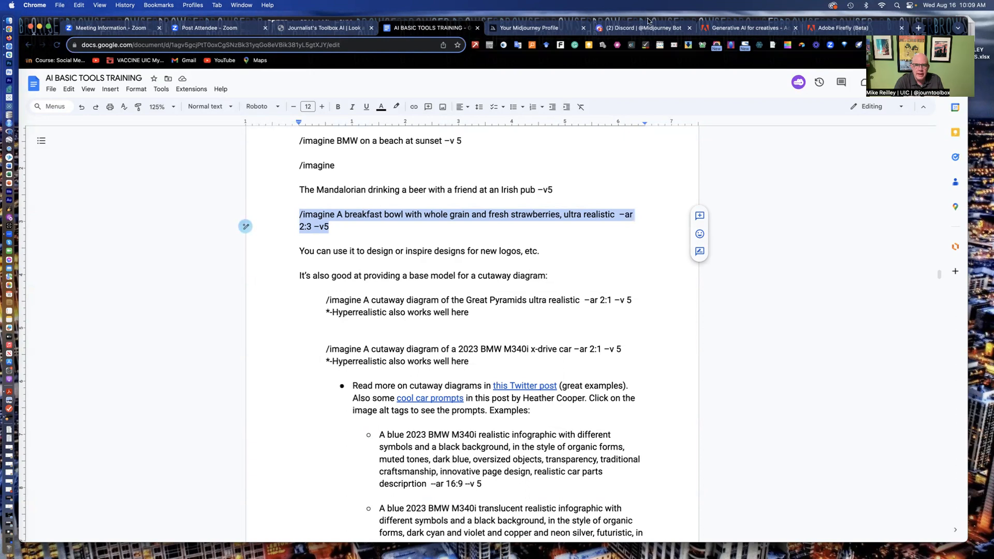
click(639, 27)
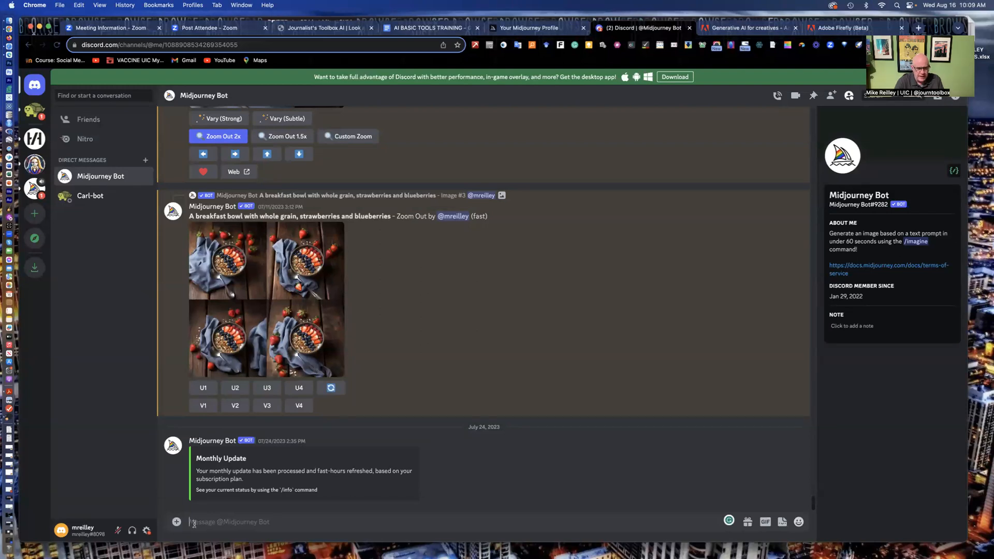
- Send the /imagine breakfast bowl with whole grain and strawberries prompt, then upscale the fourth result
text(/imagine A breakfast bowl with whole grain and fresh strawberries, ultra realistic  --ar 2:3 --v5)
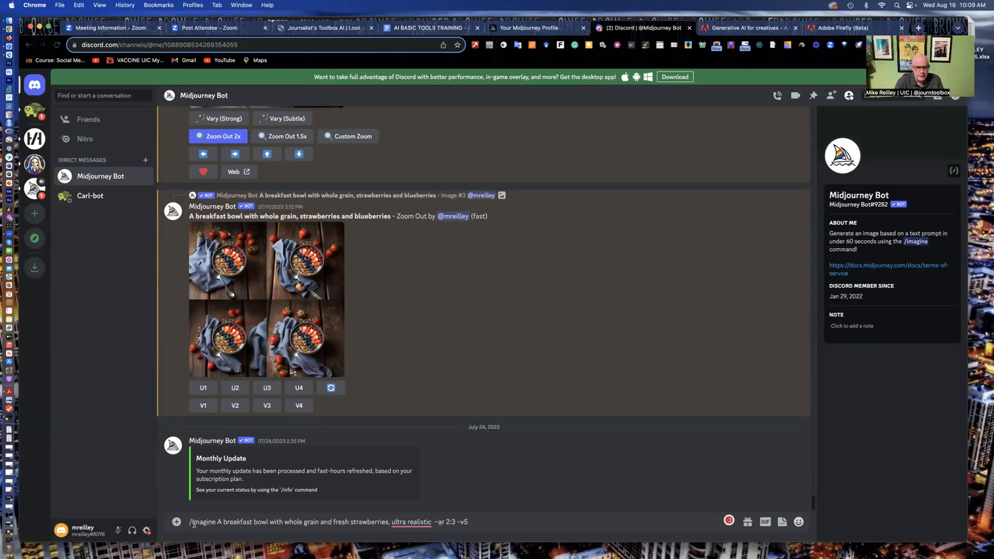
click(413, 521)
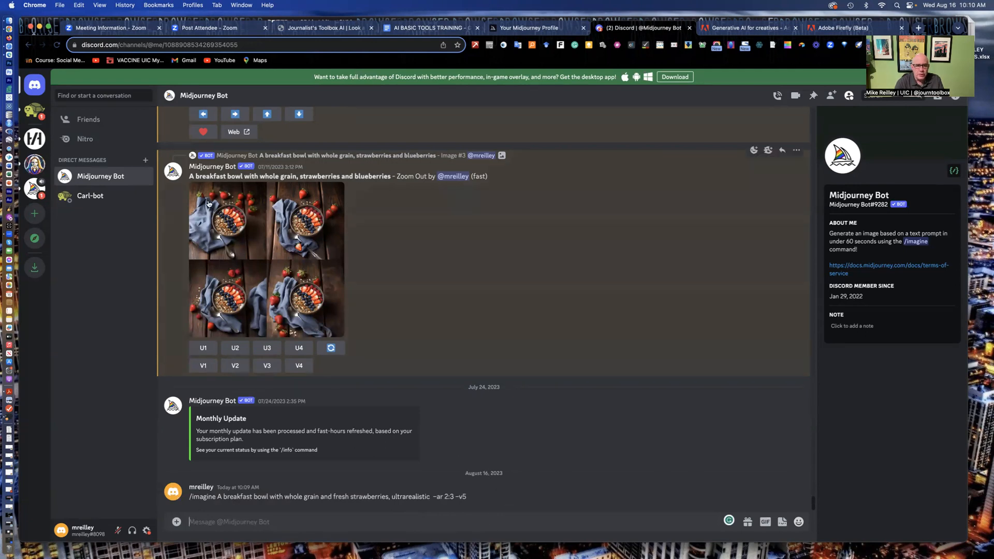
mouse_move(258, 262)
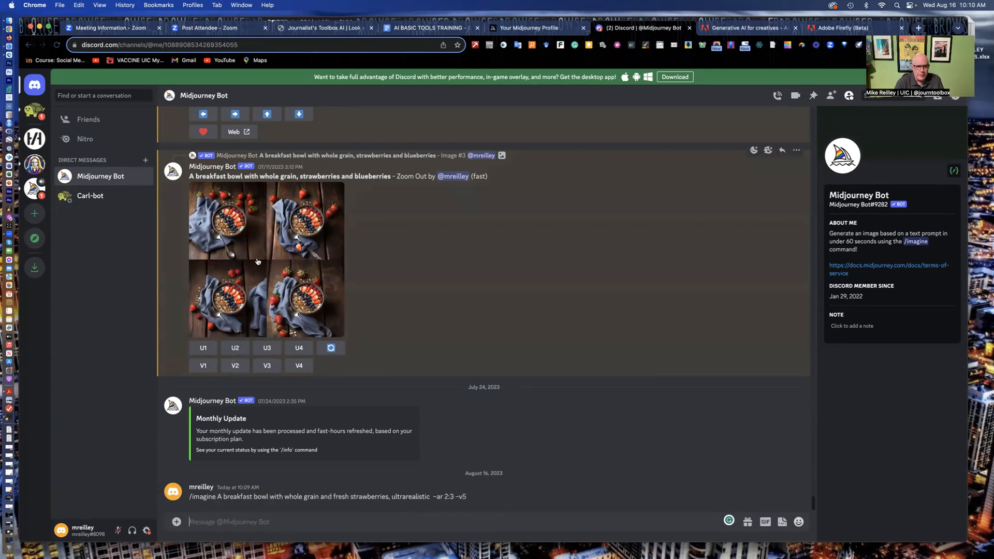
mouse_move(180, 257)
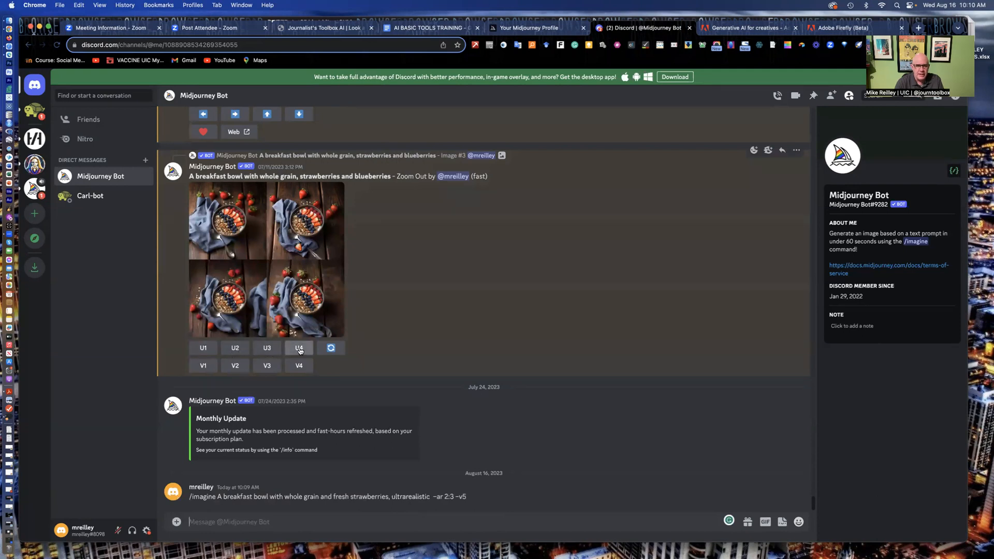
click(299, 348)
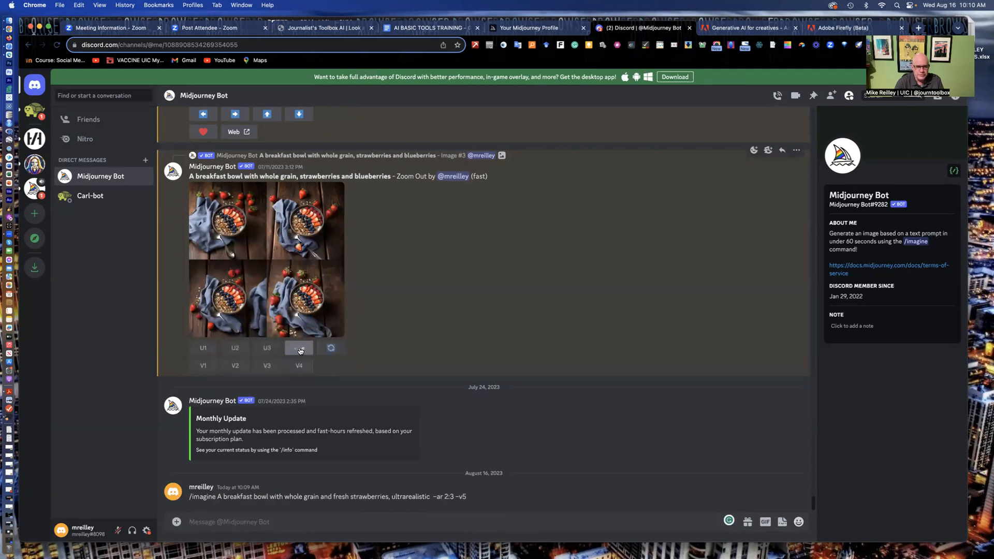
click(299, 348)
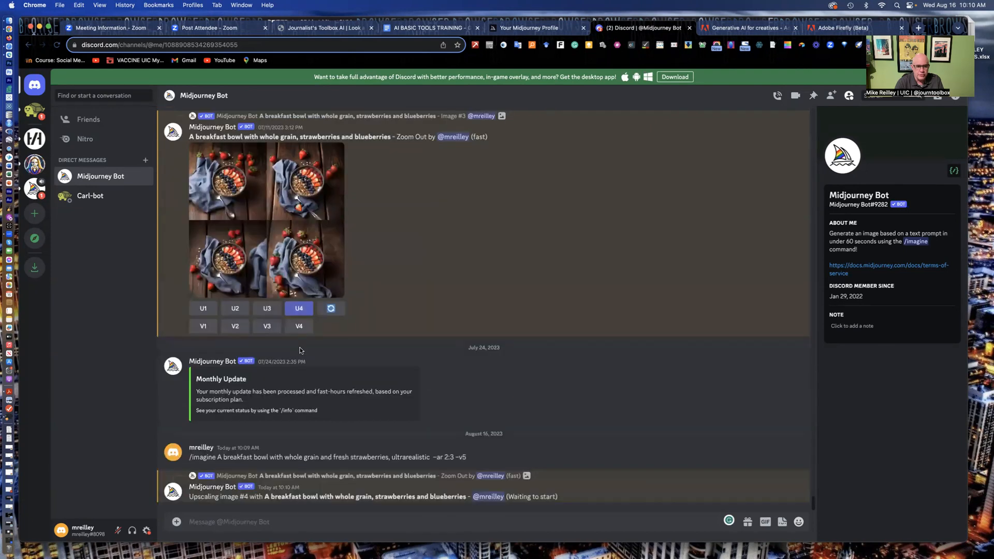
mouse_move(264, 507)
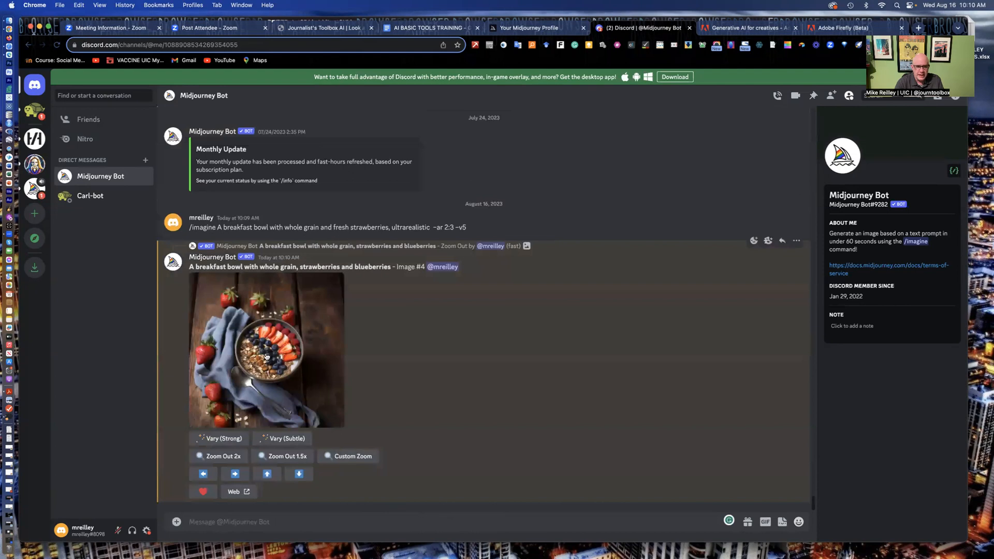
mouse_move(338, 456)
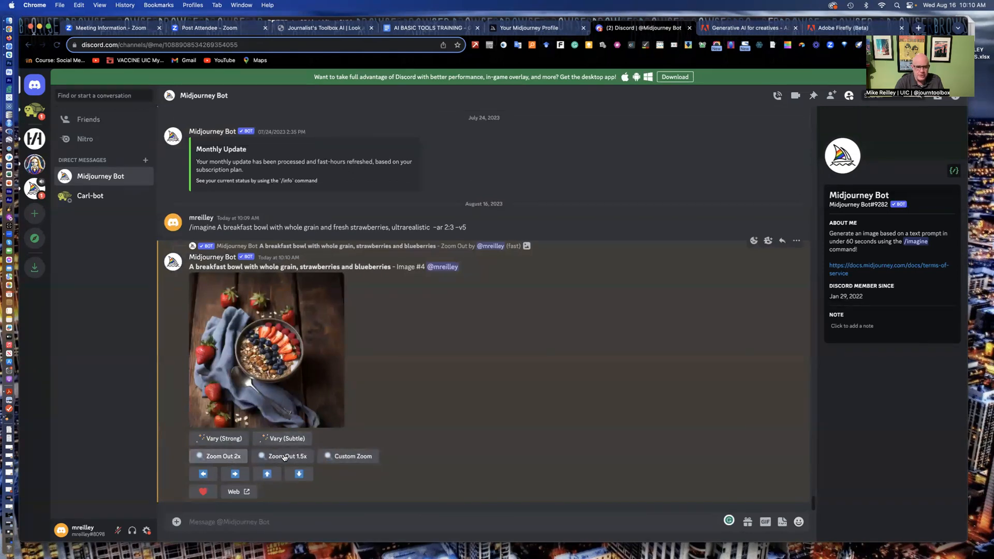
- Request a Zoom Out 2x of the bowl image and visit it on the Midjourney website
click(218, 455)
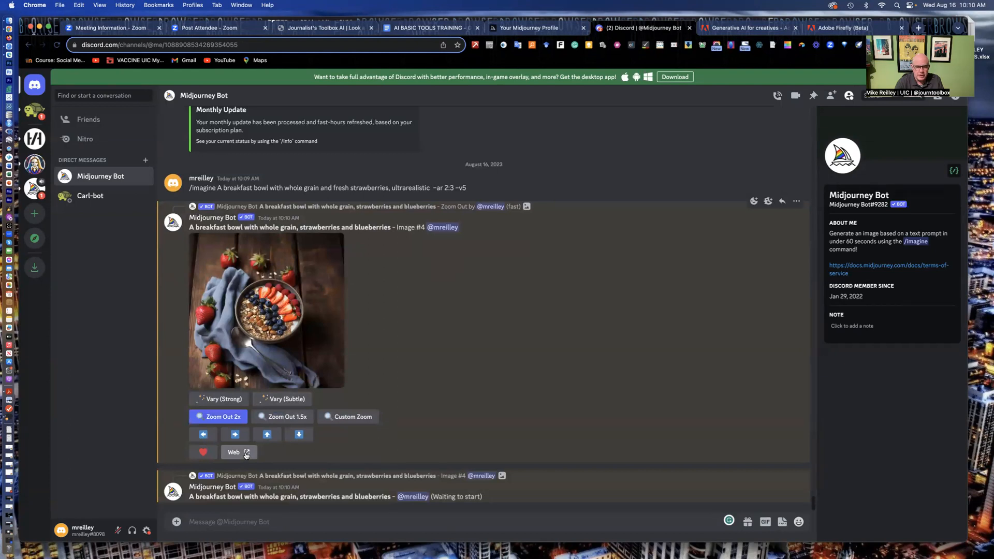
click(238, 451)
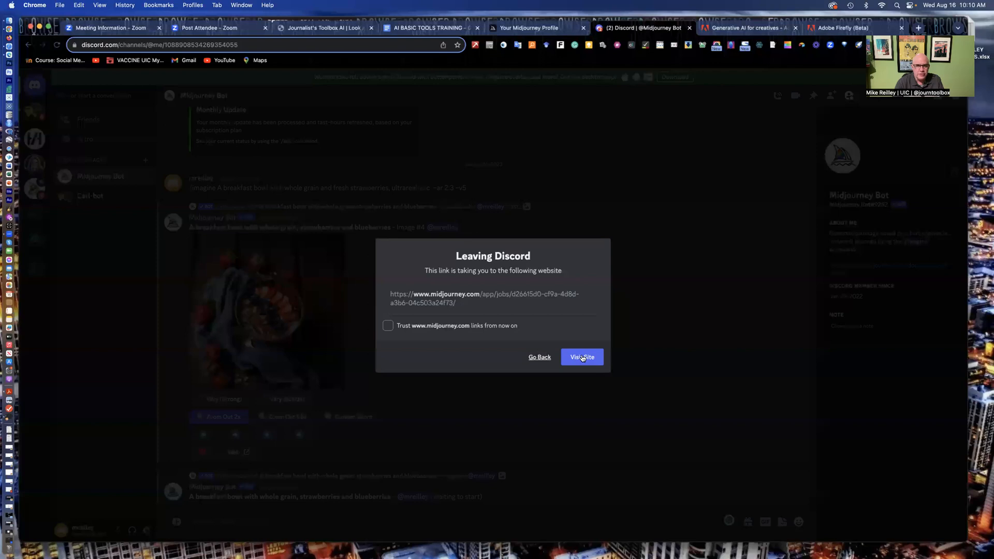
click(582, 356)
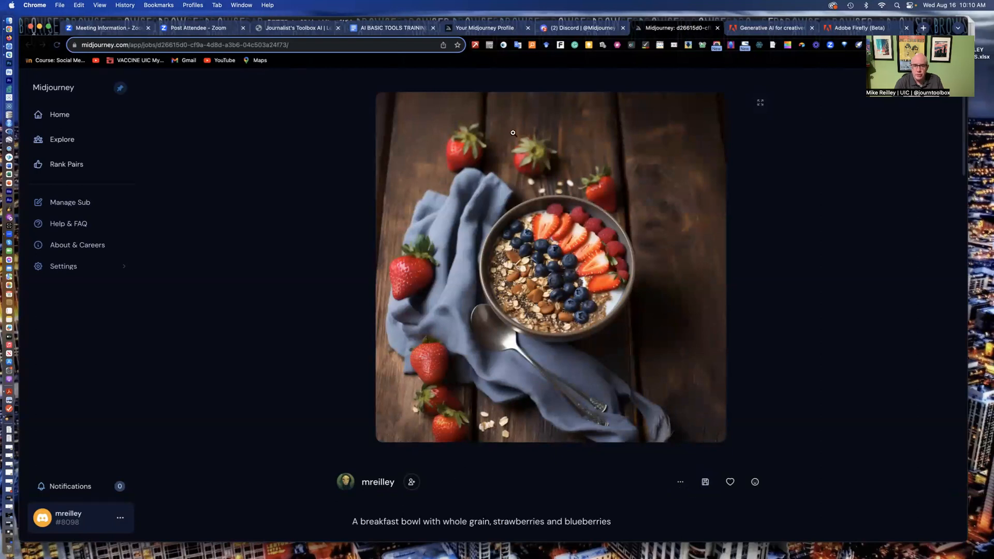
mouse_move(476, 112)
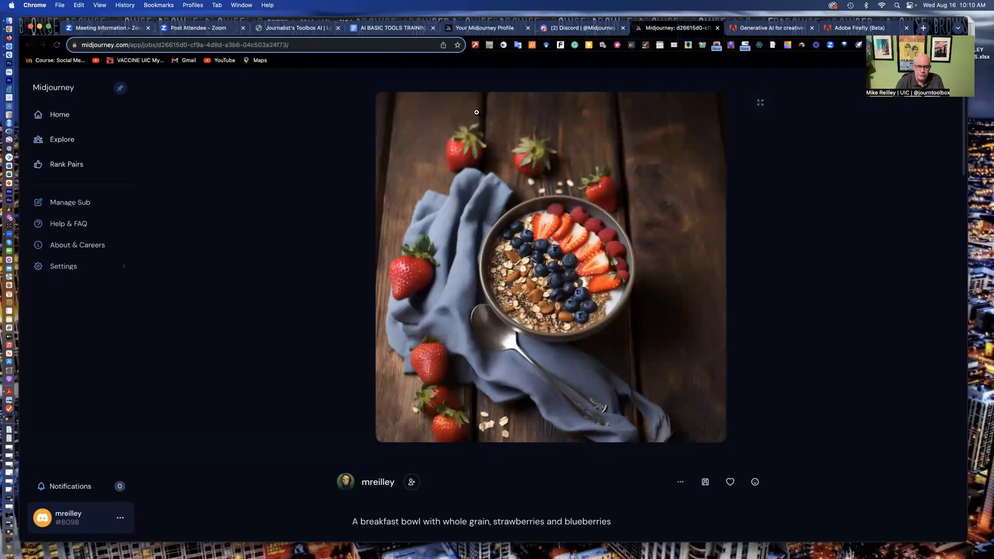
mouse_move(627, 377)
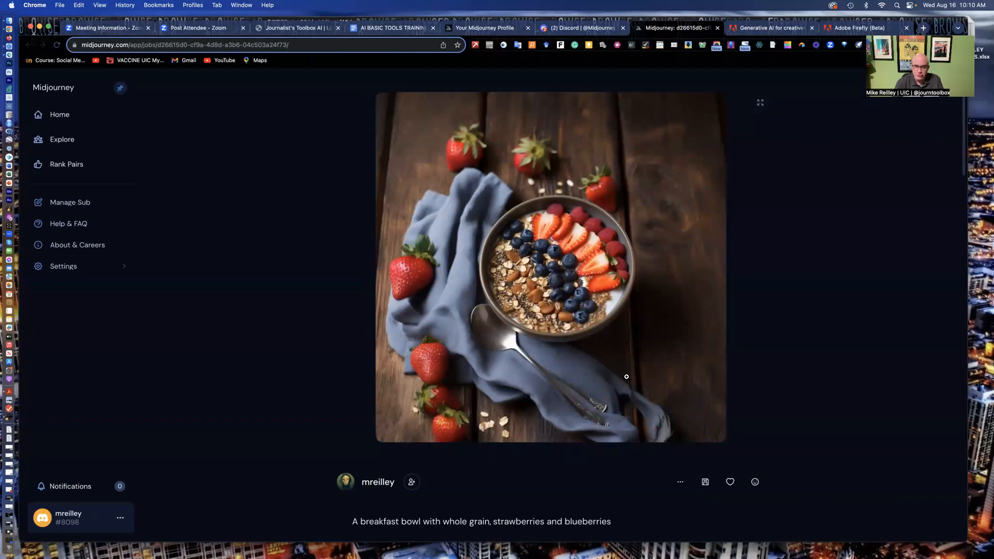
mouse_move(578, 164)
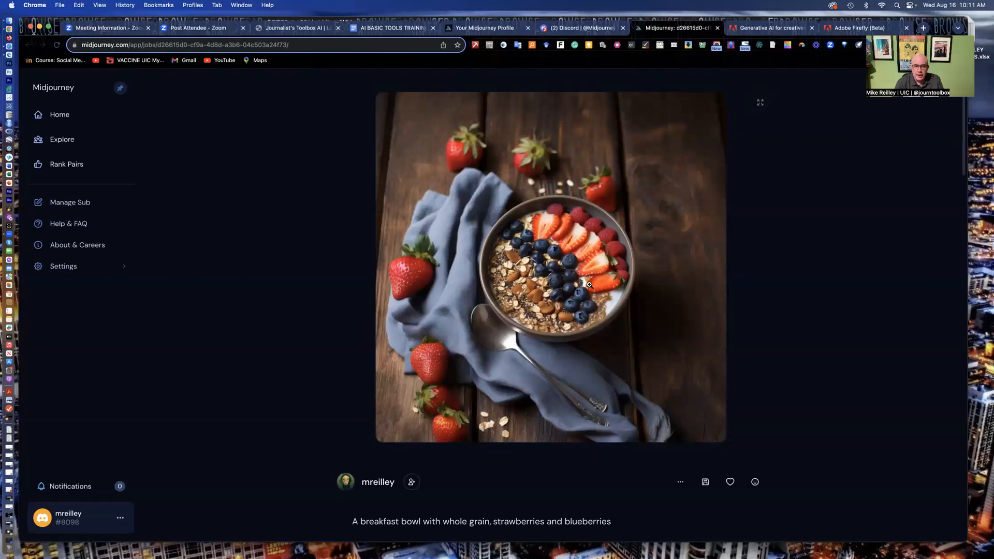
- Review the bowl job's Explore Related images, then go to the profile gallery of past generations
scroll(down, 3)
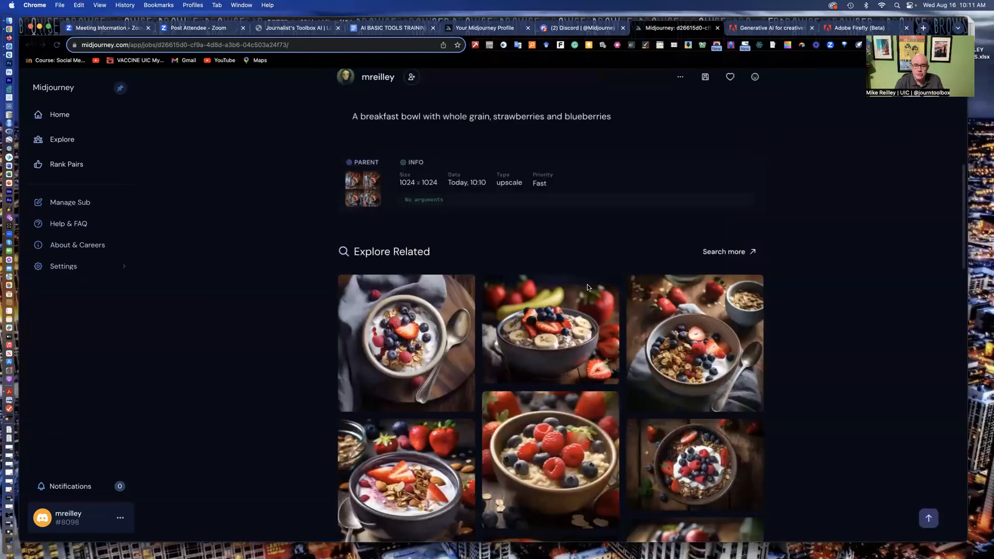
scroll(down, 3)
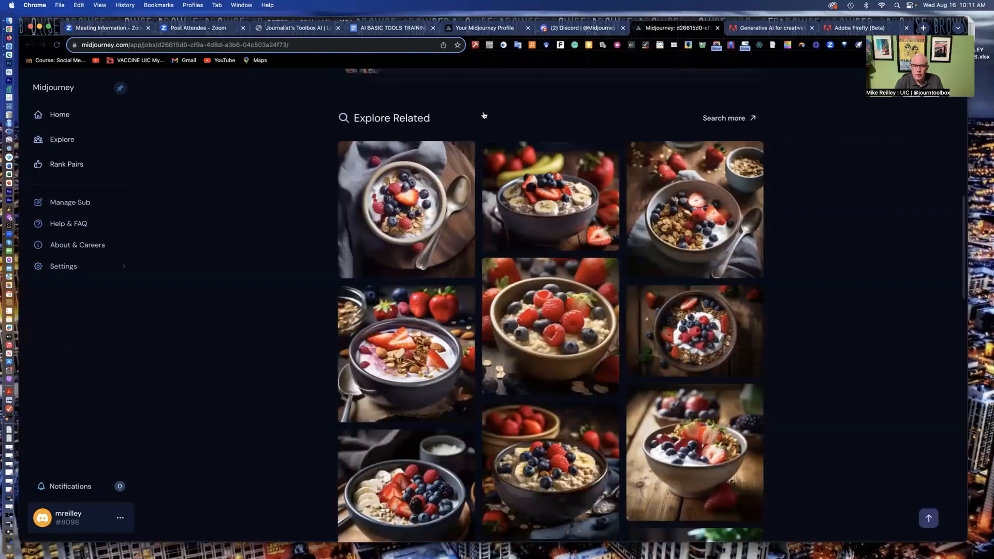
scroll(down, 3)
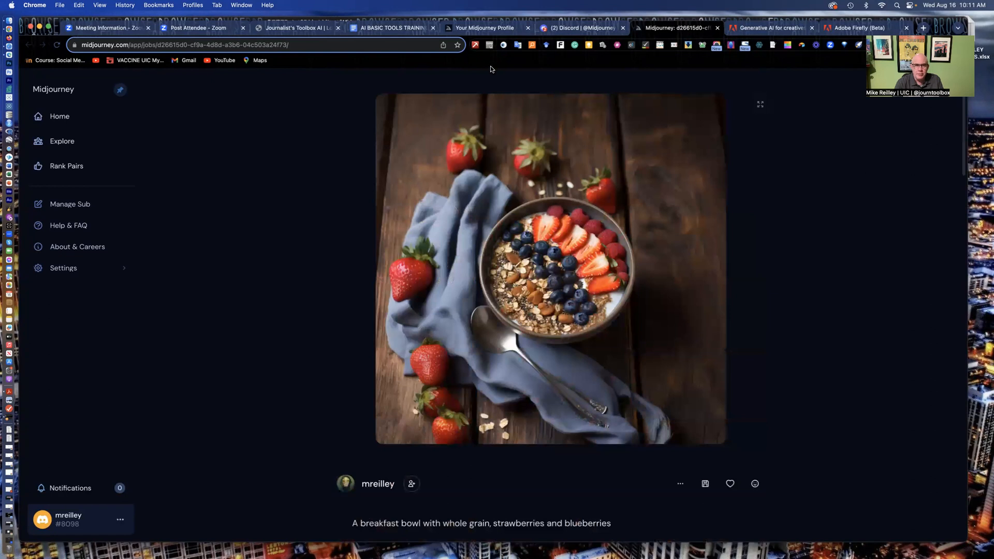
click(59, 116)
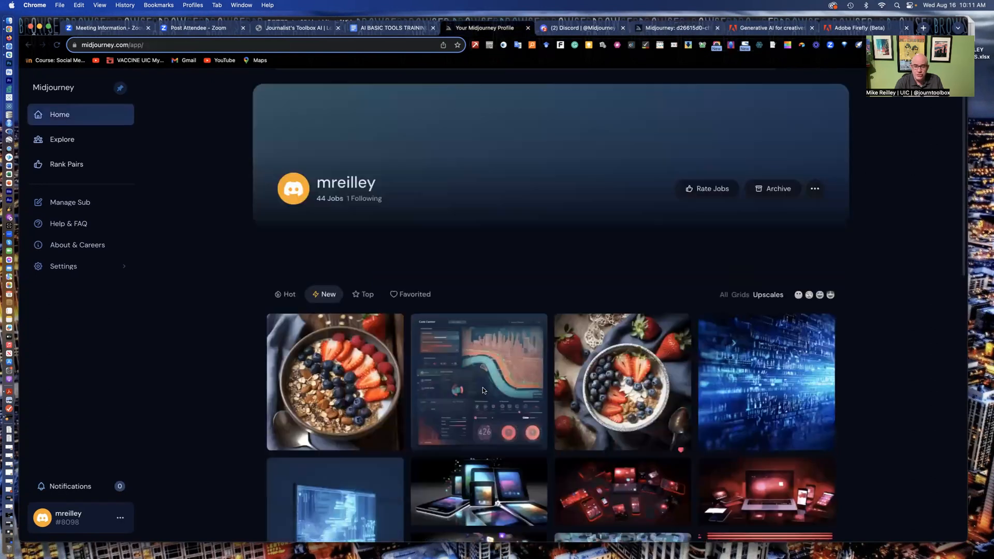
scroll(down, 3)
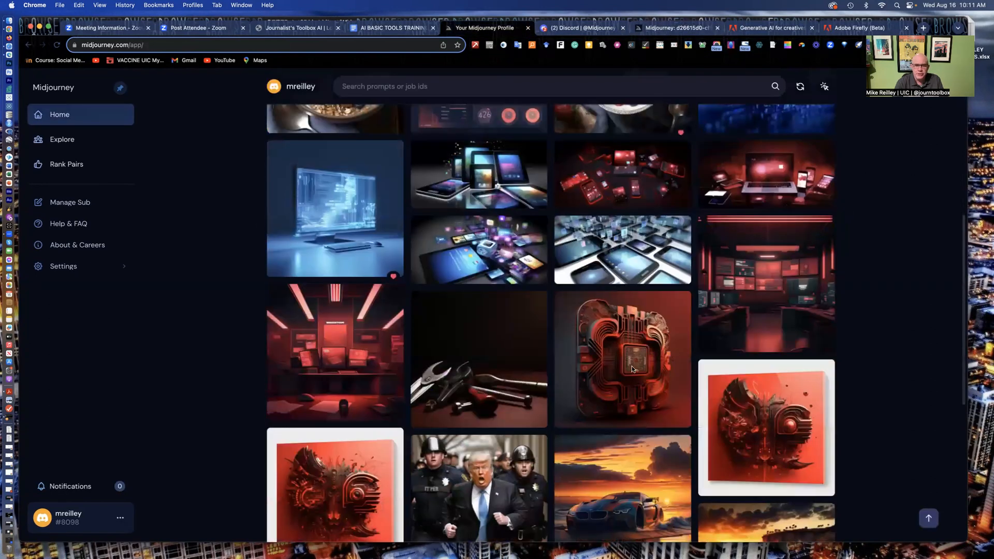
scroll(down, 3)
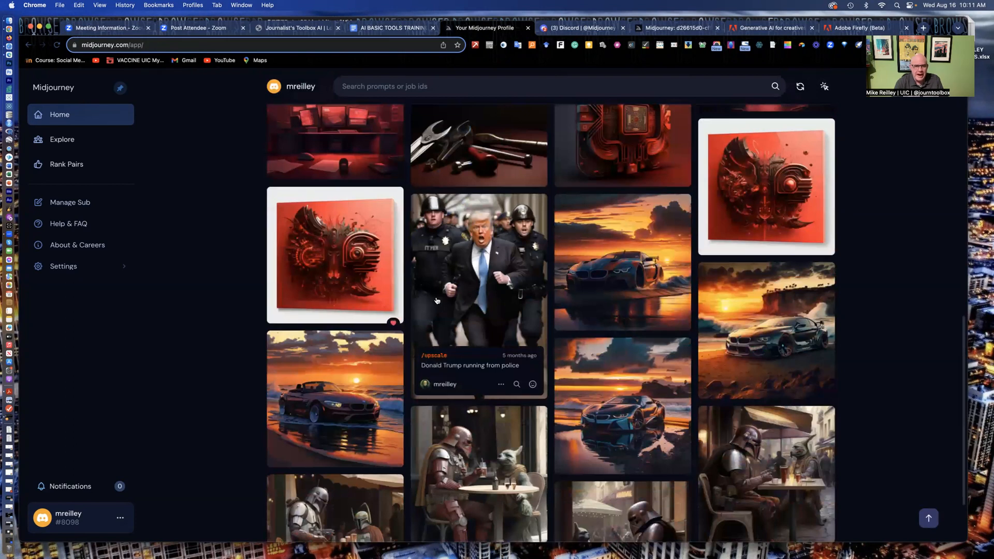
scroll(down, 3)
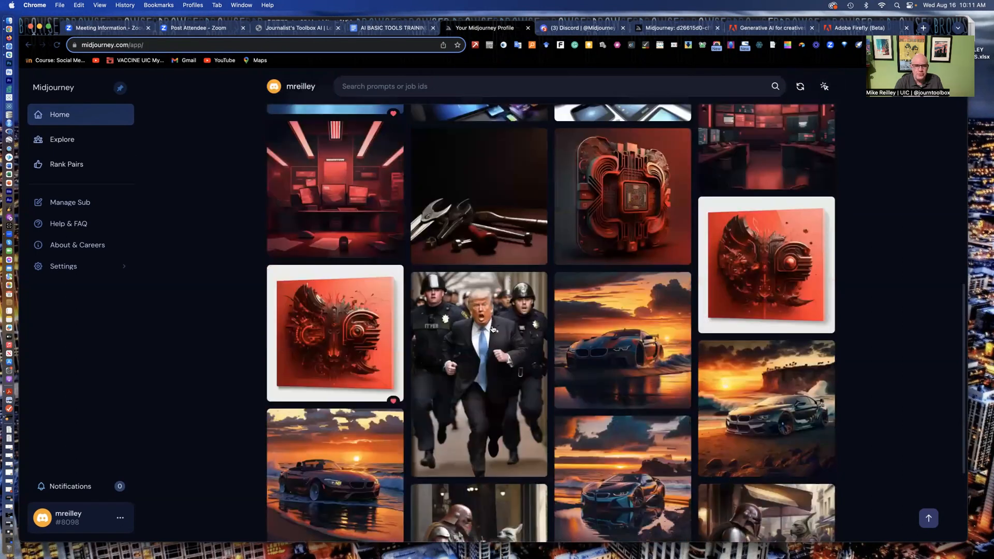
scroll(down, 3)
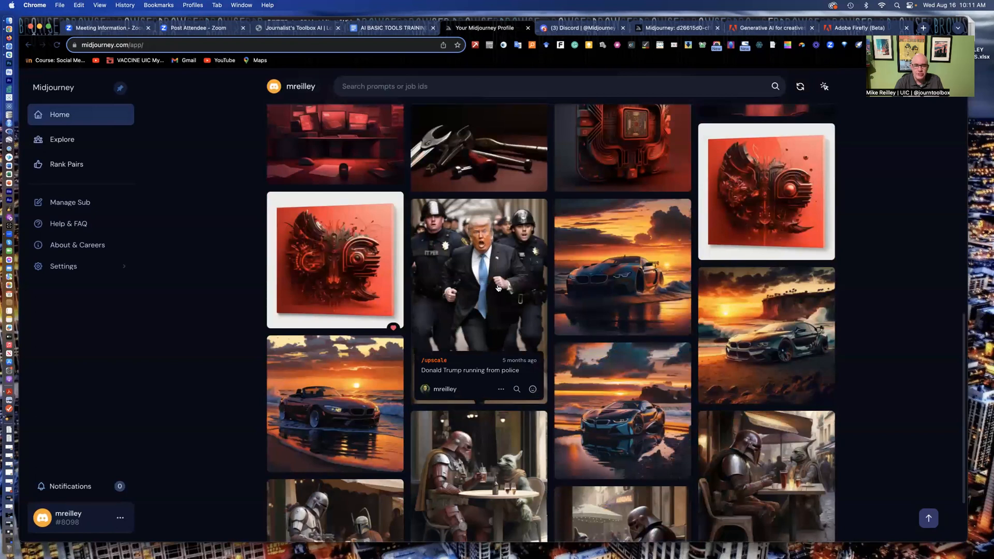
mouse_move(493, 282)
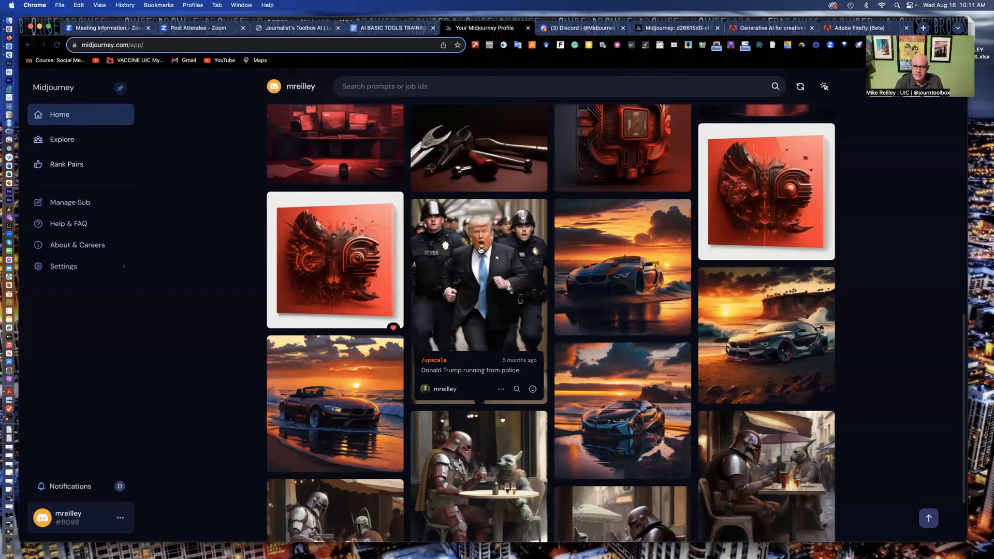
mouse_move(479, 335)
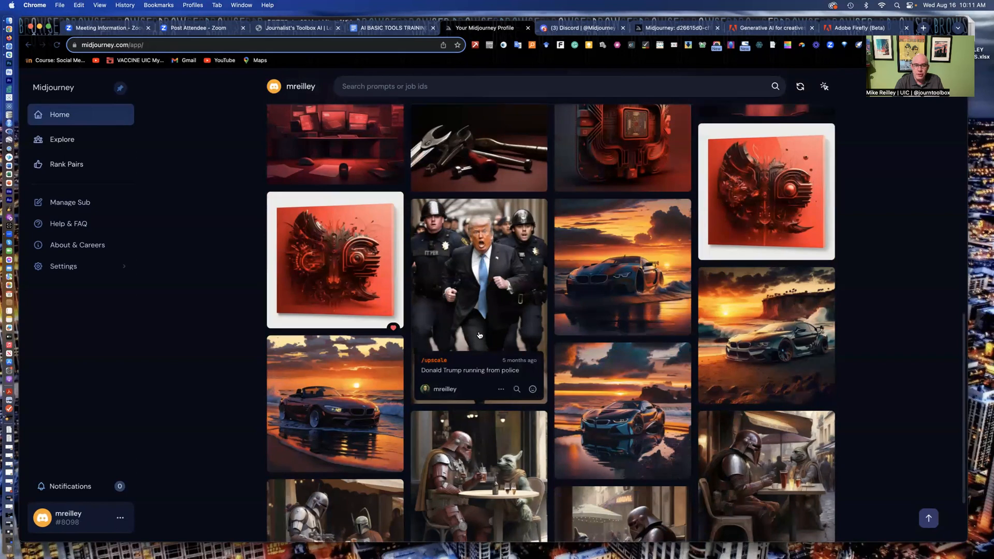
mouse_move(505, 323)
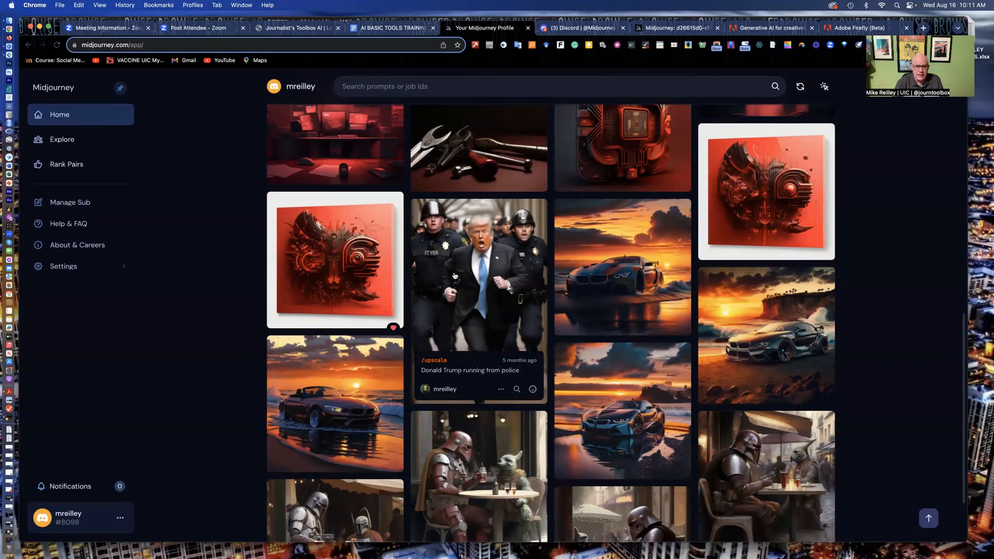
mouse_move(514, 278)
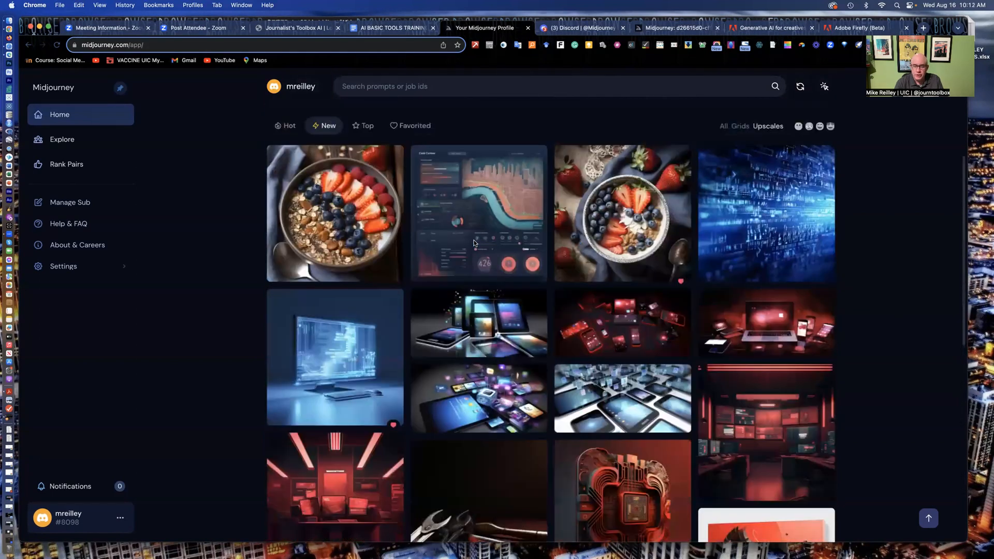
scroll(down, 3)
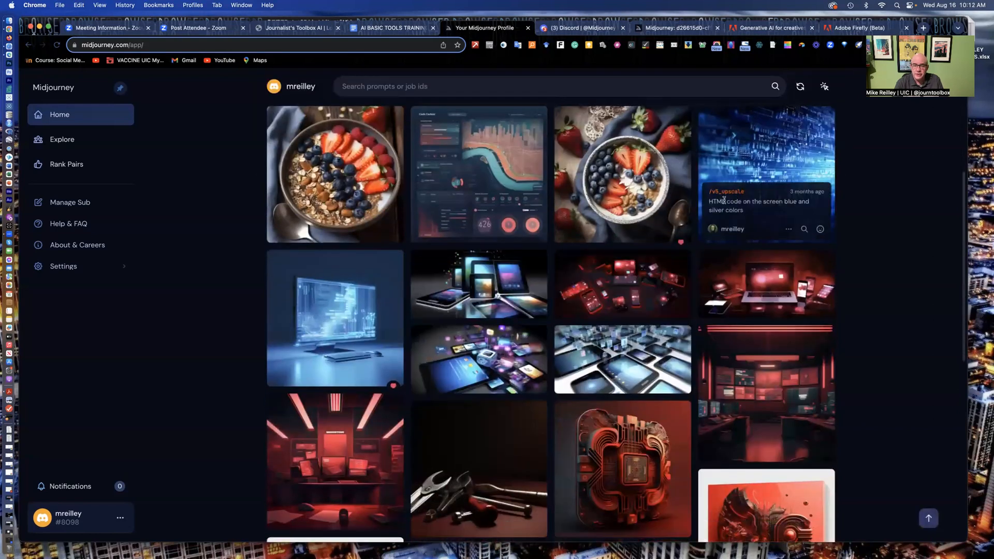
mouse_move(468, 192)
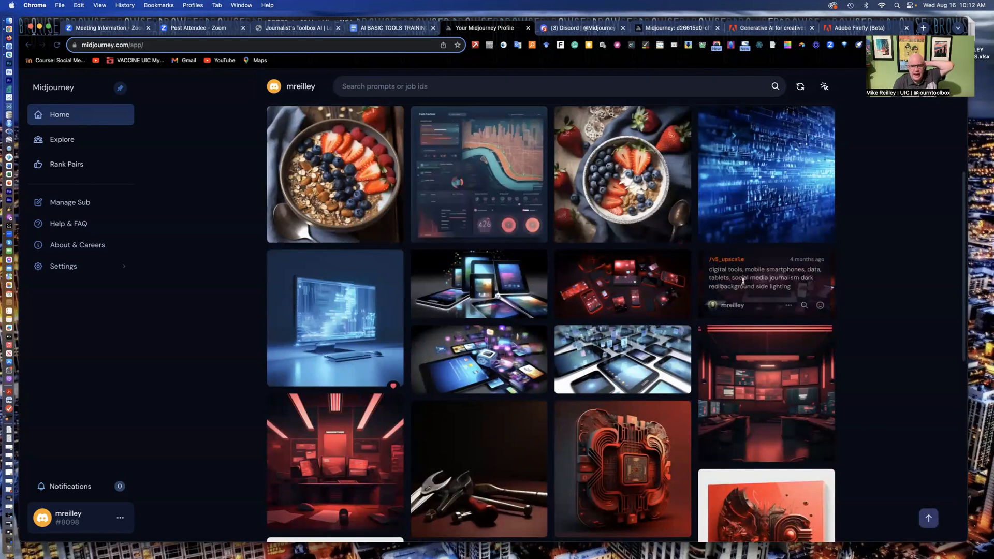
scroll(down, 3)
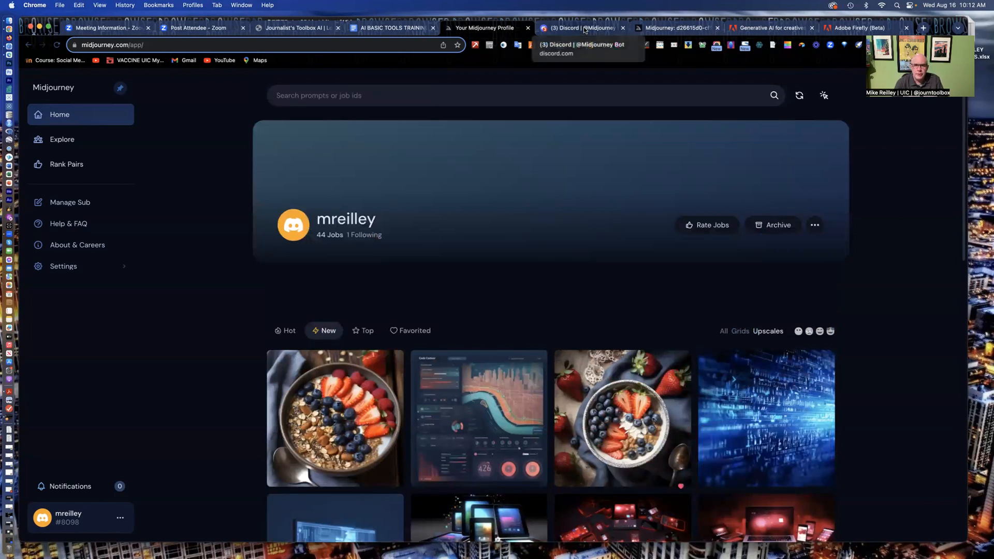
click(584, 27)
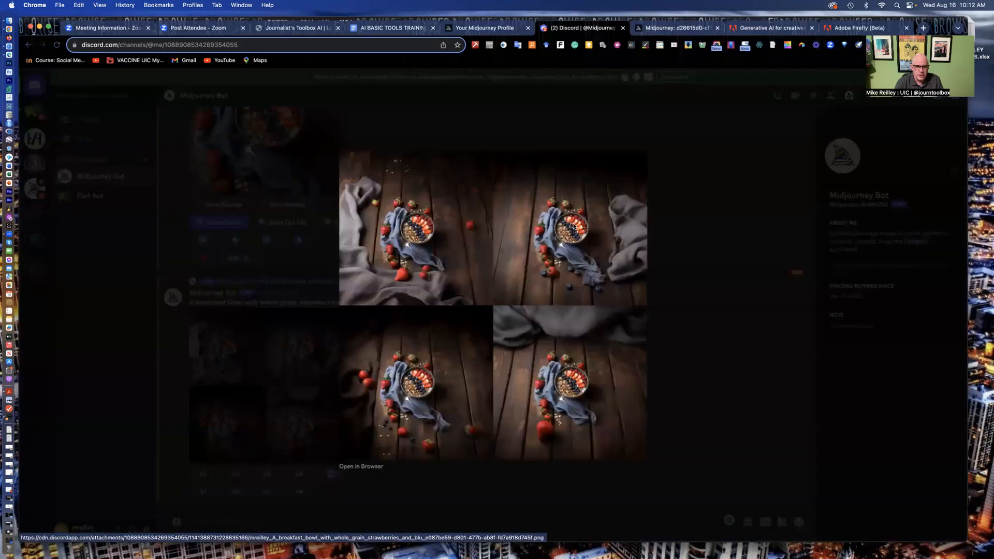
mouse_move(449, 291)
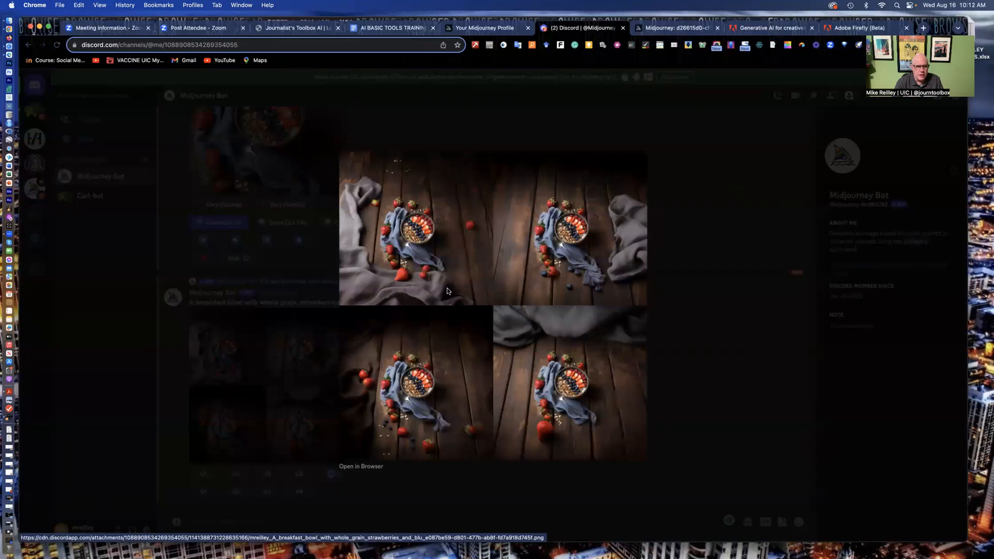
- Upscale the fourth zoomed-out bowl variant (U4), then return to the AI BASIC TOOLS TRAINING handout
click(298, 434)
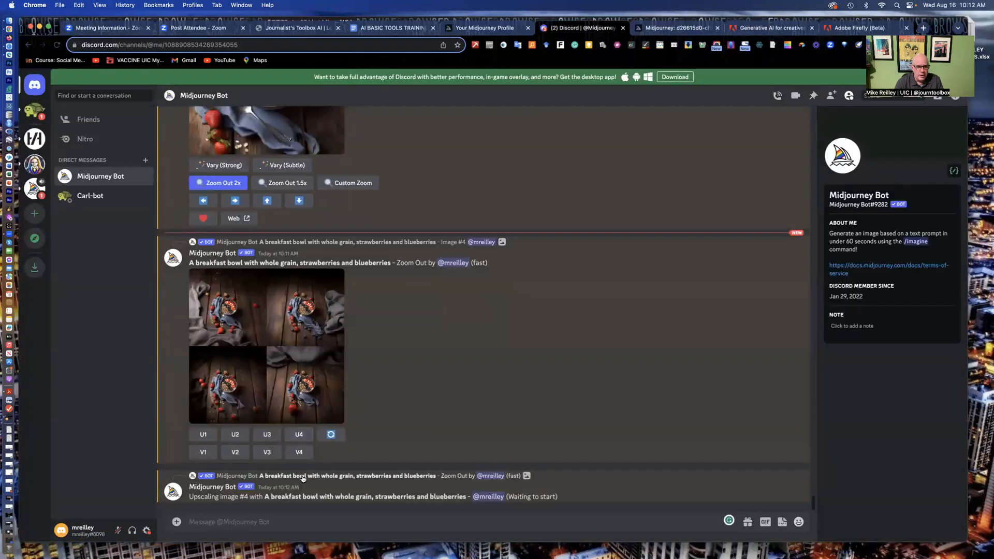
click(298, 434)
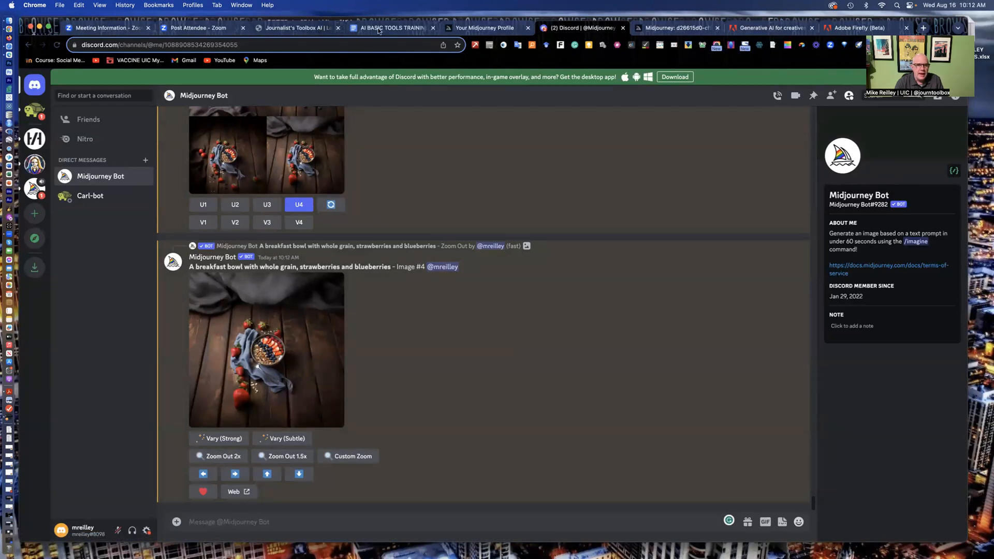
click(392, 26)
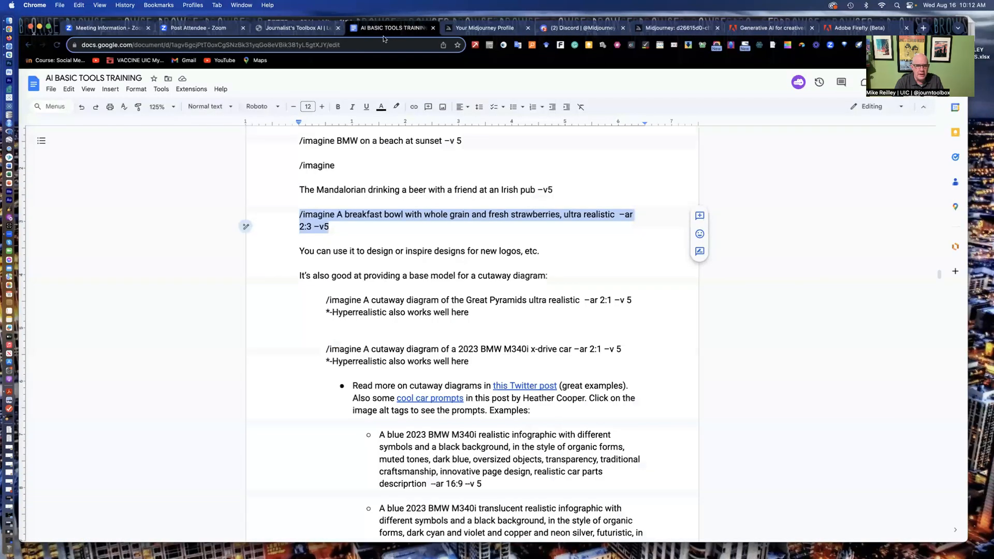
- Scroll the handout and briefly highlight the shorten-prompt example
scroll(down, 3)
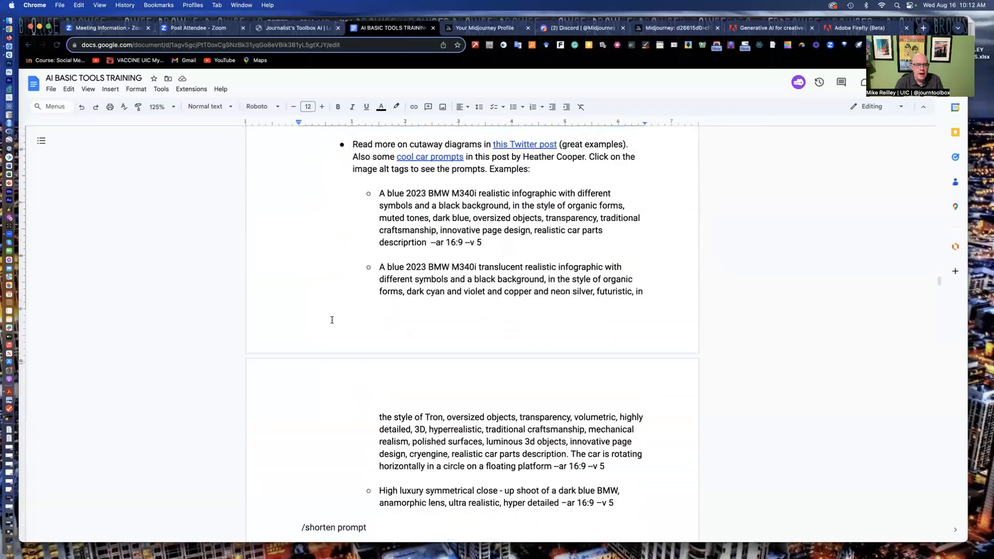
scroll(down, 3)
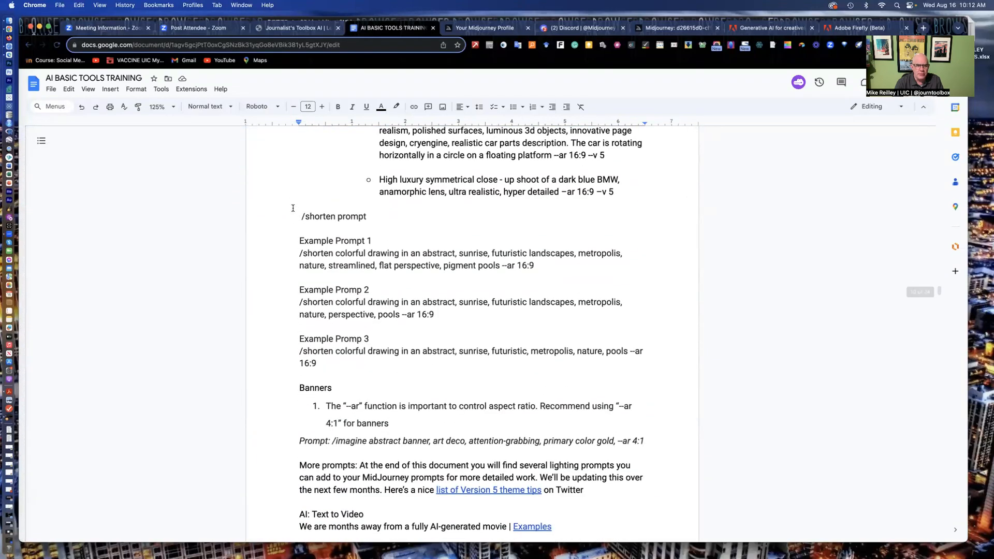
scroll(down, 3)
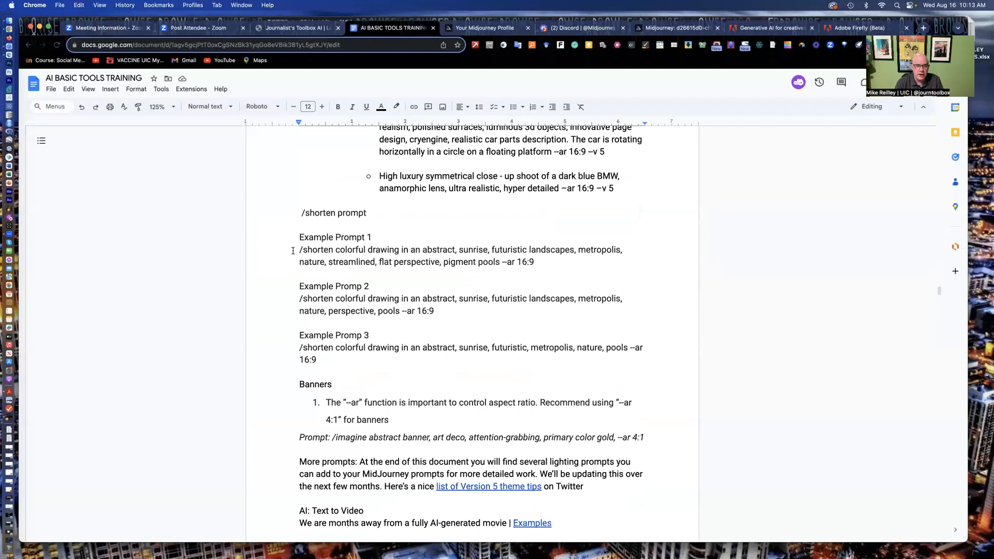
drag(299, 249, 380, 262)
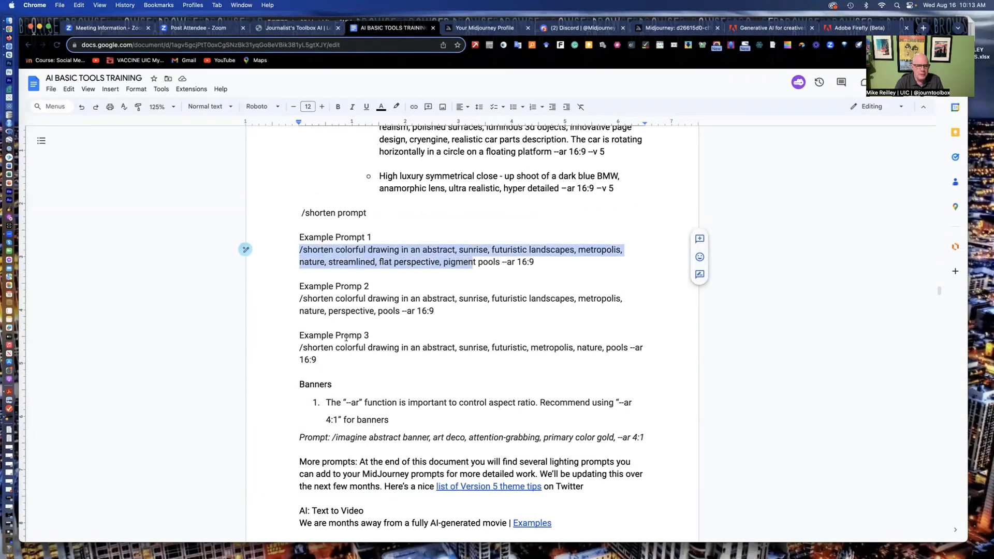
click(364, 336)
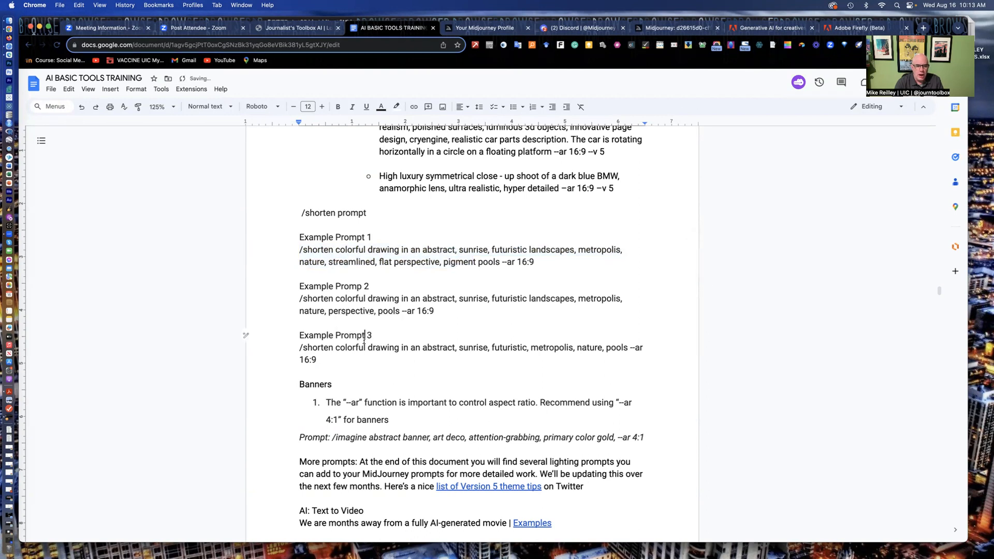
- Select the Top Gun fighter-jet /imagine prompt and bring it to the Midjourney Bot chat
scroll(down, 3)
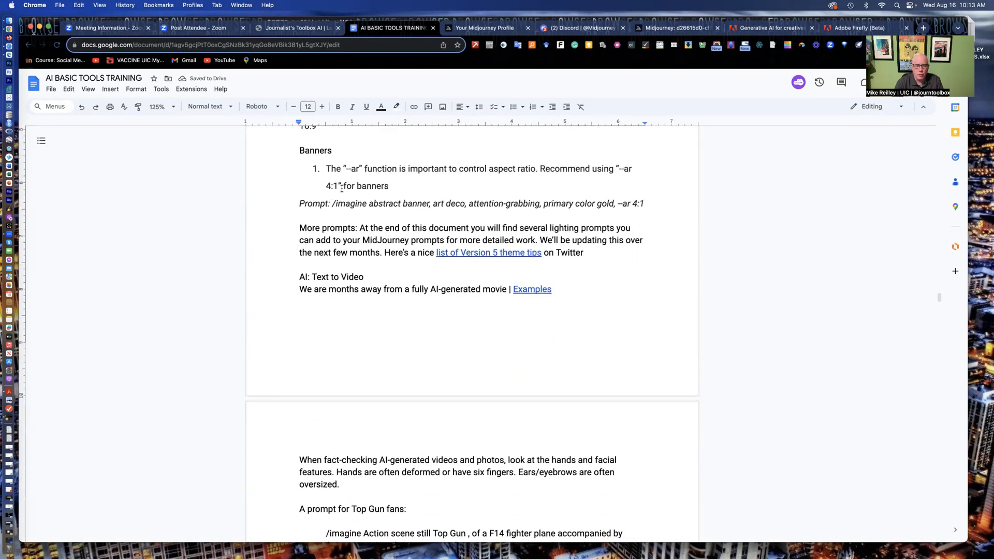
scroll(down, 3)
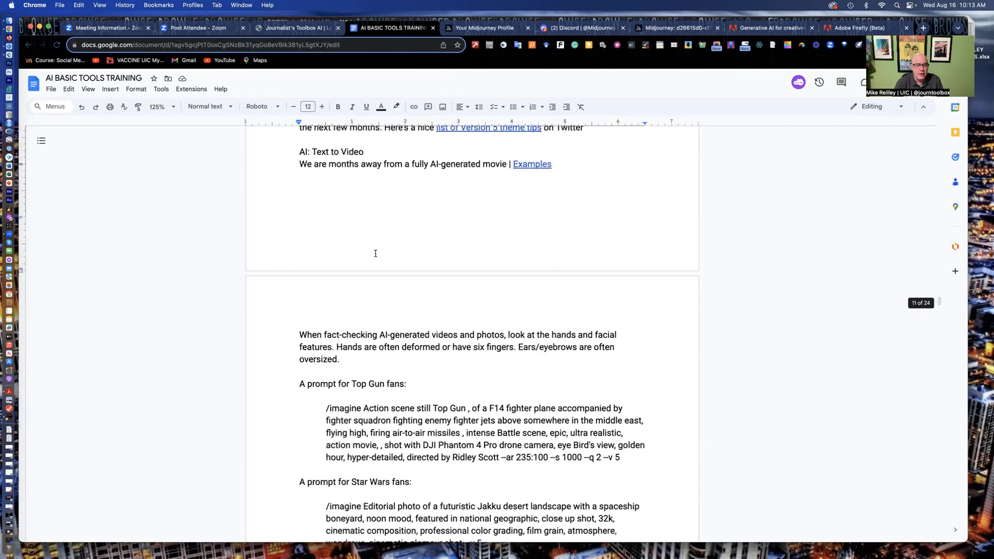
scroll(down, 3)
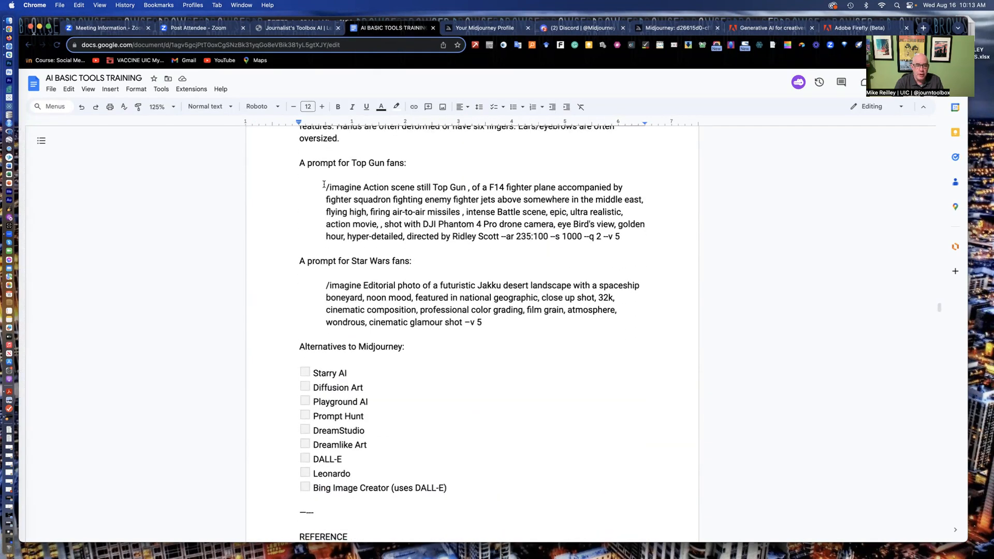
drag(323, 188, 391, 187)
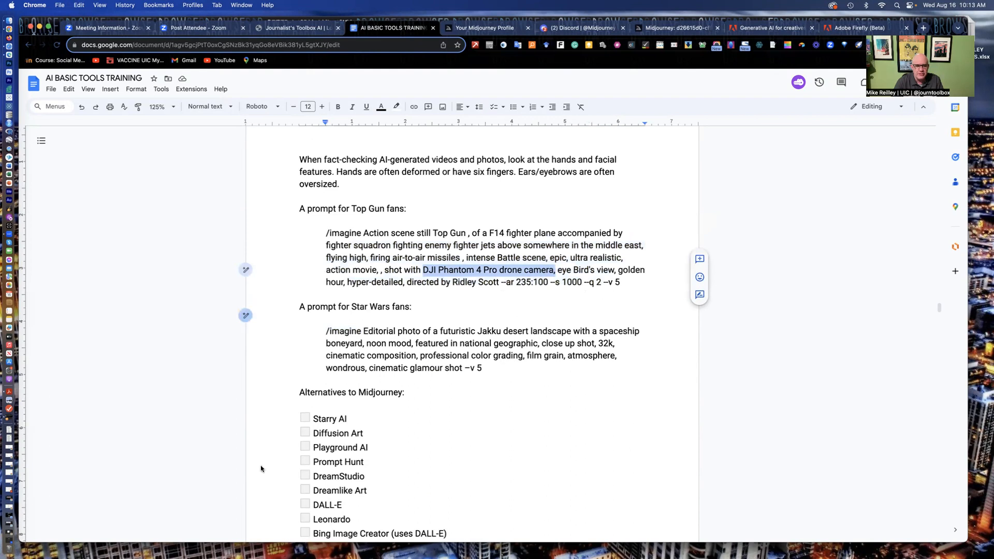
click(578, 27)
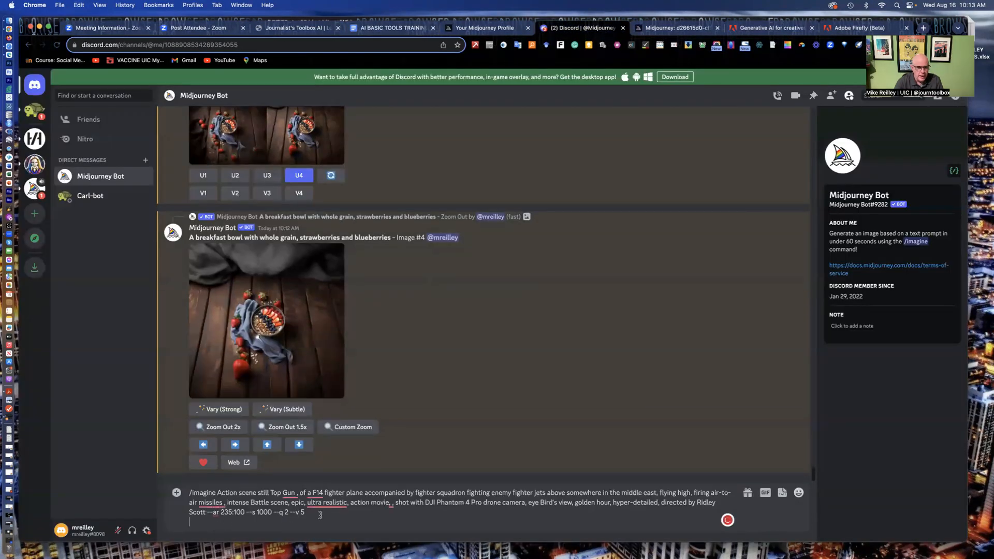
- Send the Top Gun fighter-jet prompt to the Midjourney Bot and return to the handout
key(Enter)
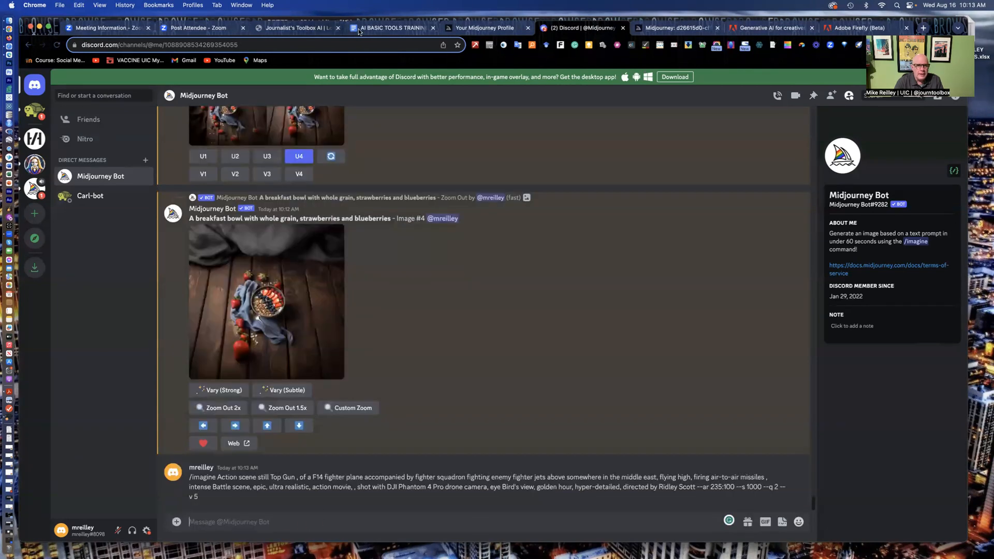
mouse_move(379, 29)
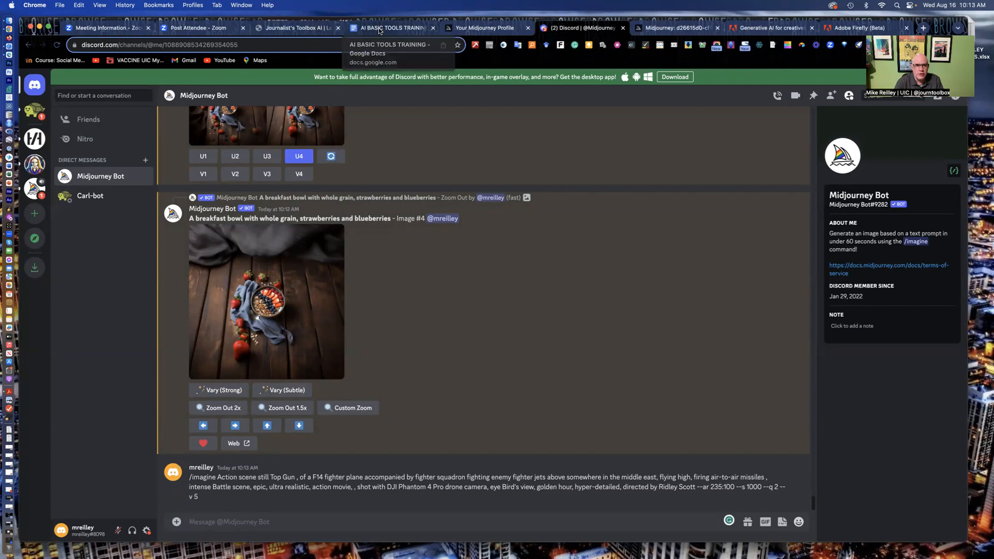
click(389, 27)
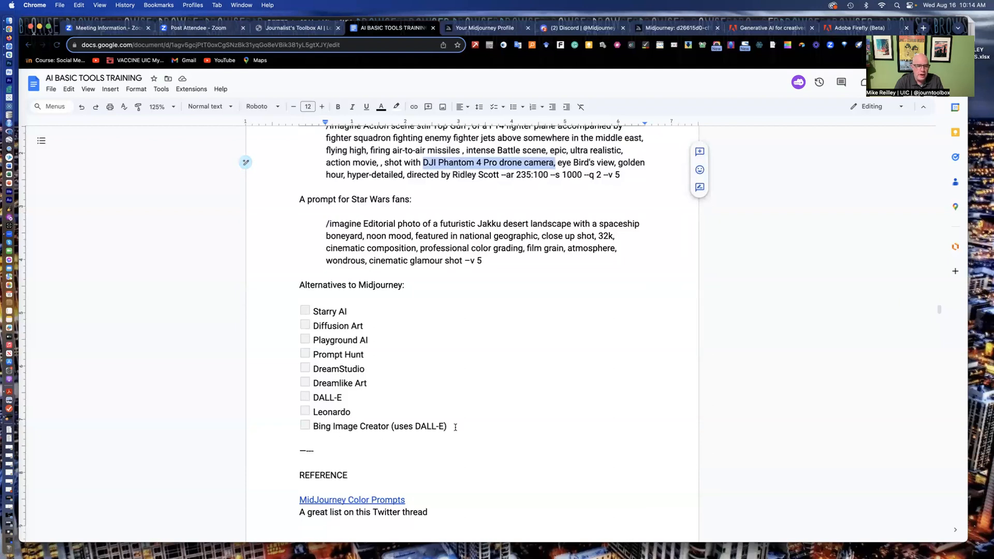
- Read down through Alternatives to Midjourney and the REFERENCE lighting prompts
scroll(down, 3)
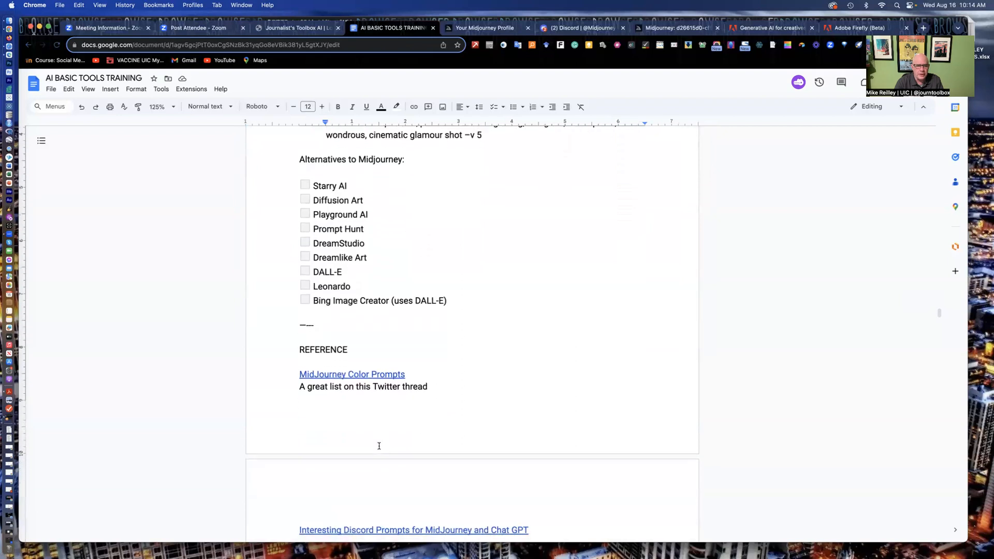
mouse_move(317, 211)
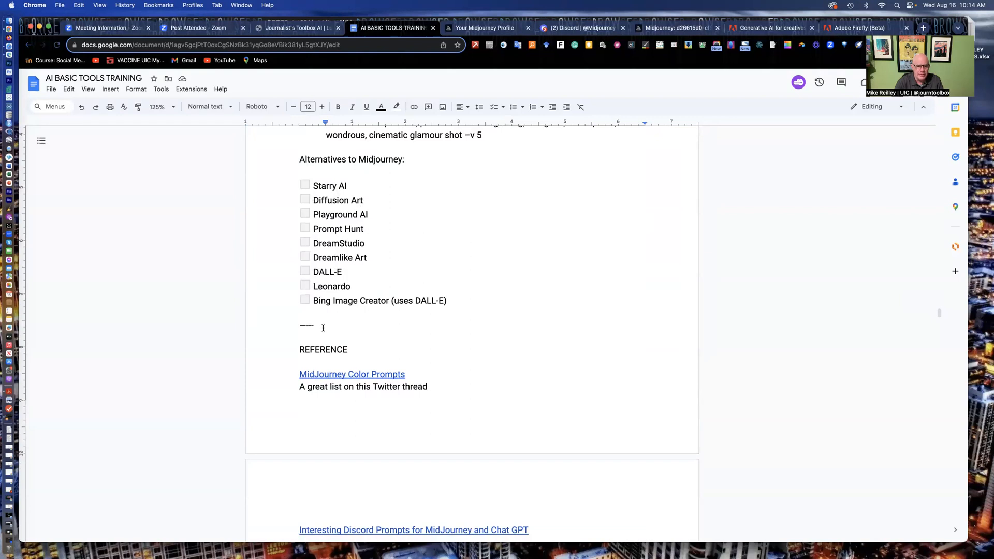
scroll(down, 3)
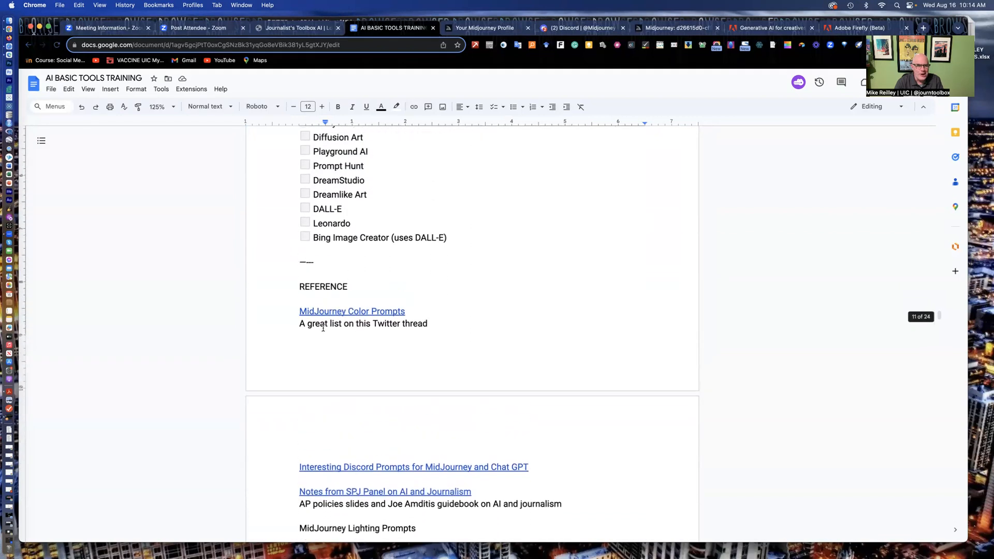
scroll(down, 3)
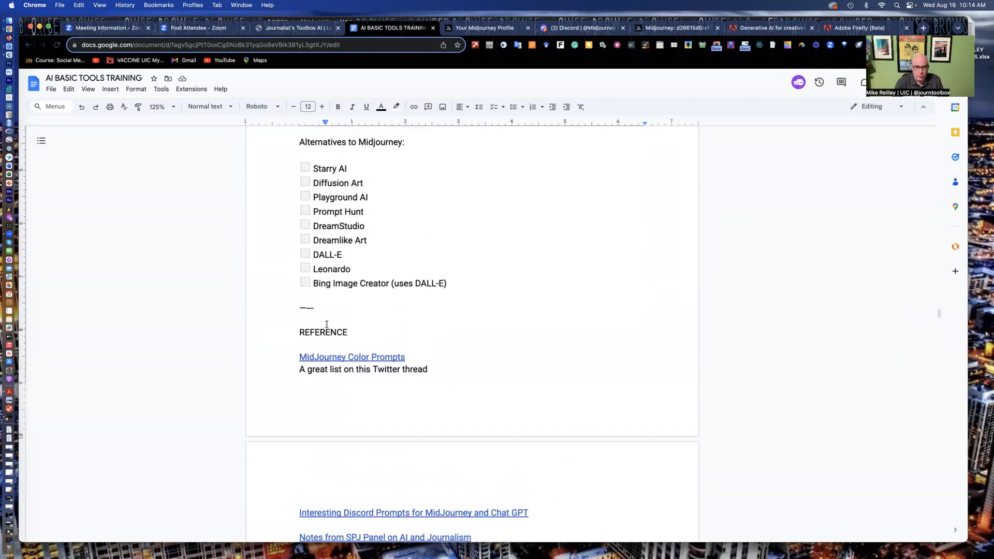
click(407, 142)
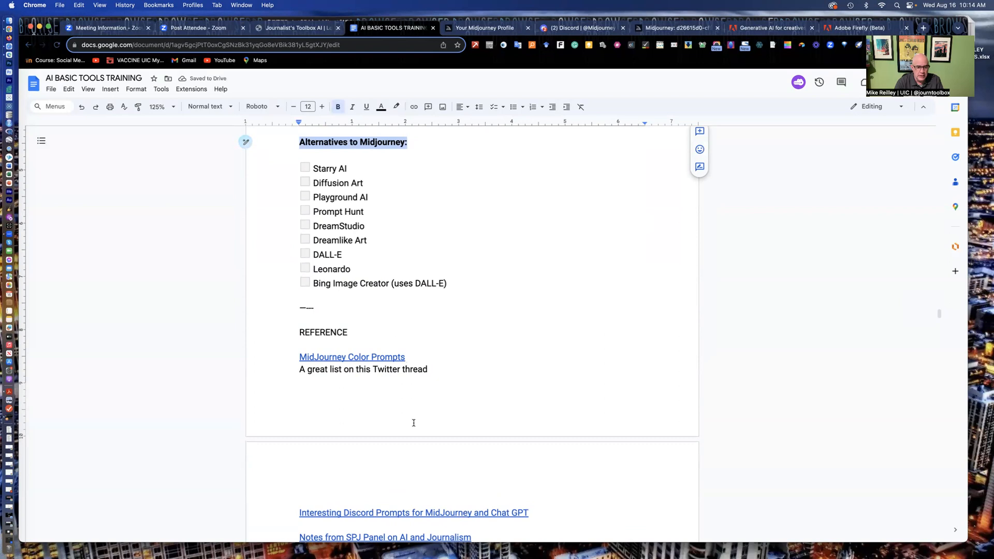
scroll(down, 3)
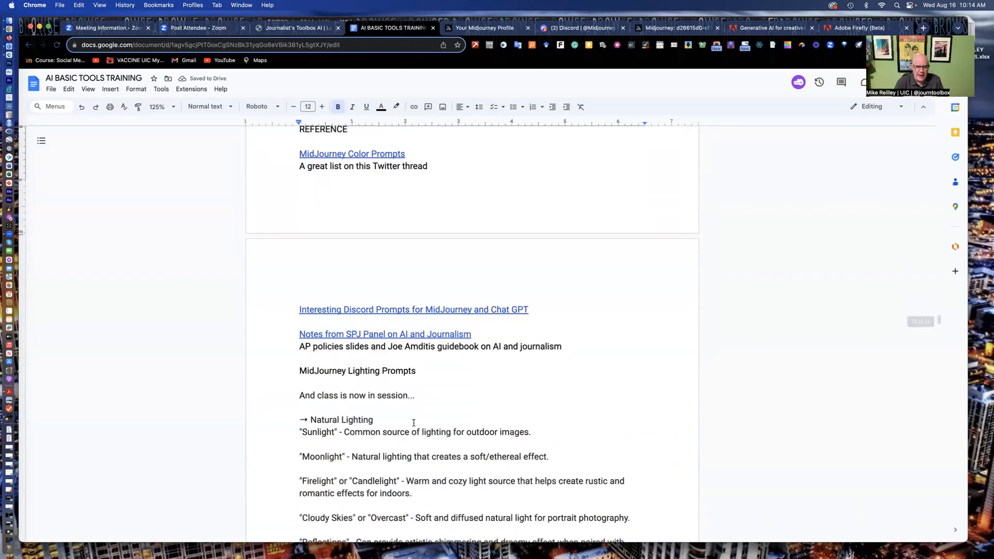
scroll(down, 3)
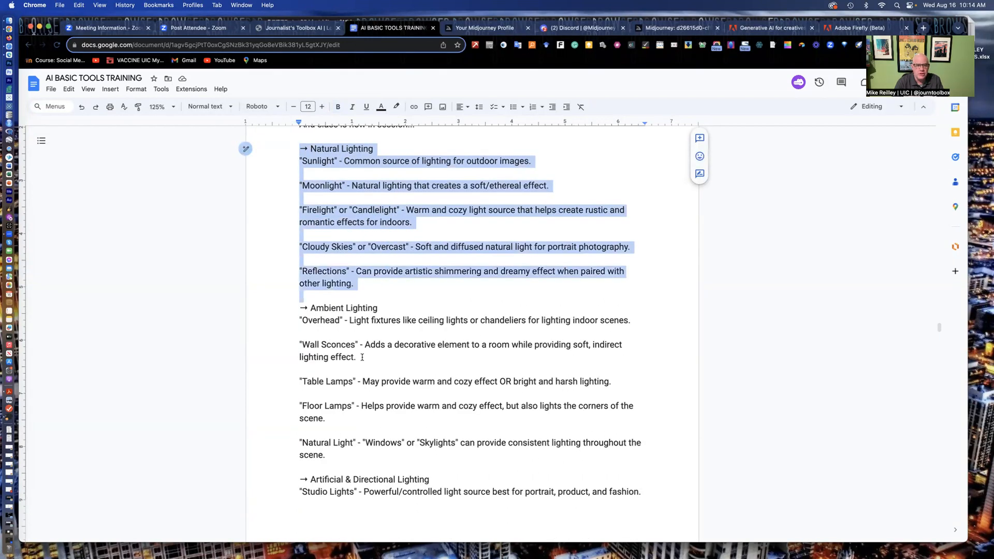
scroll(down, 3)
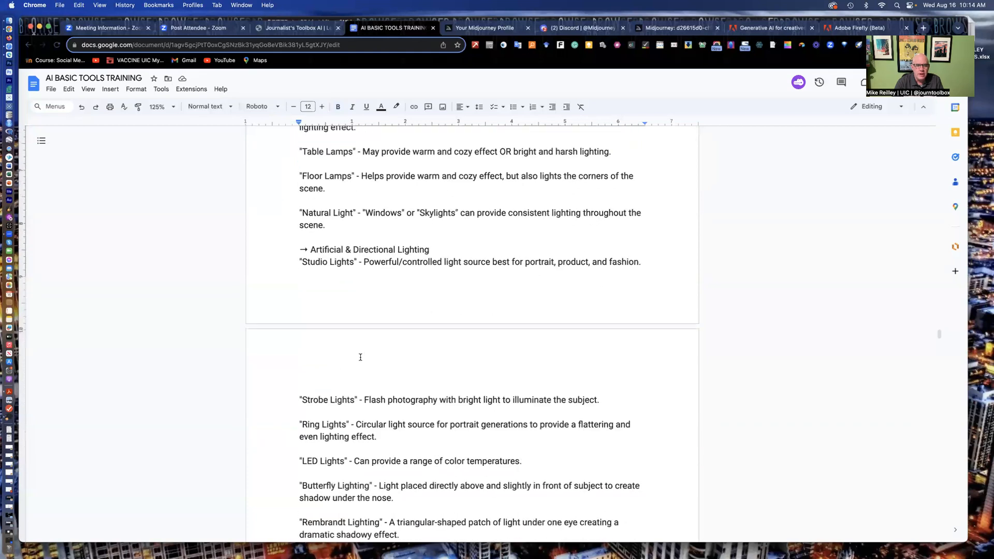
scroll(down, 3)
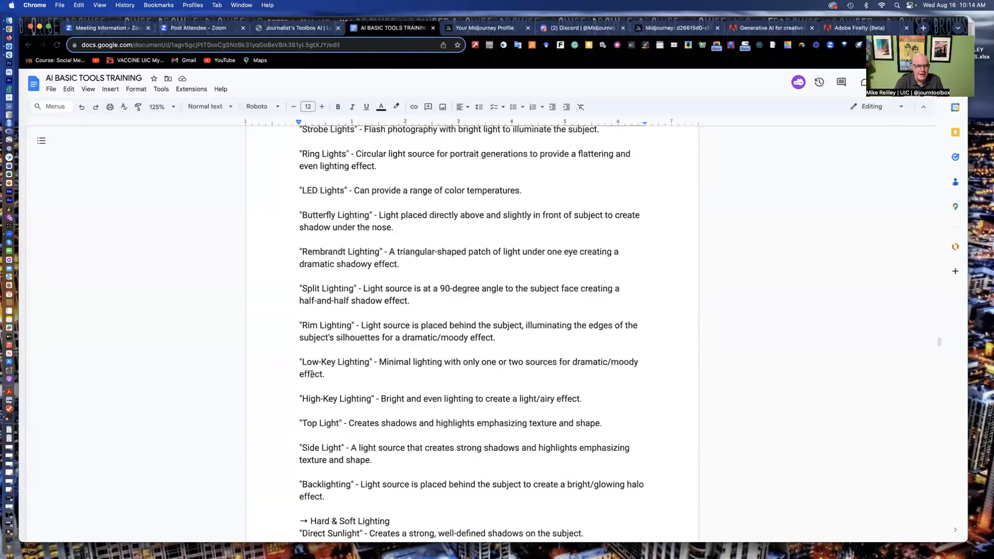
- Continue through camera angles, time-of-day and ambiance lists down to Filmmaker Themes in Prompts
scroll(down, 3)
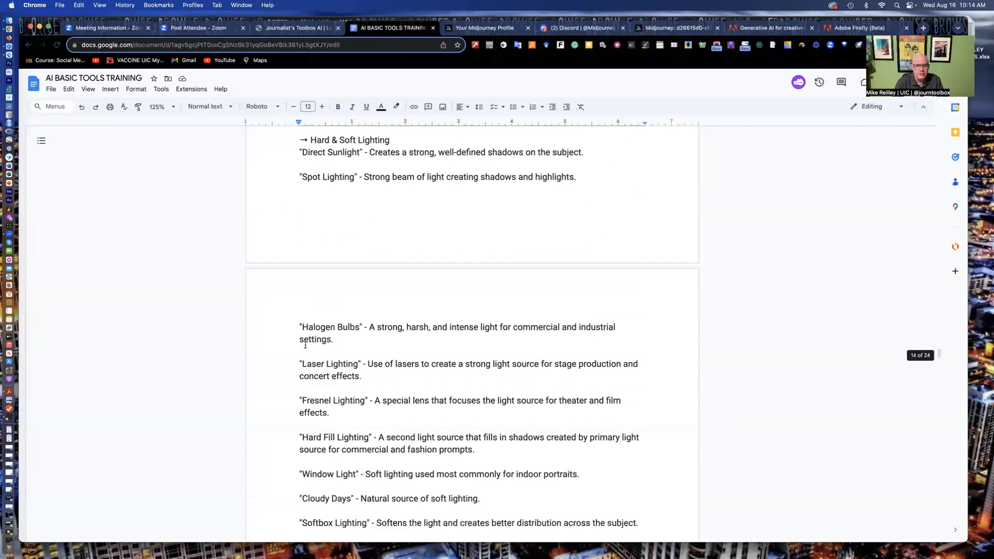
scroll(down, 3)
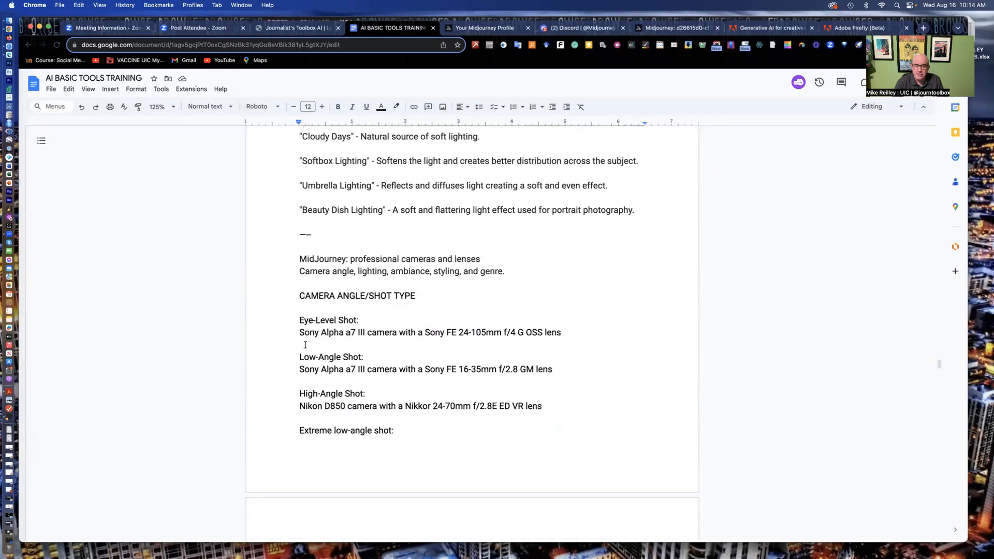
scroll(down, 3)
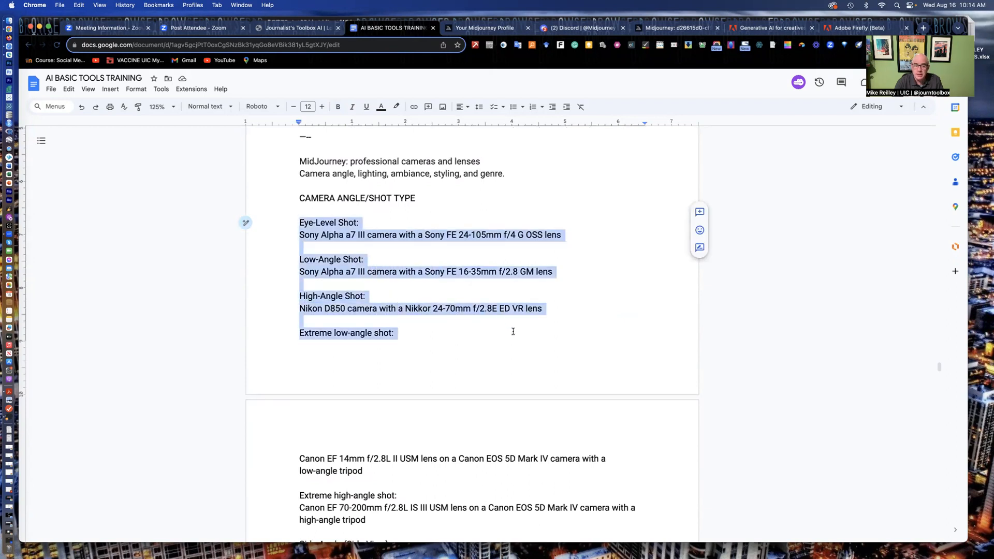
scroll(down, 3)
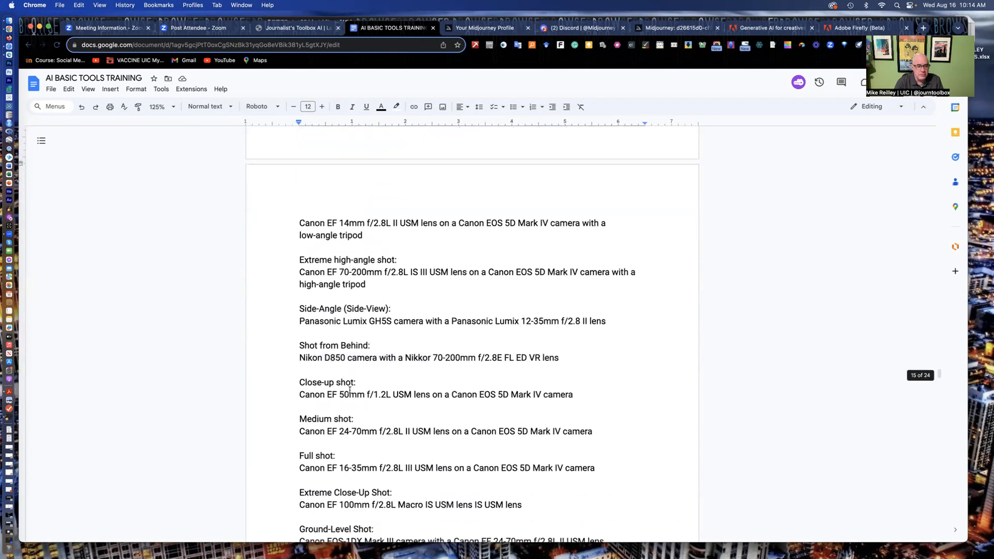
scroll(down, 3)
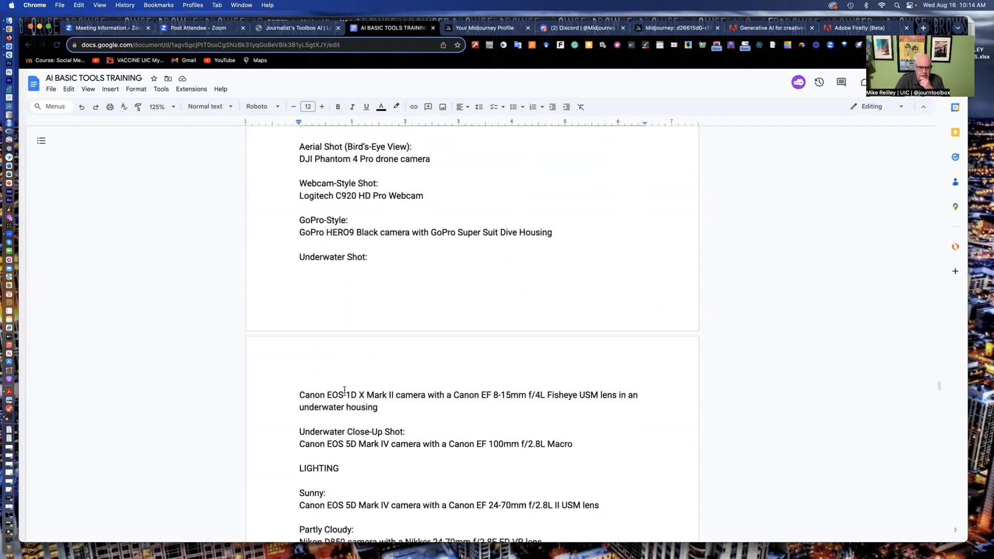
scroll(down, 3)
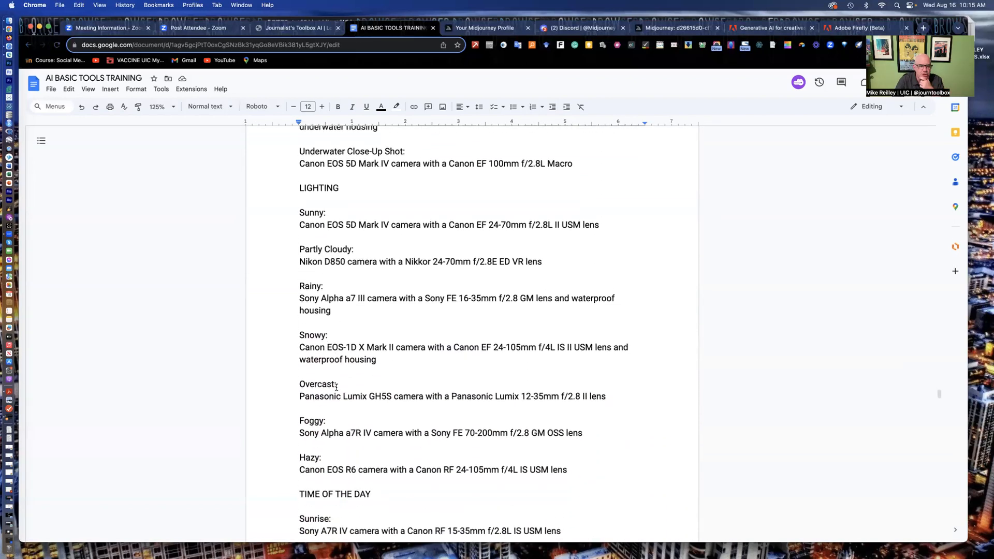
scroll(down, 3)
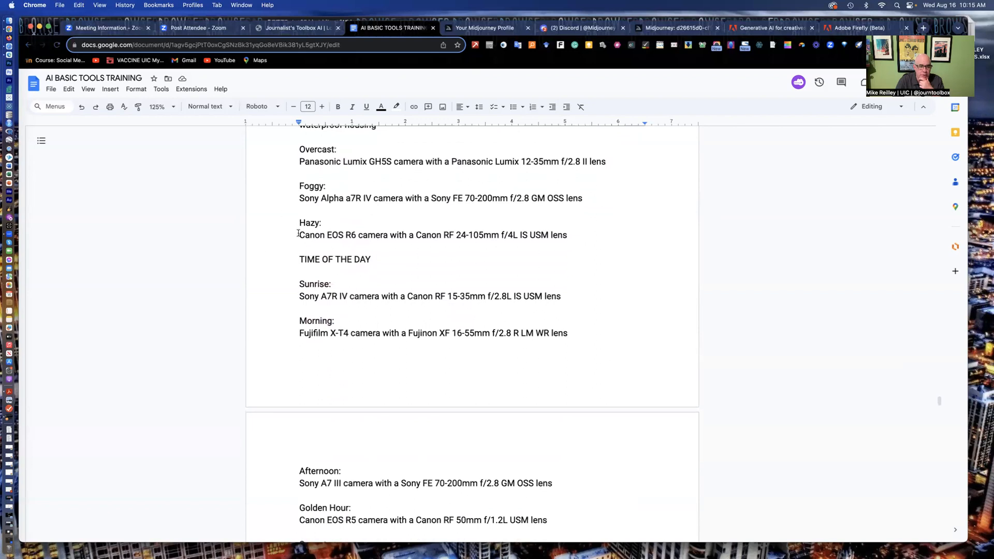
scroll(down, 3)
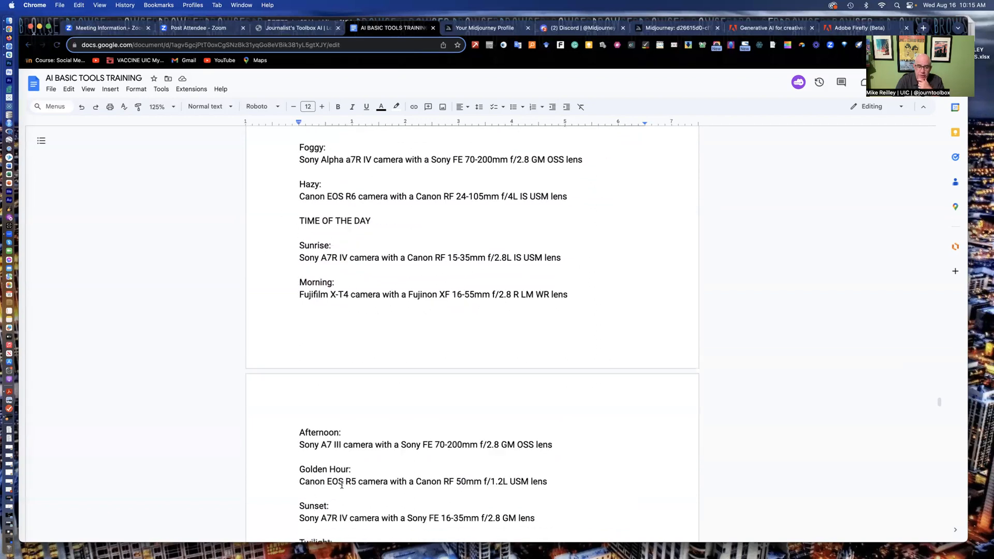
scroll(down, 3)
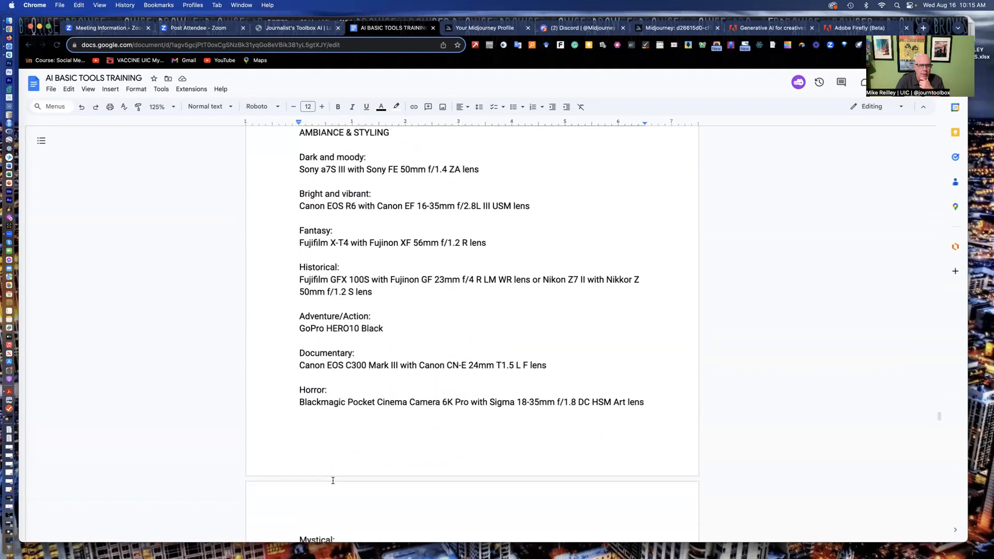
scroll(down, 3)
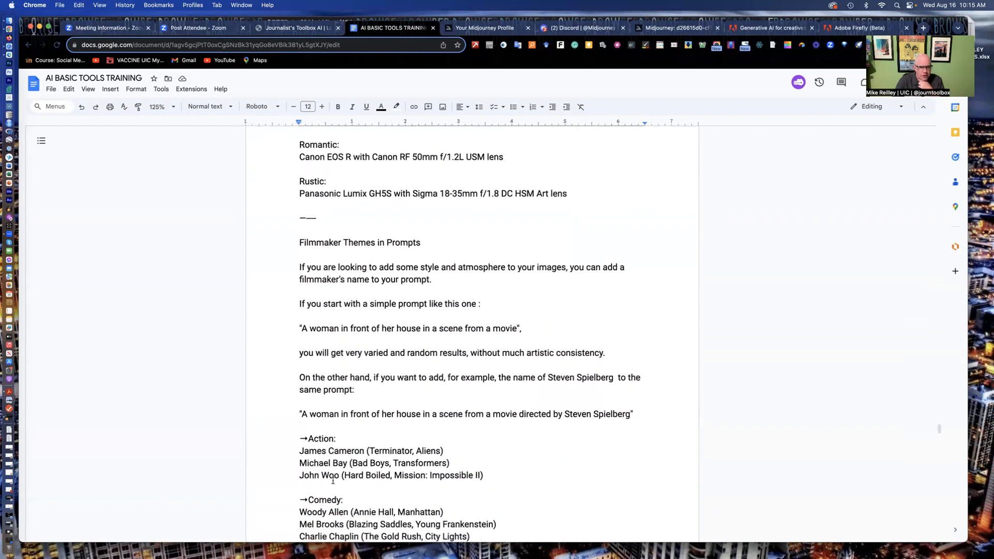
scroll(down, 3)
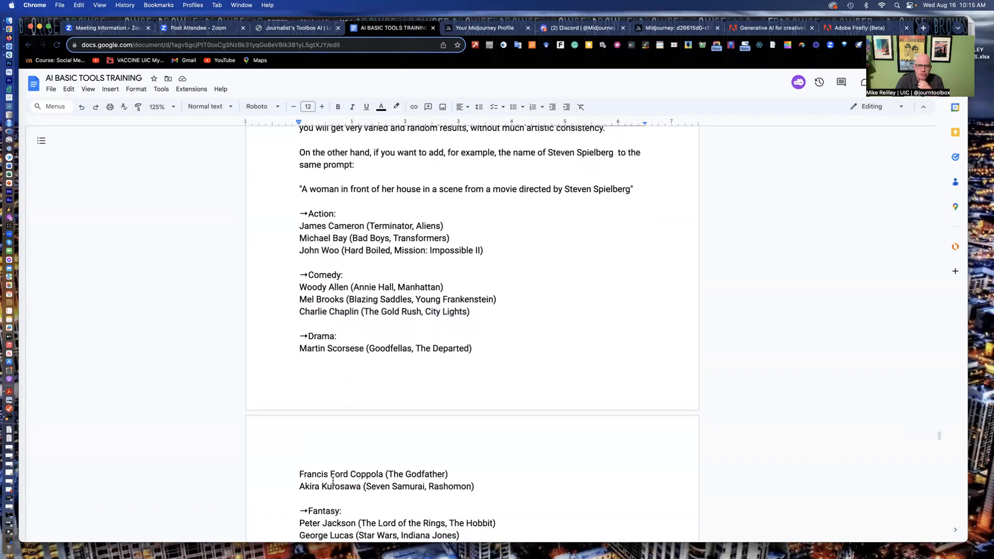
- Highlight the woman-in-front-of-house example prompt and the Comedy directors list
drag(300, 188, 539, 189)
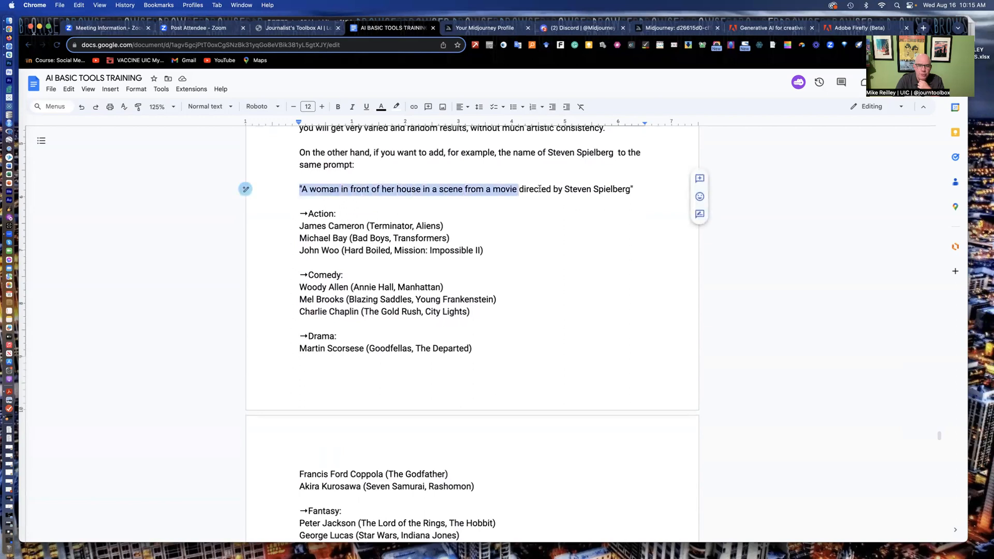
drag(516, 188, 633, 188)
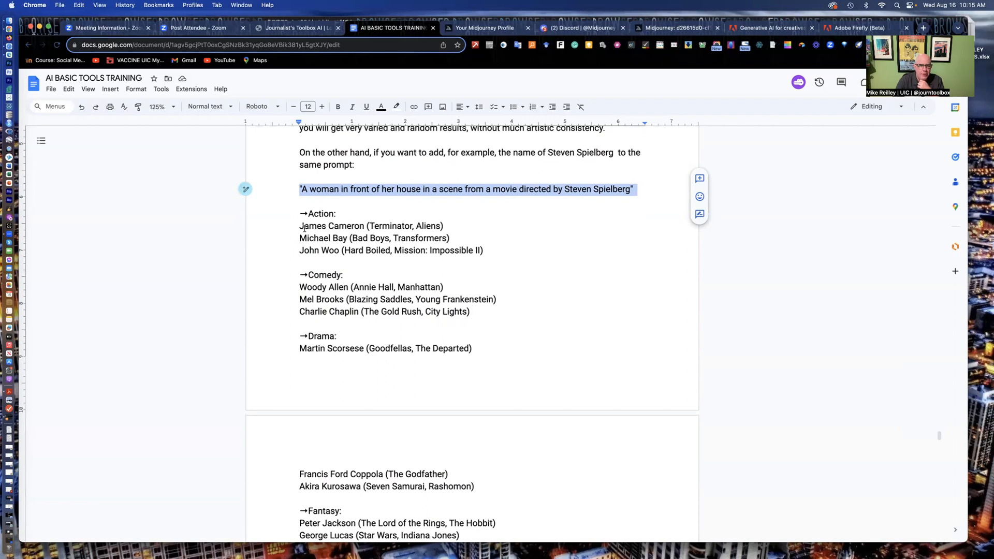
drag(299, 213, 483, 250)
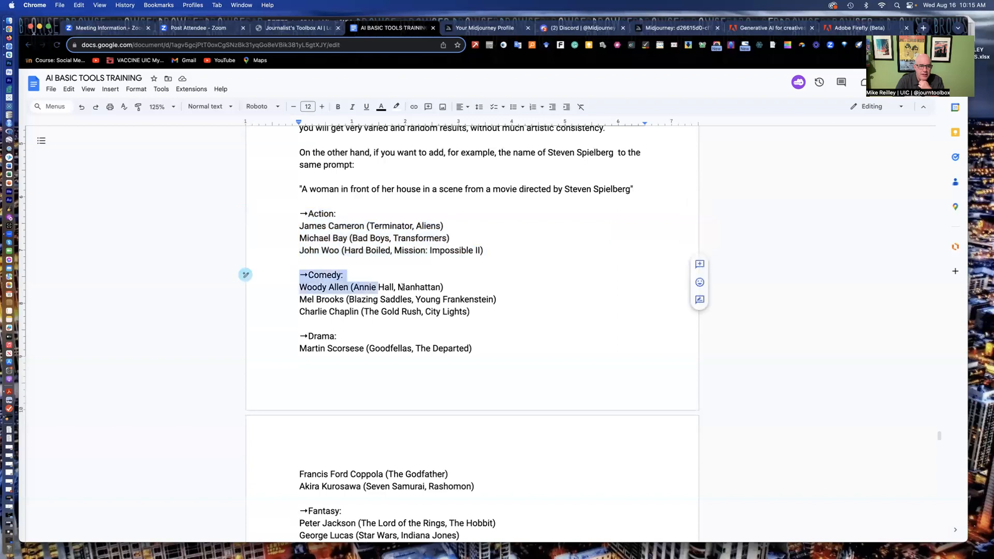
- Scroll past the director-by-genre lists, cool prompts and cheat sheet
scroll(down, 3)
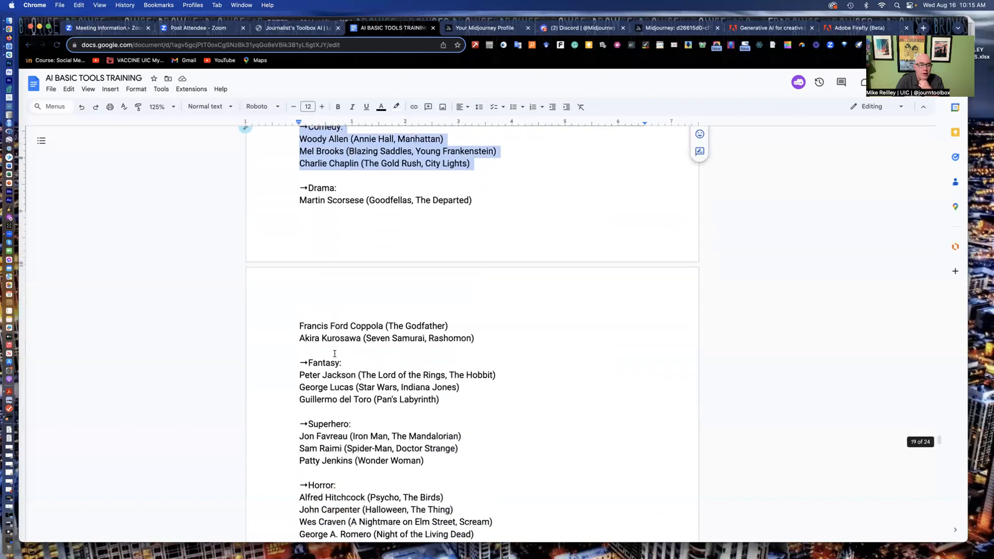
scroll(down, 3)
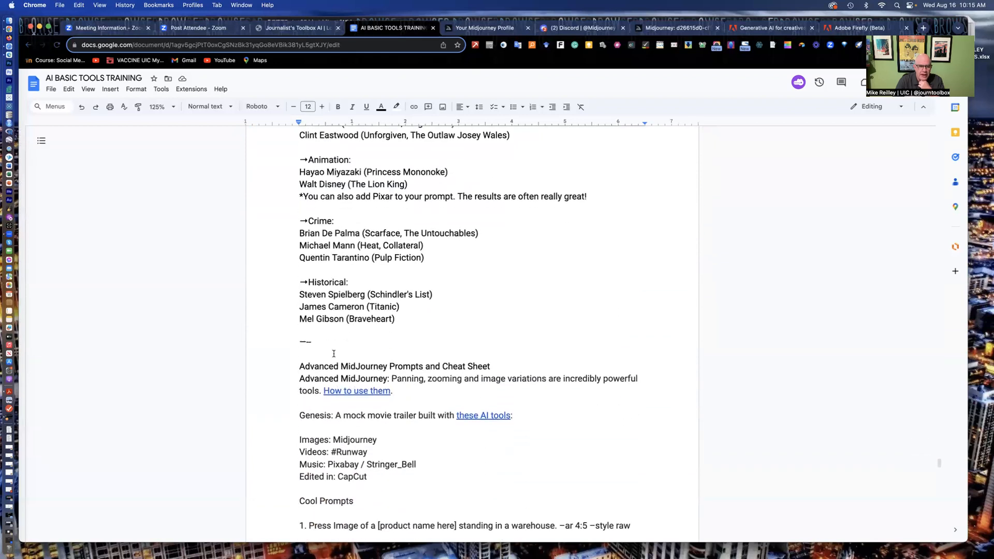
scroll(down, 3)
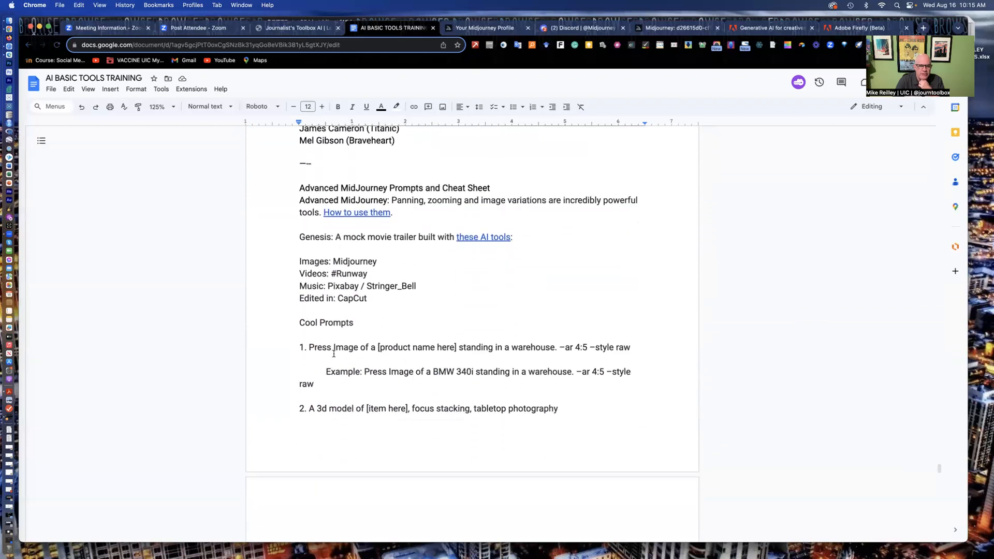
scroll(down, 3)
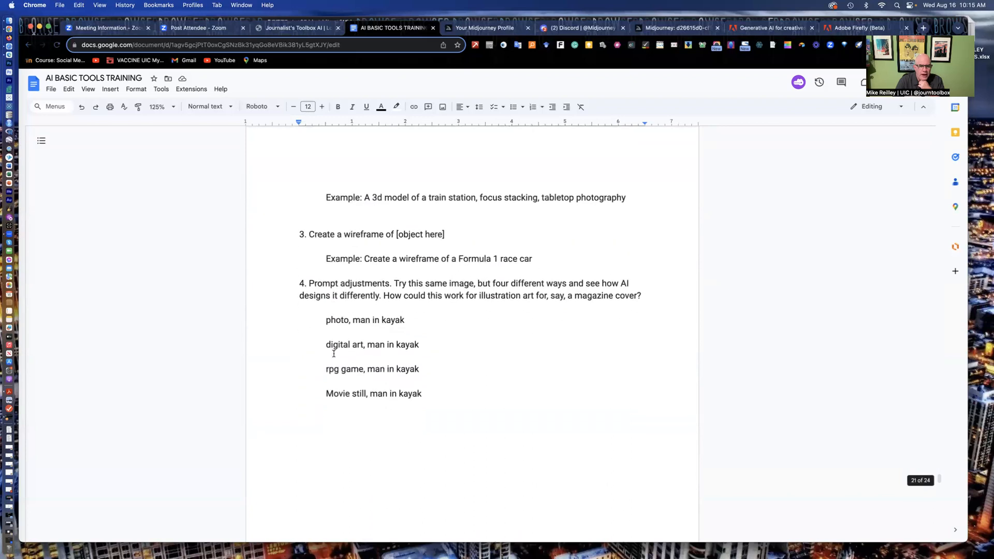
scroll(down, 3)
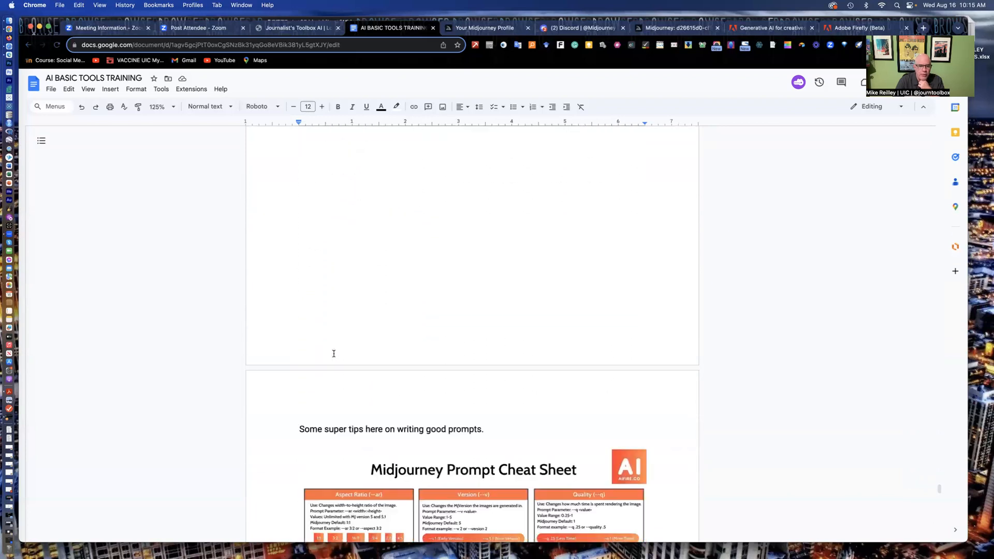
scroll(down, 3)
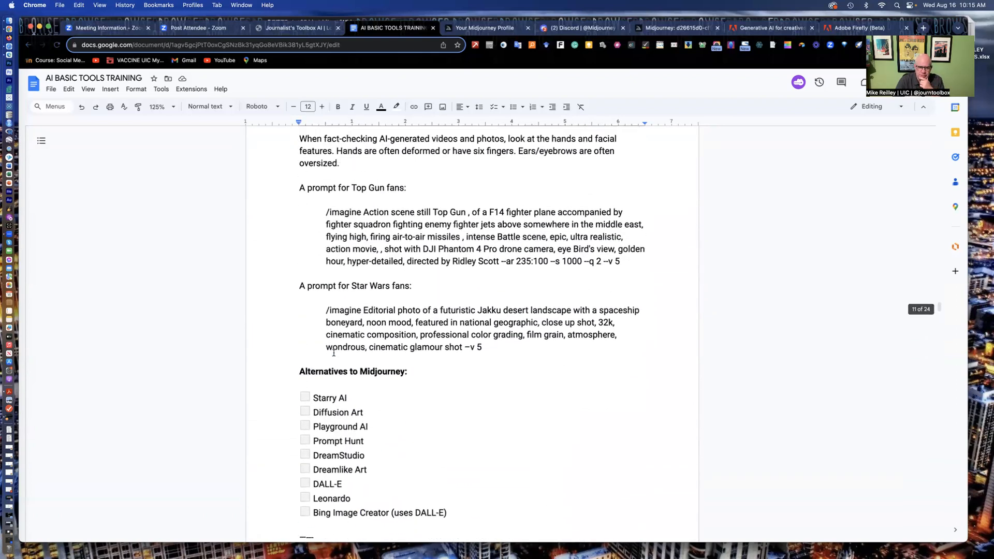
- Scroll up to the cutaway diagram section with the Great Pyramids prompt
scroll(up, 3)
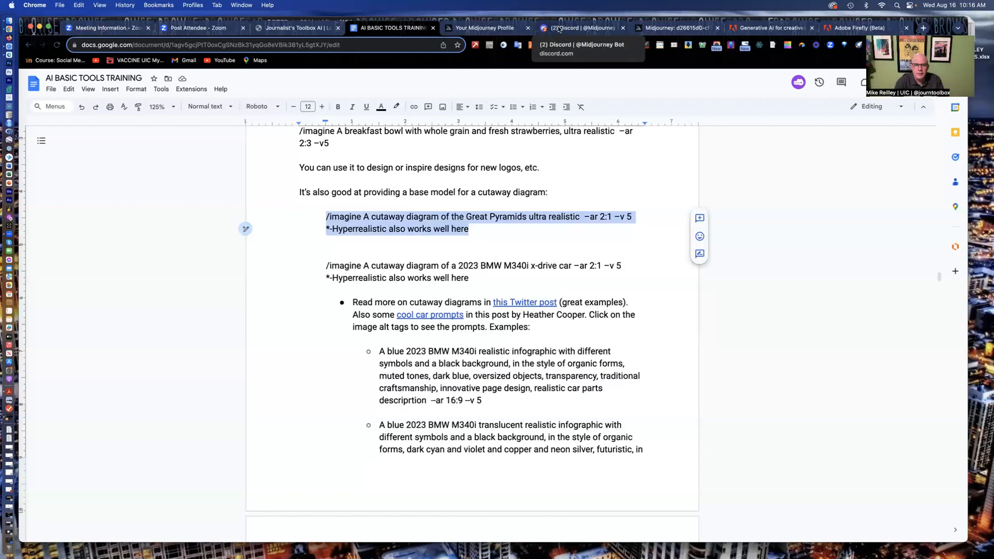
- Send the Great Pyramids cutaway prompt to the Midjourney Bot, removing the extra hyperrealistic note line
click(580, 27)
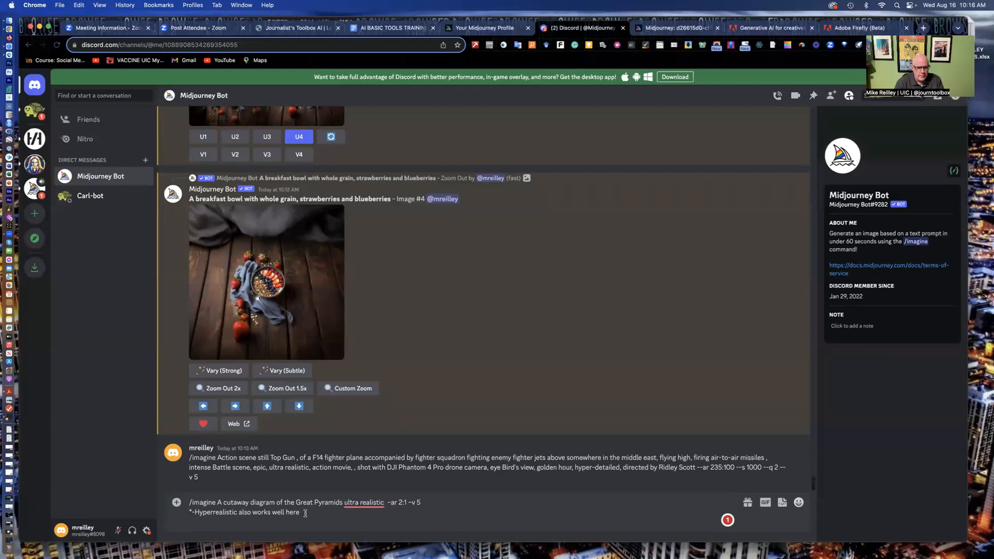
triple_click(247, 512)
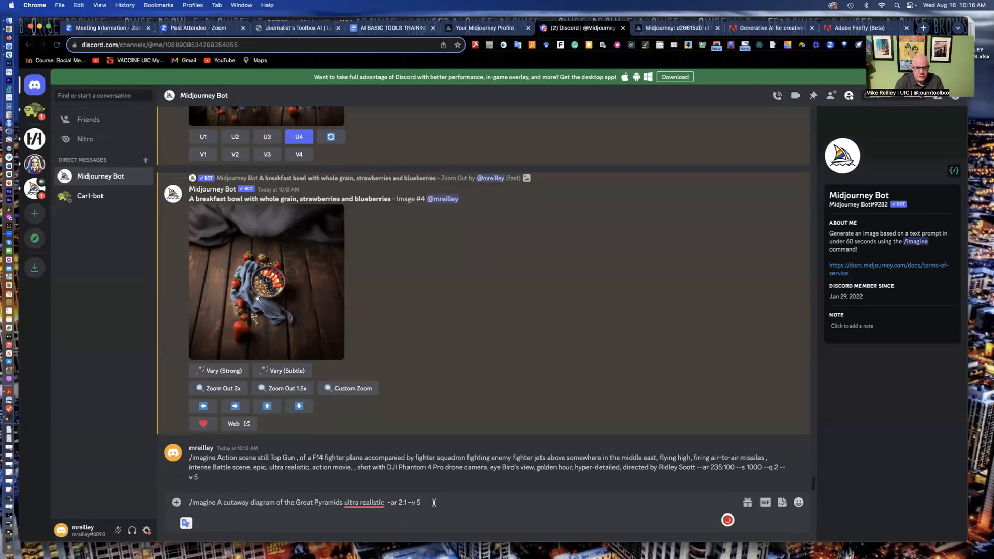
key(Enter)
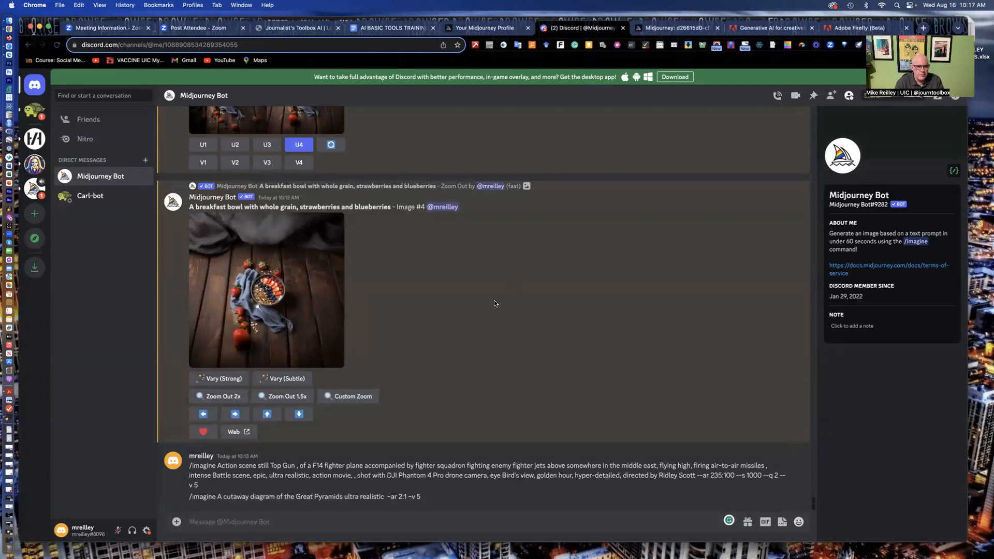
- Look over the chat results, then switch to the breakfast bowl image on the Midjourney site
click(217, 396)
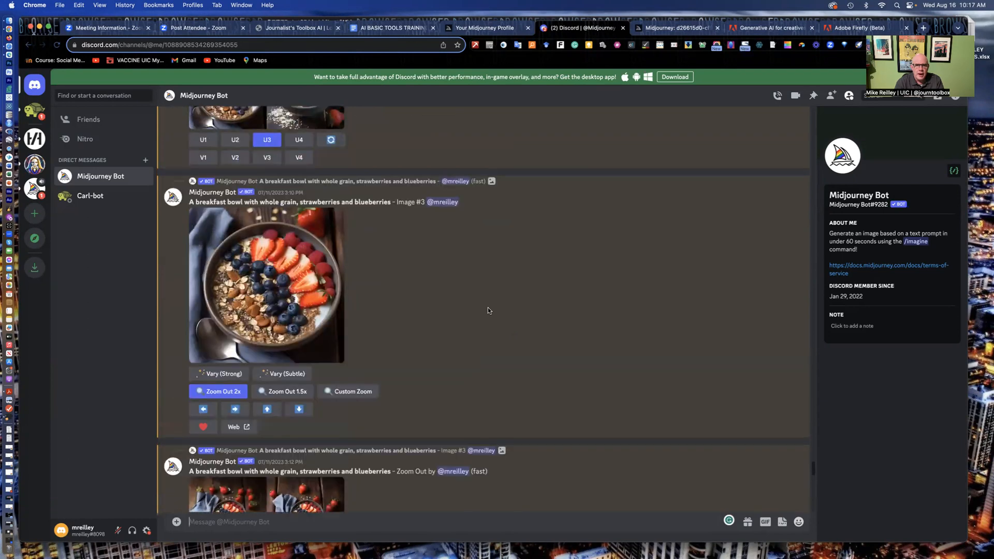
scroll(down, 3)
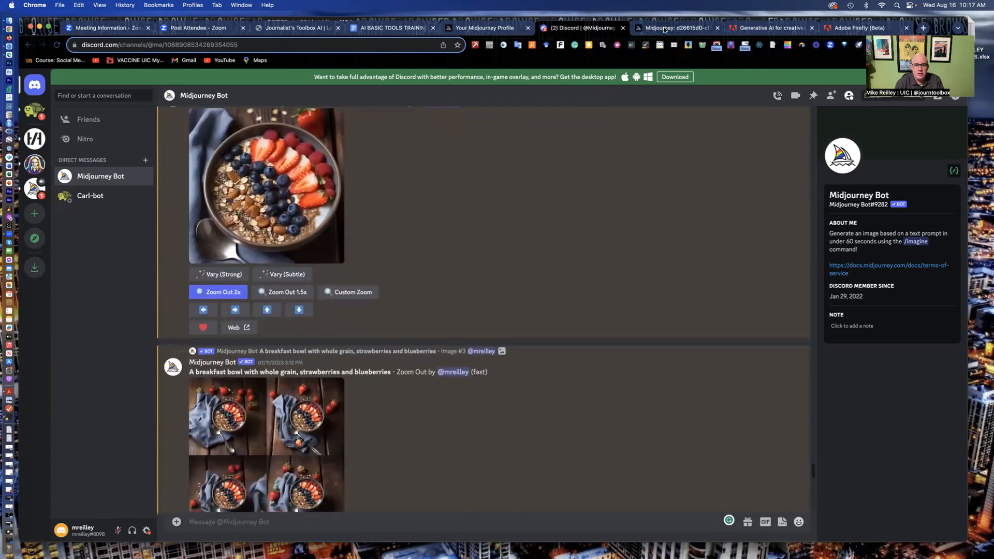
click(665, 28)
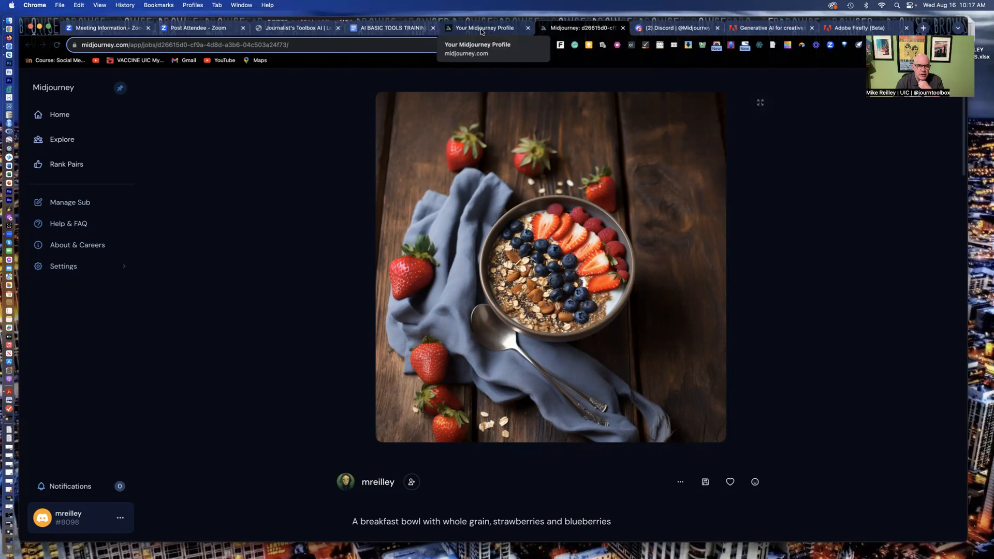
click(59, 114)
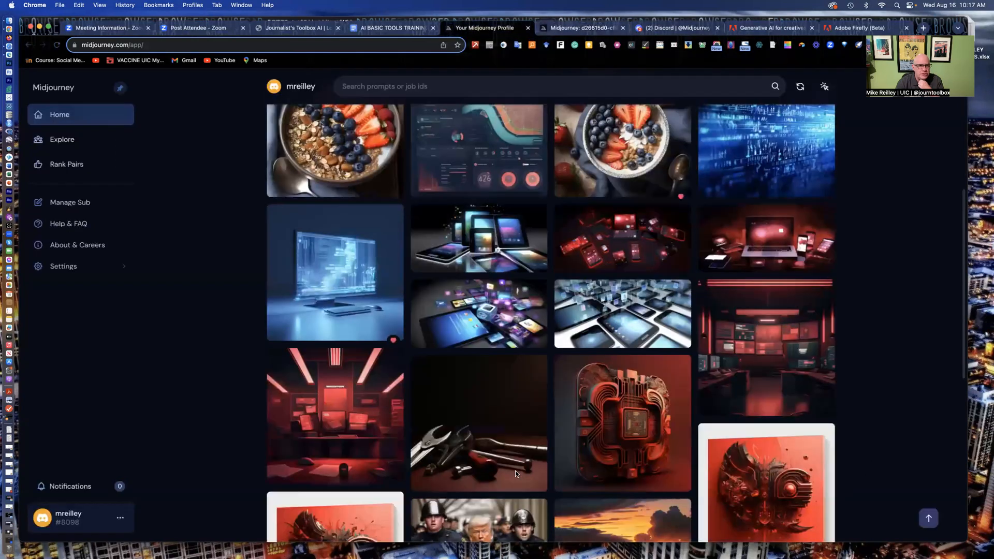
scroll(down, 3)
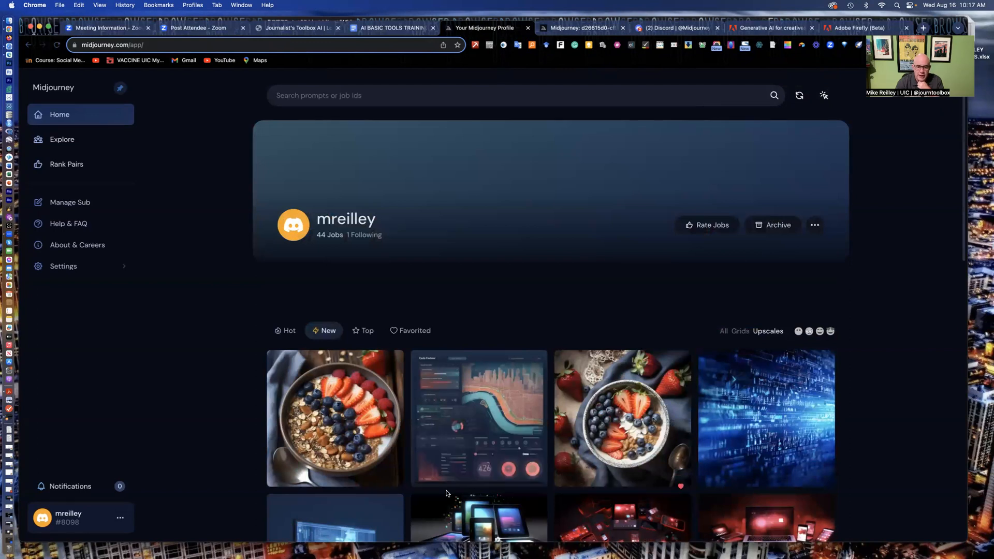
mouse_move(465, 438)
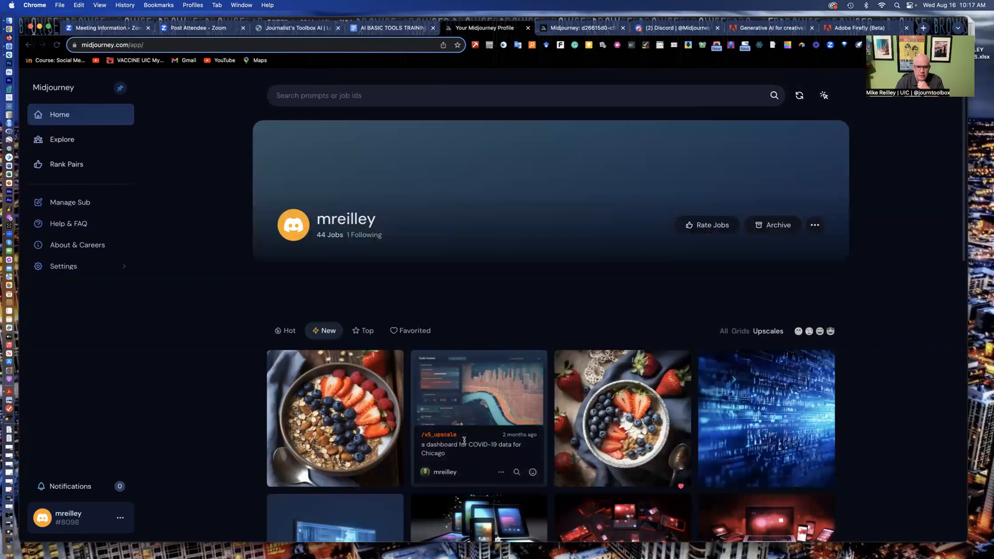
click(501, 472)
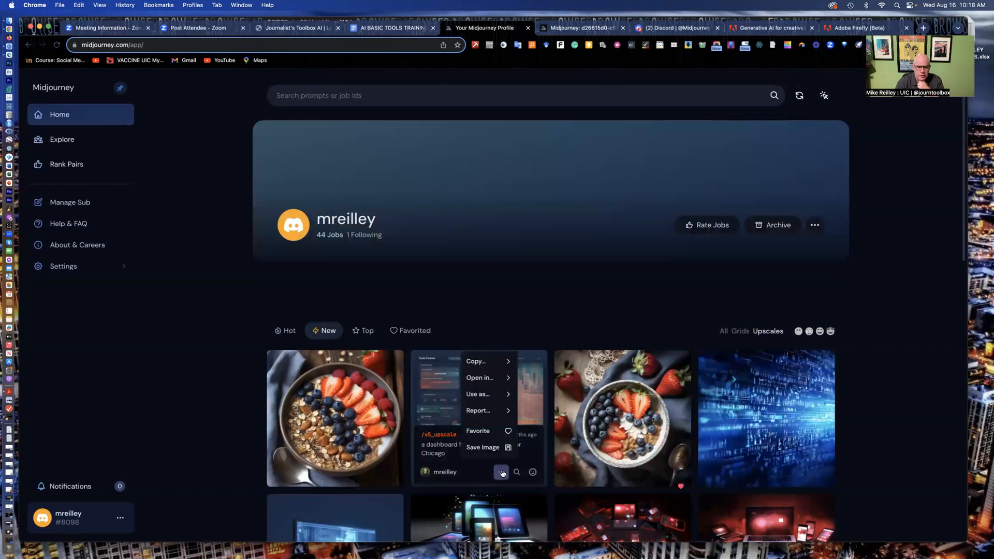
mouse_move(498, 379)
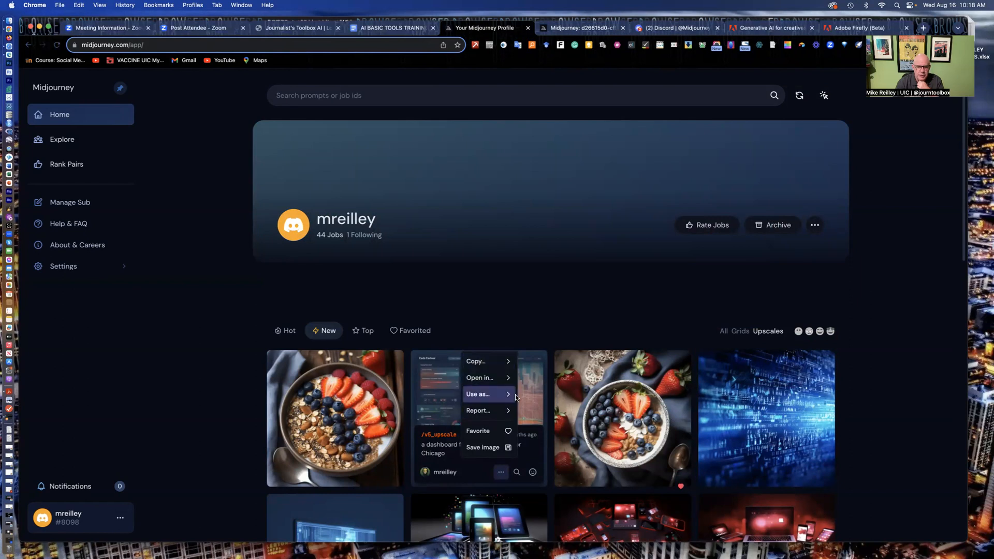
mouse_move(489, 431)
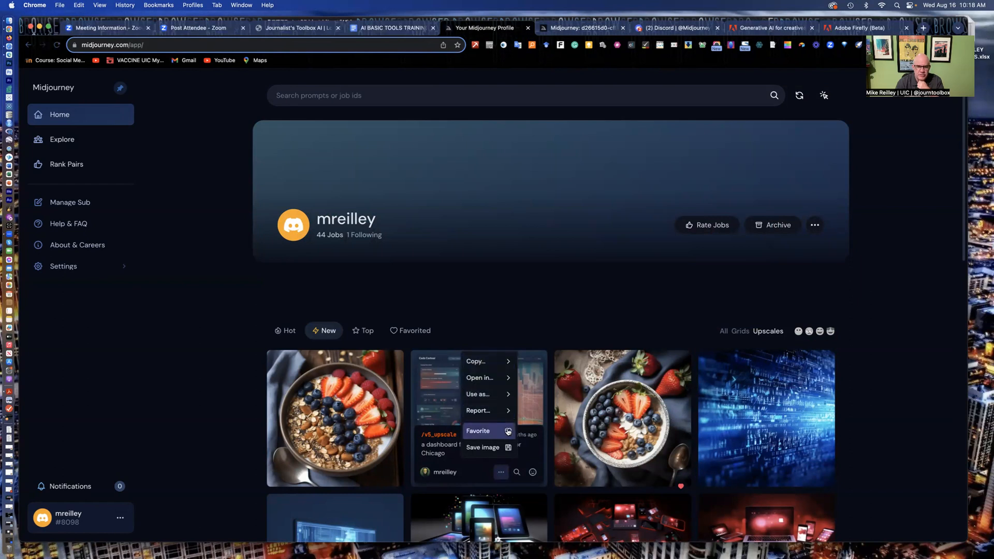
mouse_move(508, 448)
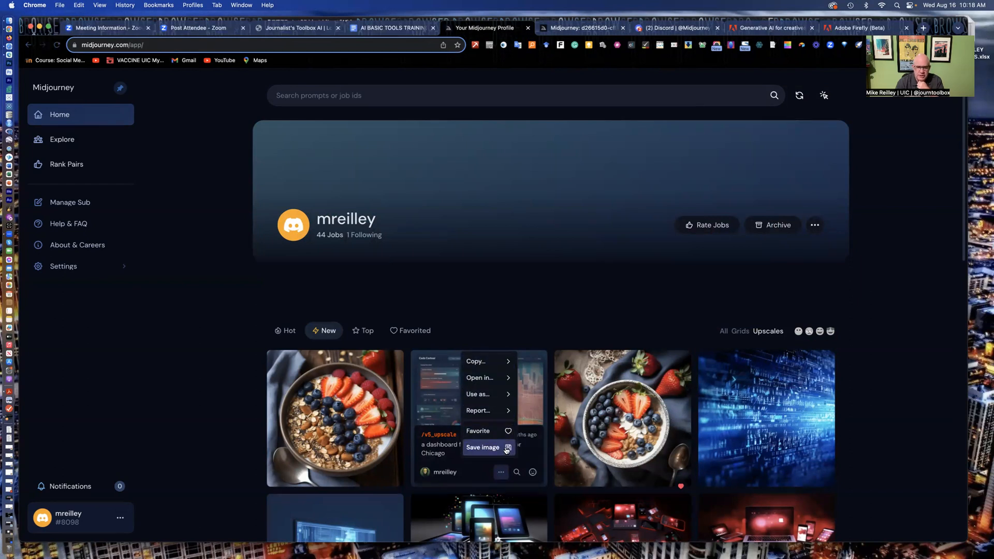
mouse_move(361, 198)
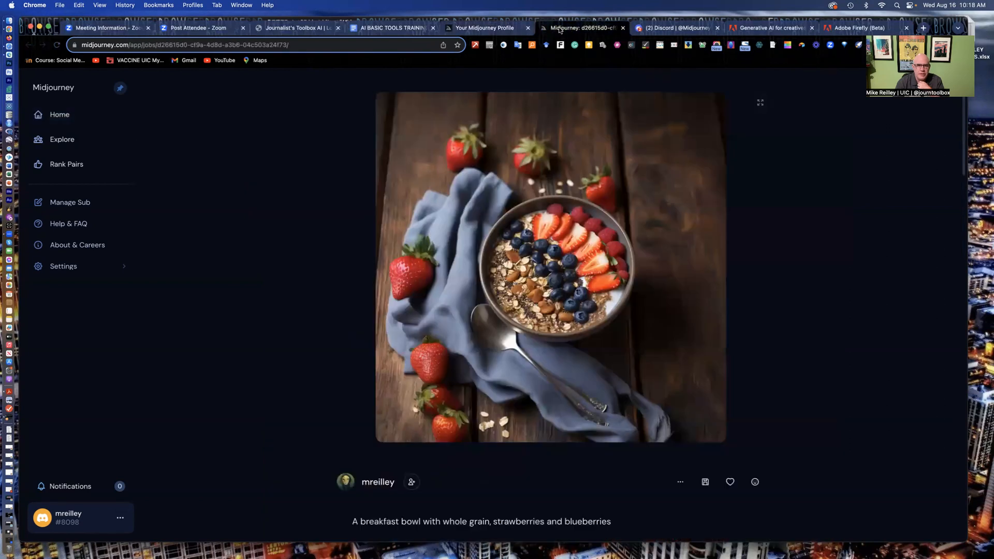
- Go to journaliststoolbox.ai and open its Image creation tools page
click(300, 28)
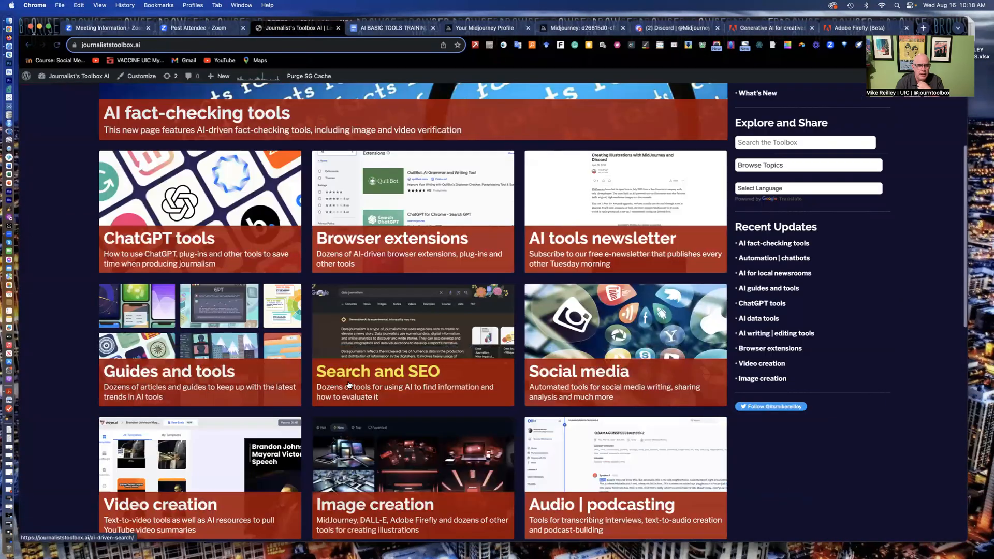
scroll(down, 3)
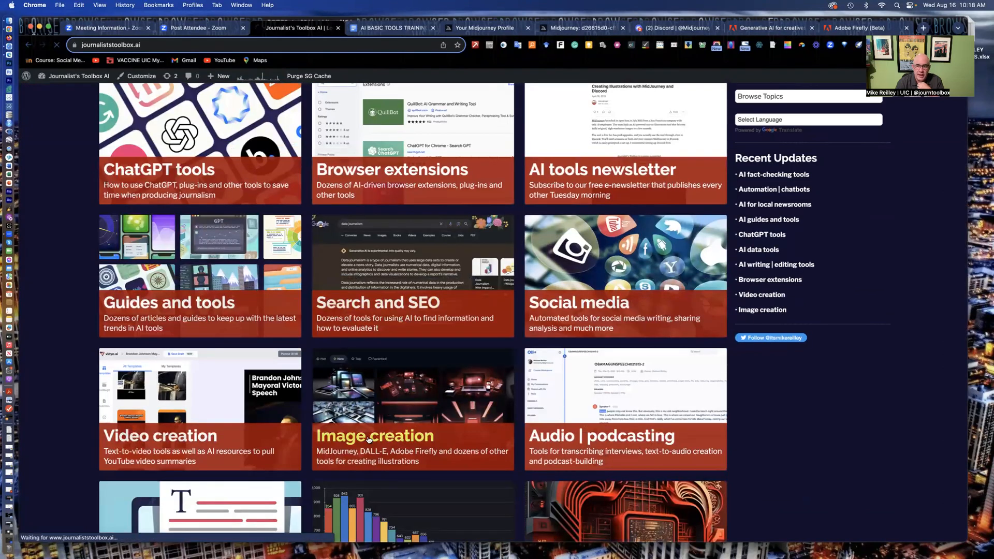
click(374, 436)
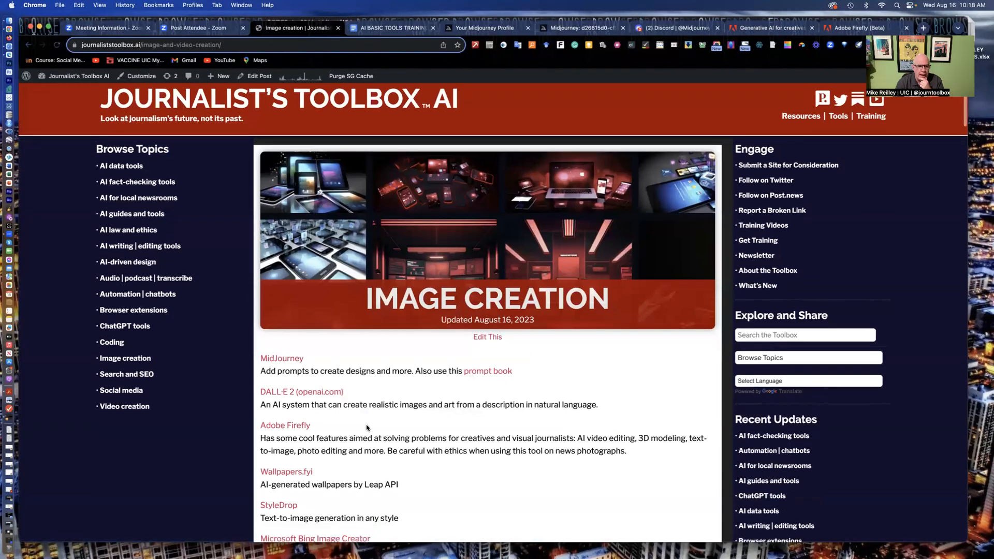
- Scroll through the image tool list (MidJourney, DALL-E 2, Adobe Firefly) and back
scroll(down, 3)
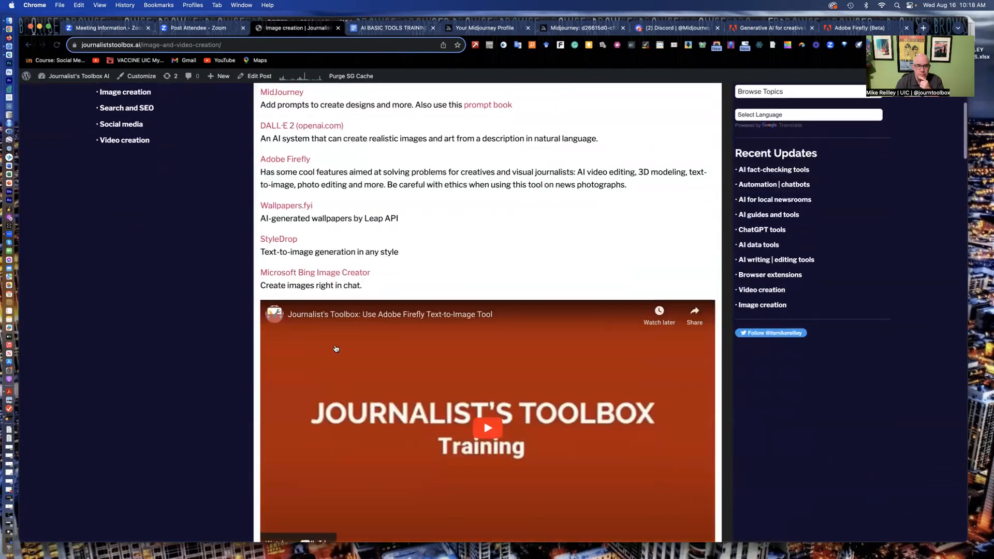
scroll(down, 3)
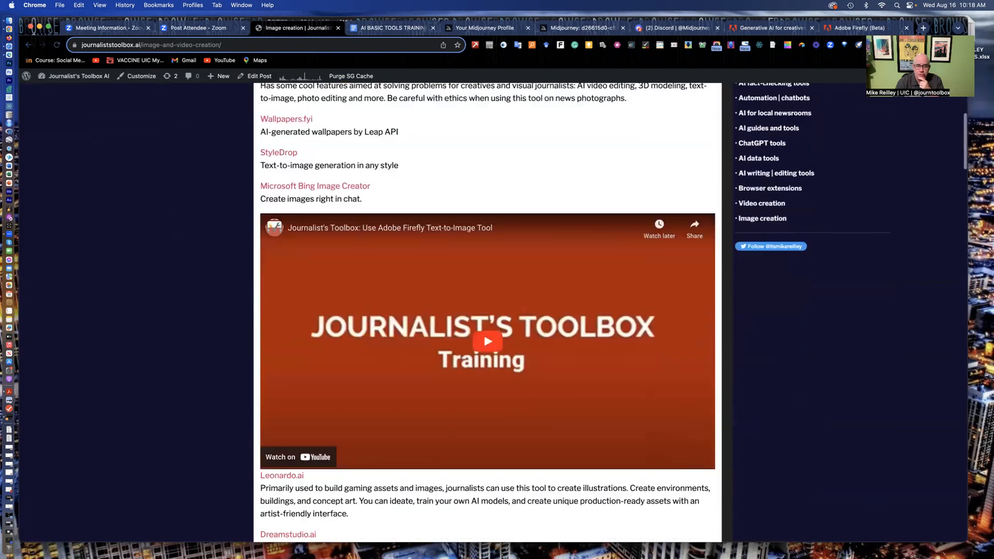
scroll(down, 3)
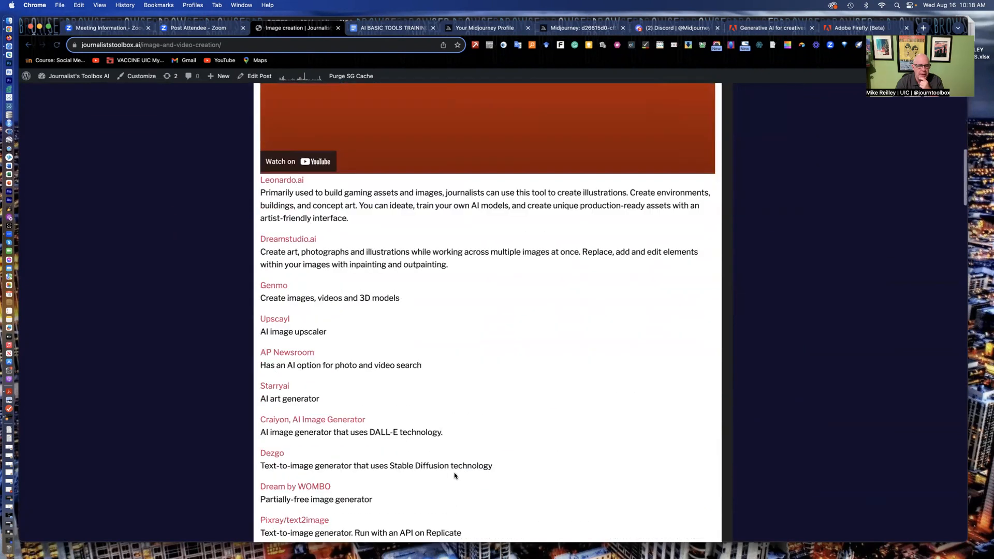
scroll(up, 3)
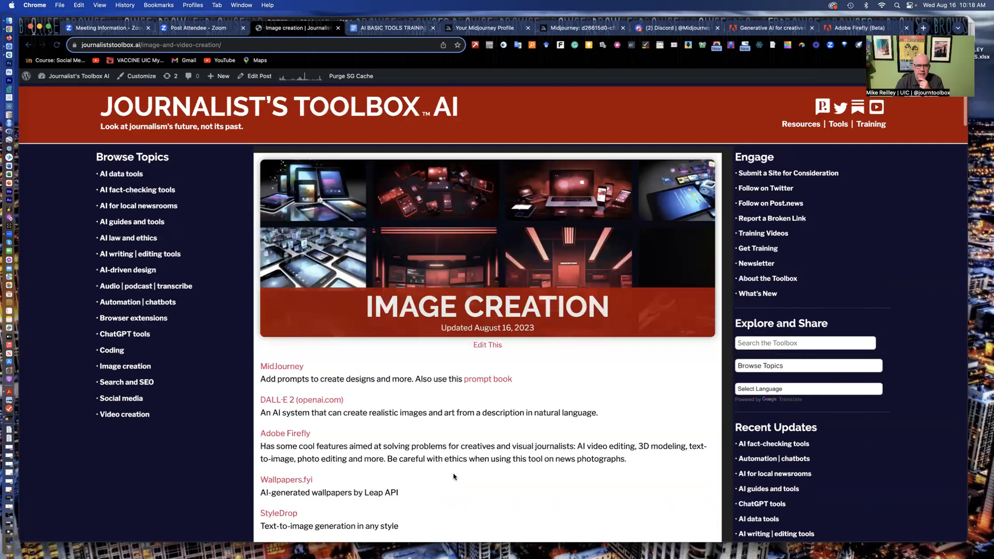
scroll(down, 3)
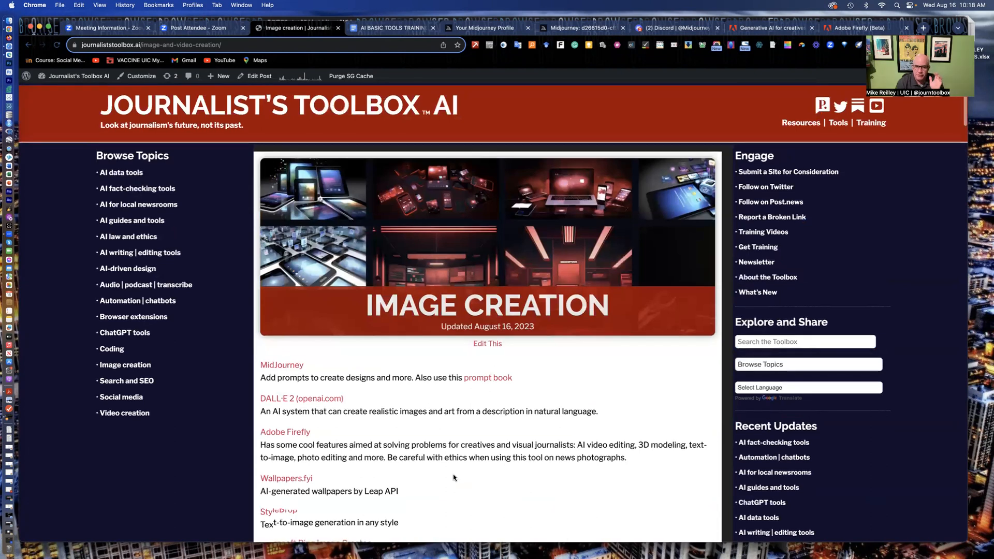